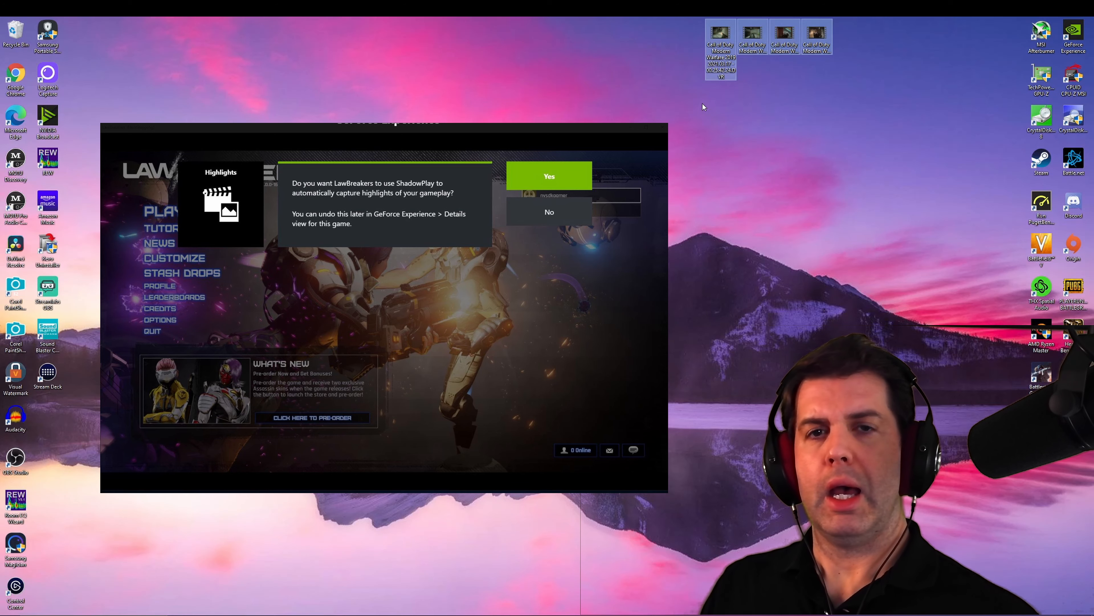
# Dismiss the ShadowPlay highlights prompt and close the GeForce Experience window.
pyautogui.click(549, 176)
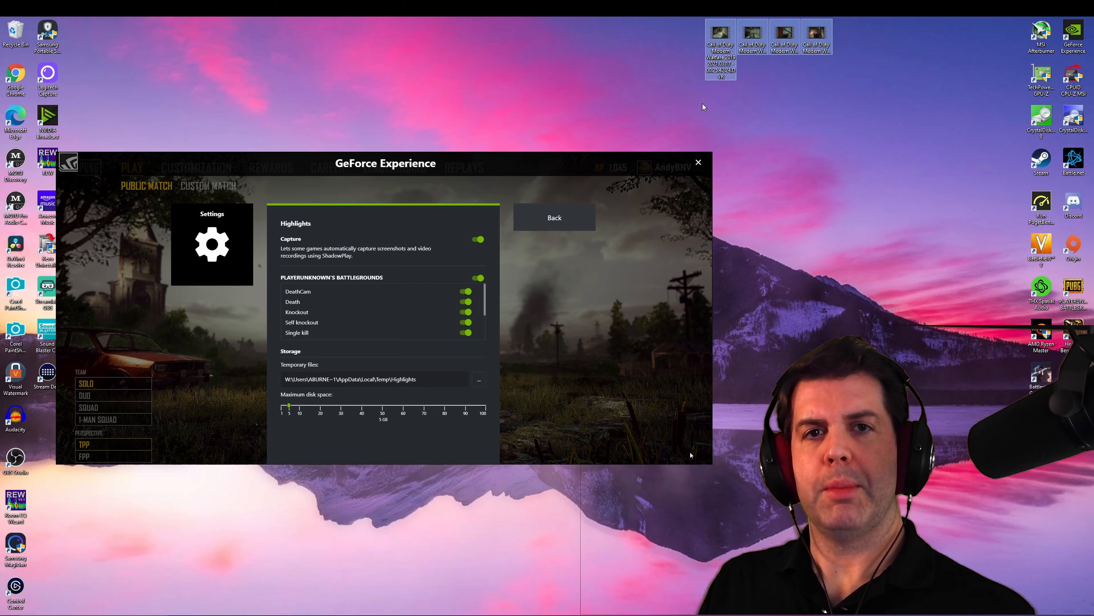
pyautogui.click(698, 162)
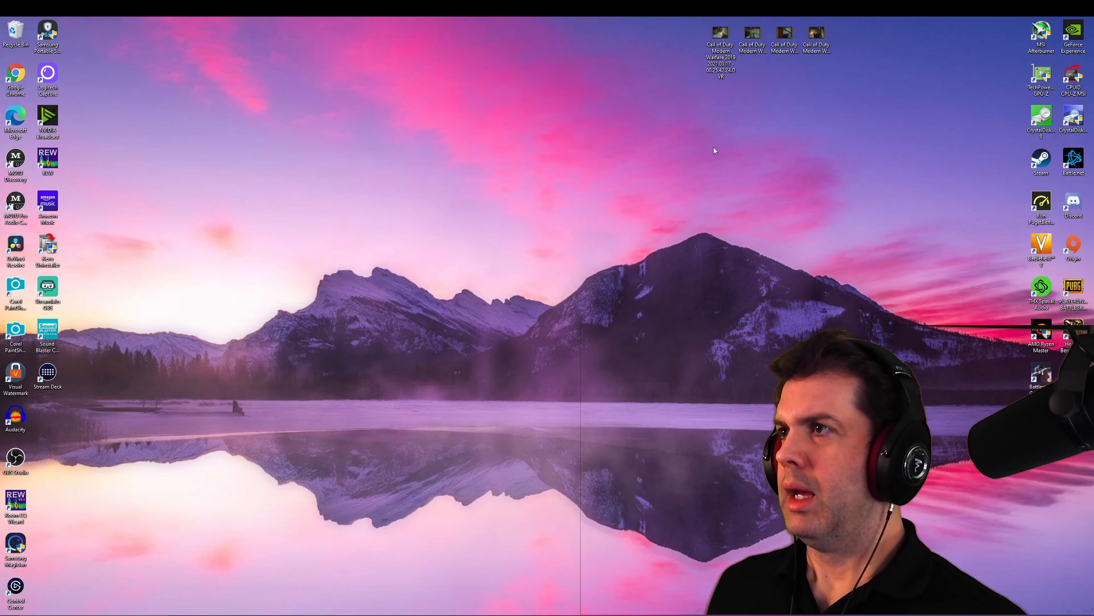
# Play the first Call of Duty desktop recording in the video player, then close it.
pyautogui.click(719, 41)
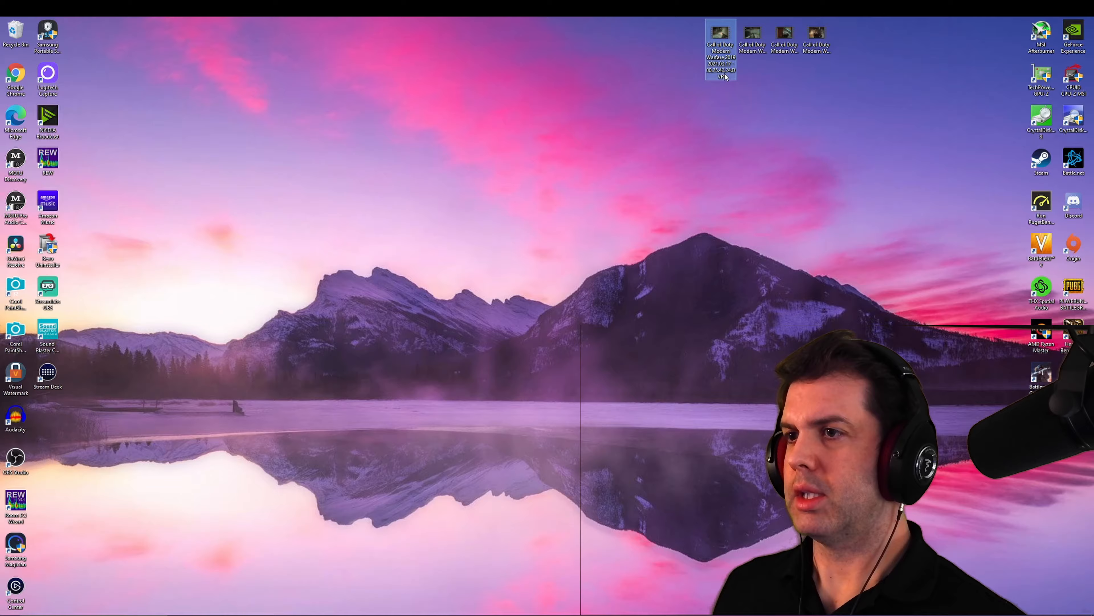
pyautogui.doubleClick(720, 37)
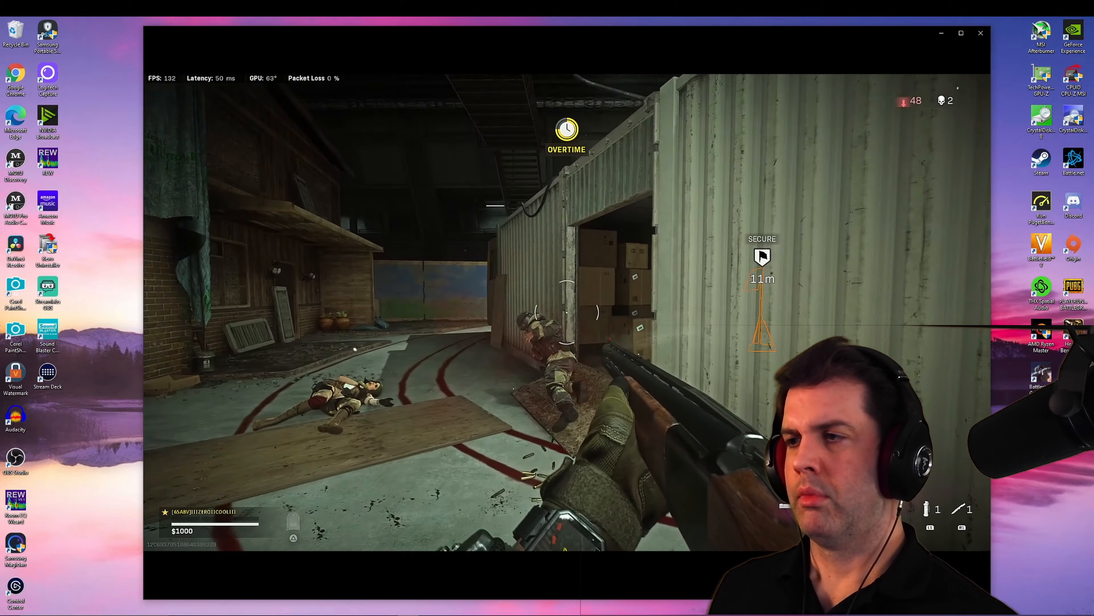
pyautogui.click(980, 33)
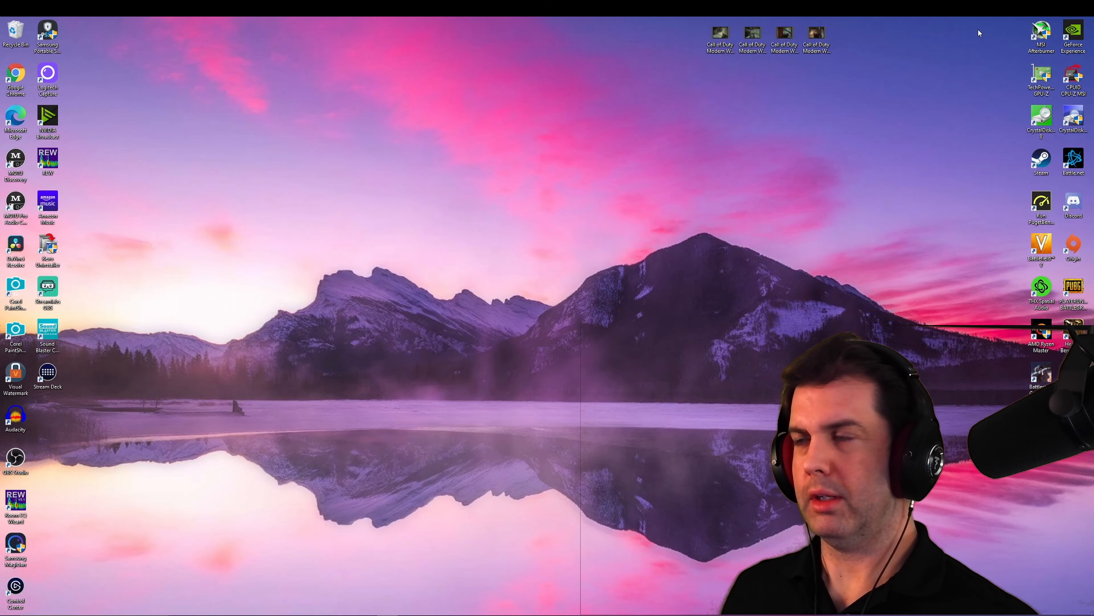
pyautogui.moveTo(510, 300)
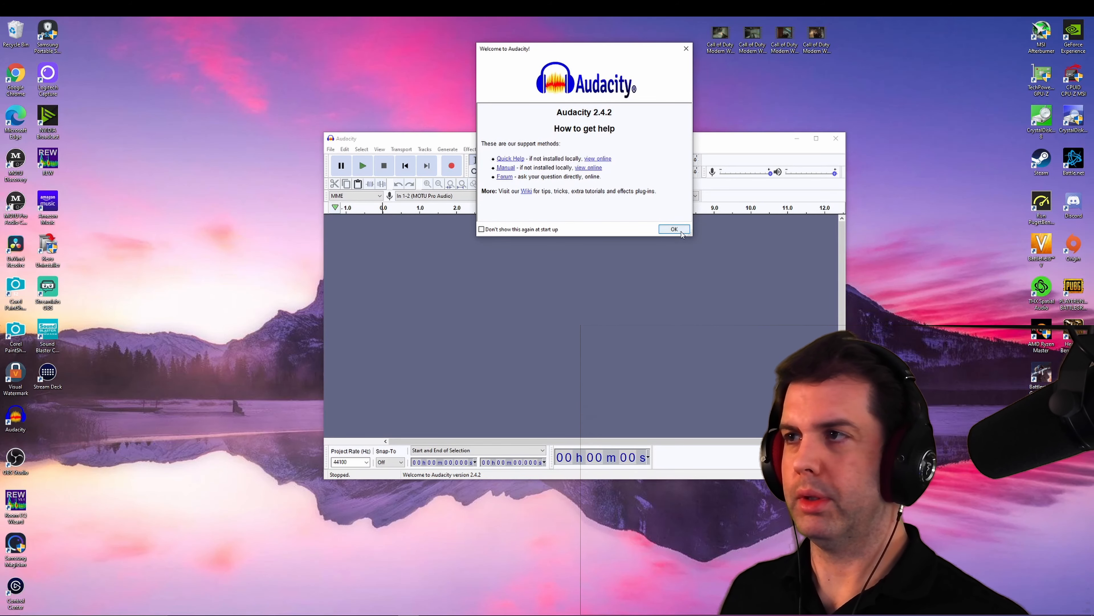
# Confirm the Welcome to Audacity notice with OK.
pyautogui.click(673, 229)
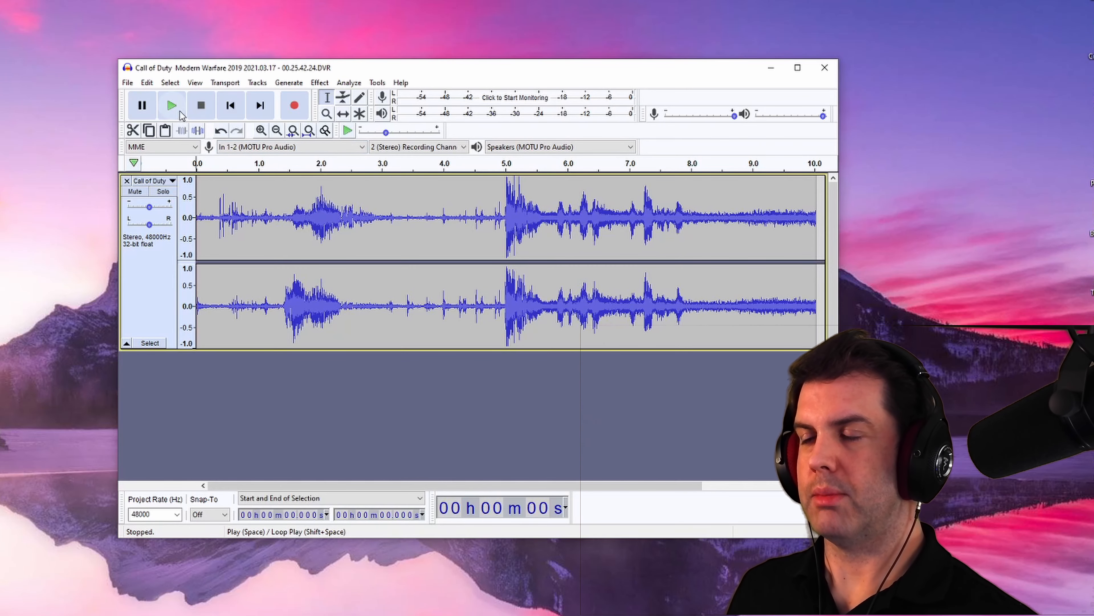
# Play the loaded Call of Duty track from the start and stop it.
pyautogui.click(171, 105)
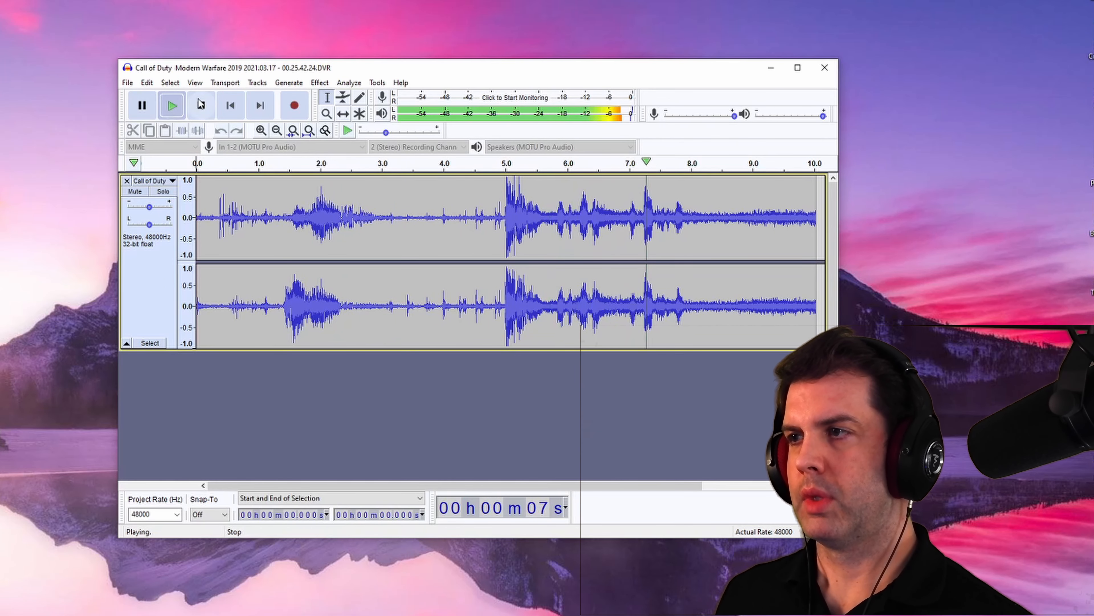
pyautogui.click(202, 105)
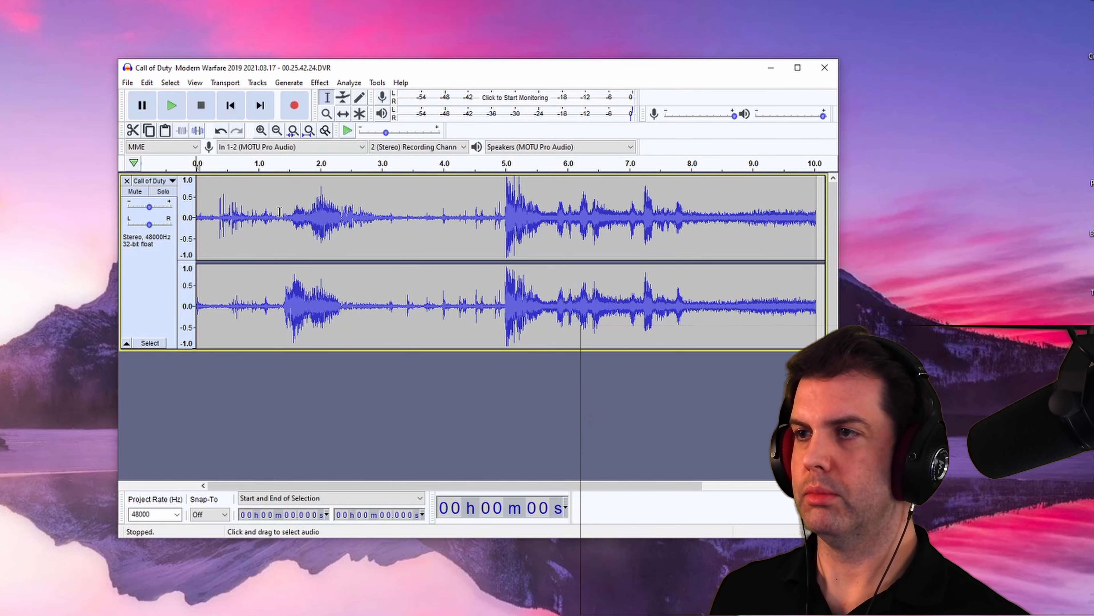
pyautogui.moveTo(749, 243)
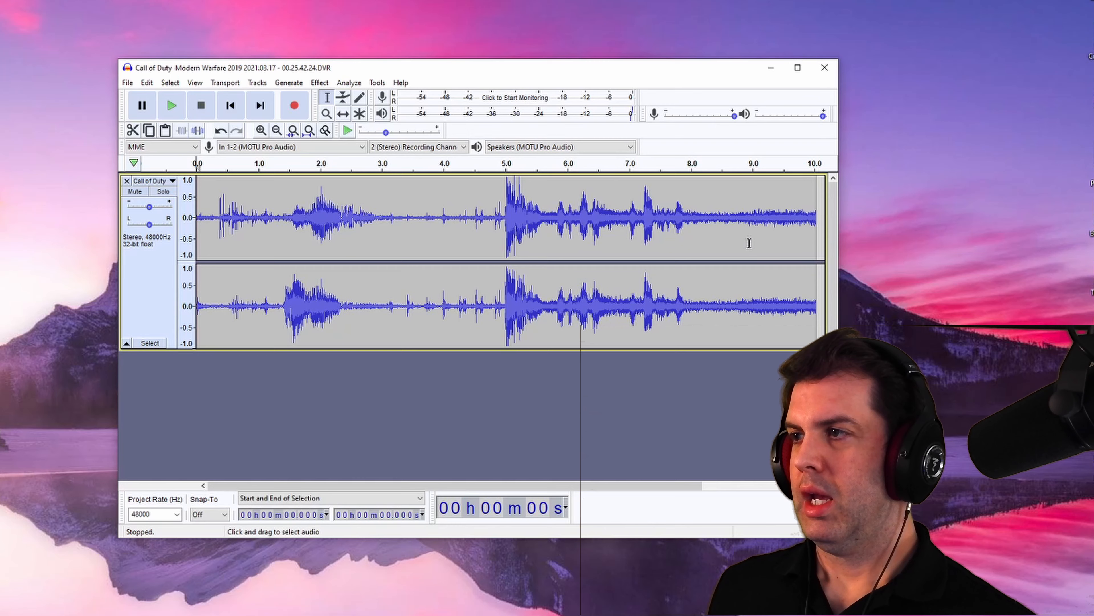
pyautogui.moveTo(674, 326)
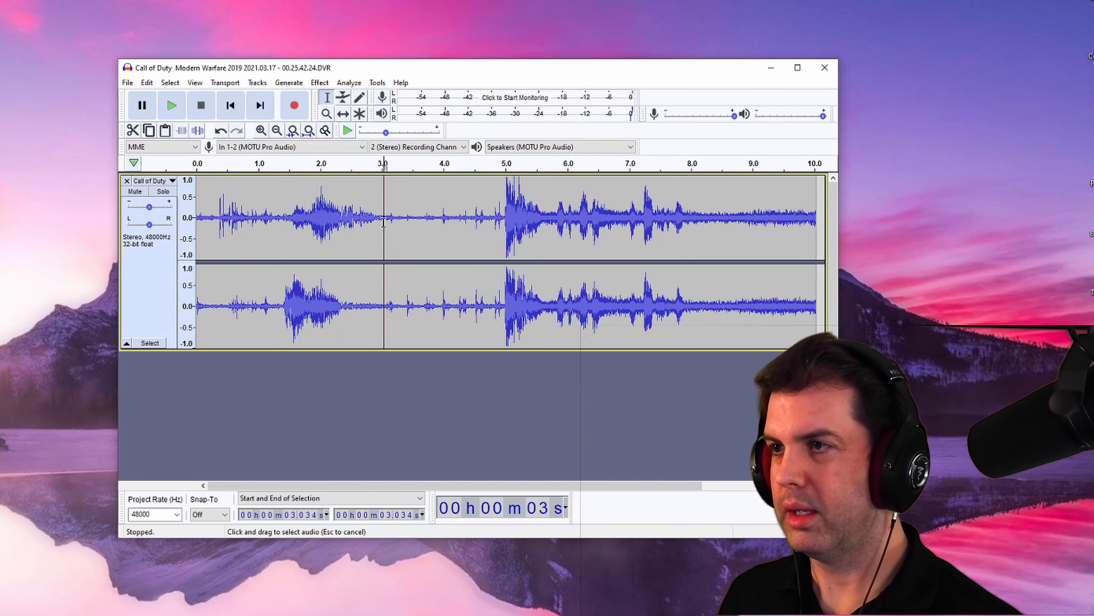
# Select the quiet stretch from about 3 to 5 seconds and preview it a few times.
pyautogui.moveTo(383, 220); pyautogui.dragTo(503, 220)
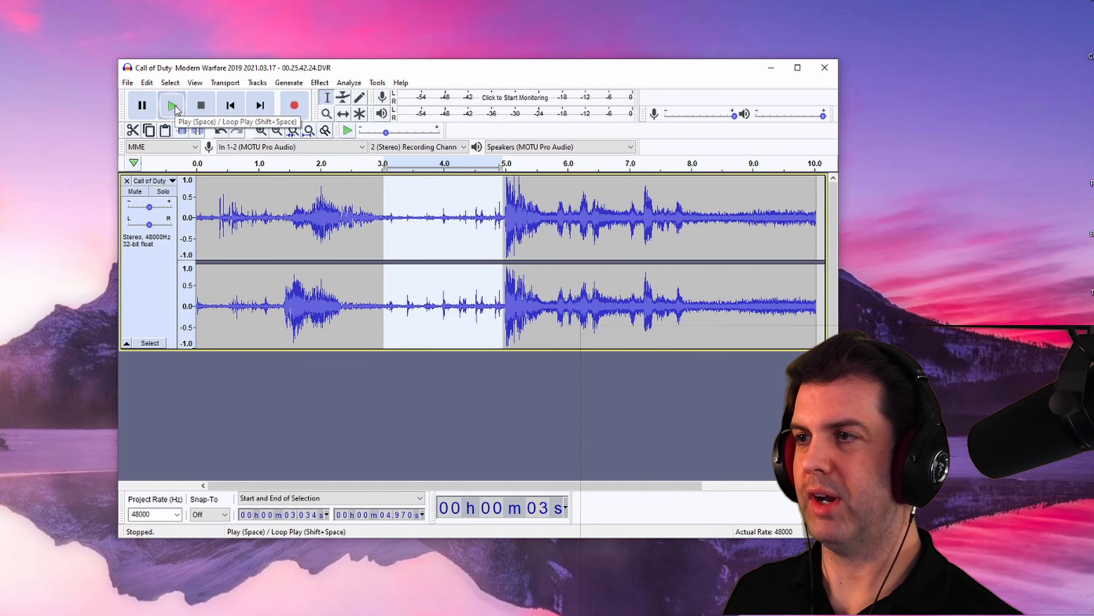
pyautogui.click(171, 105)
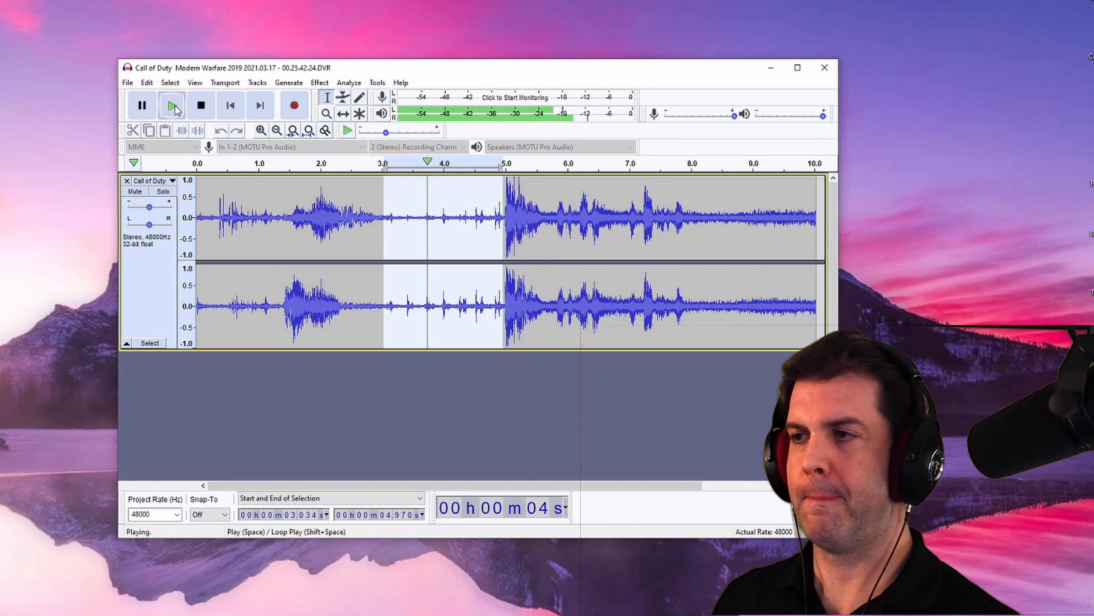
pyautogui.click(200, 105)
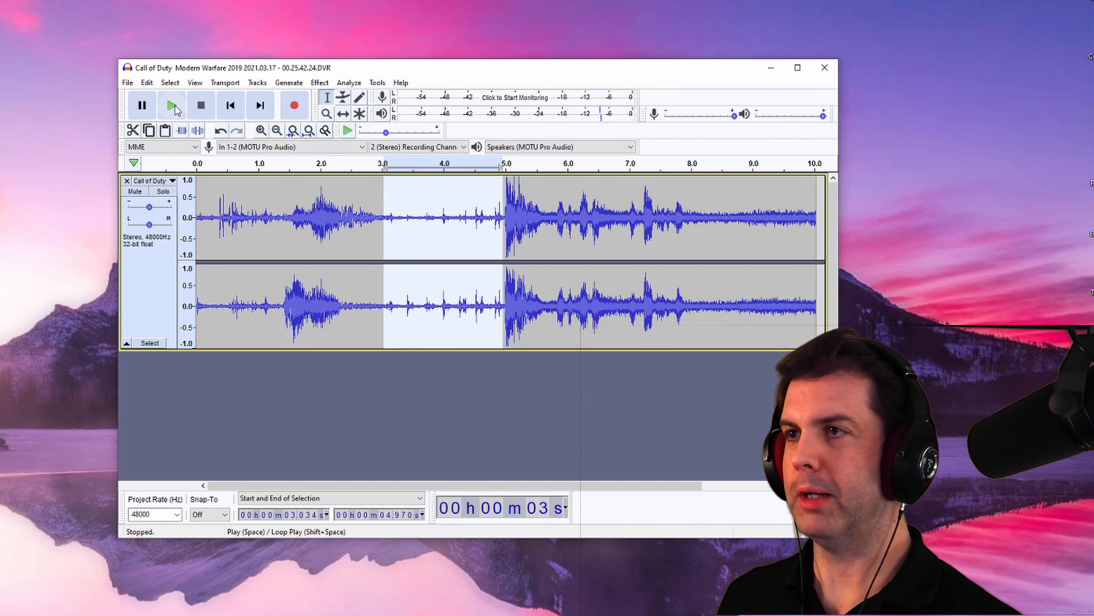
pyautogui.click(348, 82)
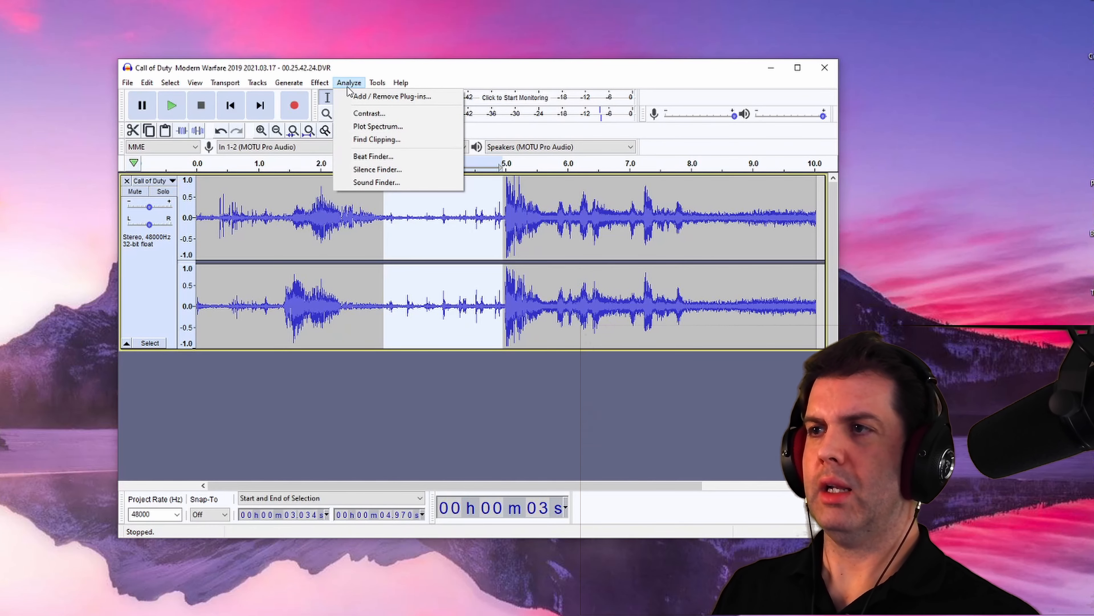
# Bring up the Analyze menu to plot the spectrum of the selected stretch.
pyautogui.click(377, 126)
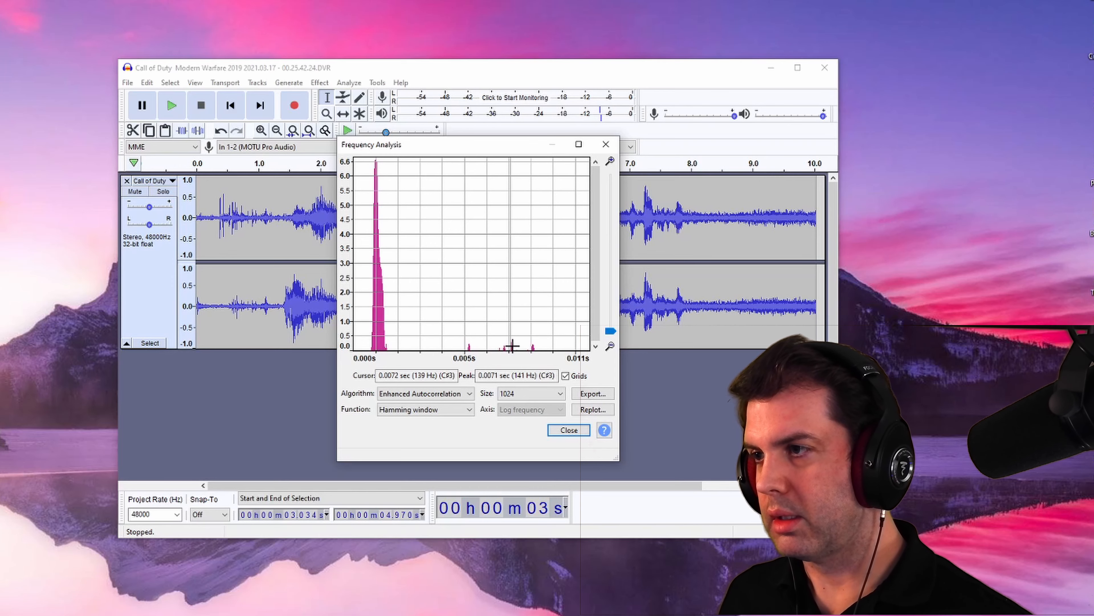
pyautogui.moveTo(475, 343)
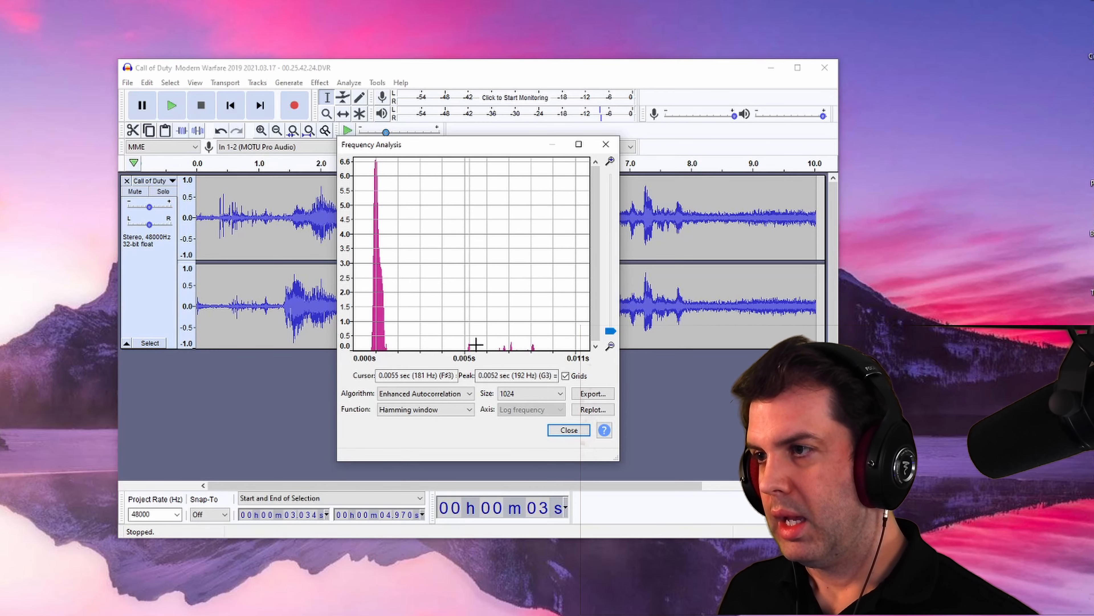
pyautogui.moveTo(470, 344)
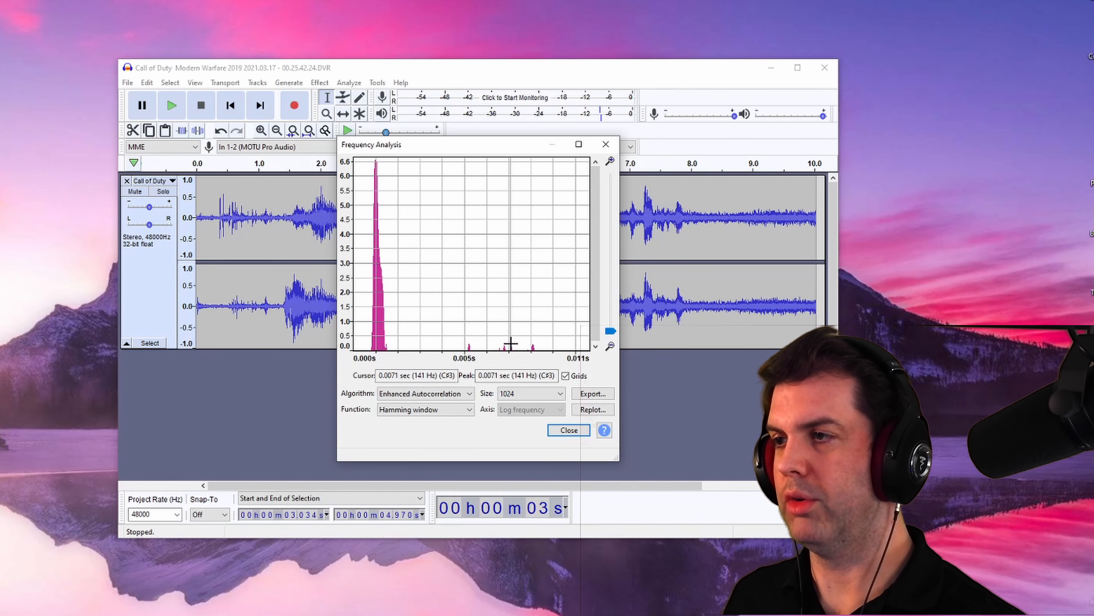
pyautogui.moveTo(534, 347)
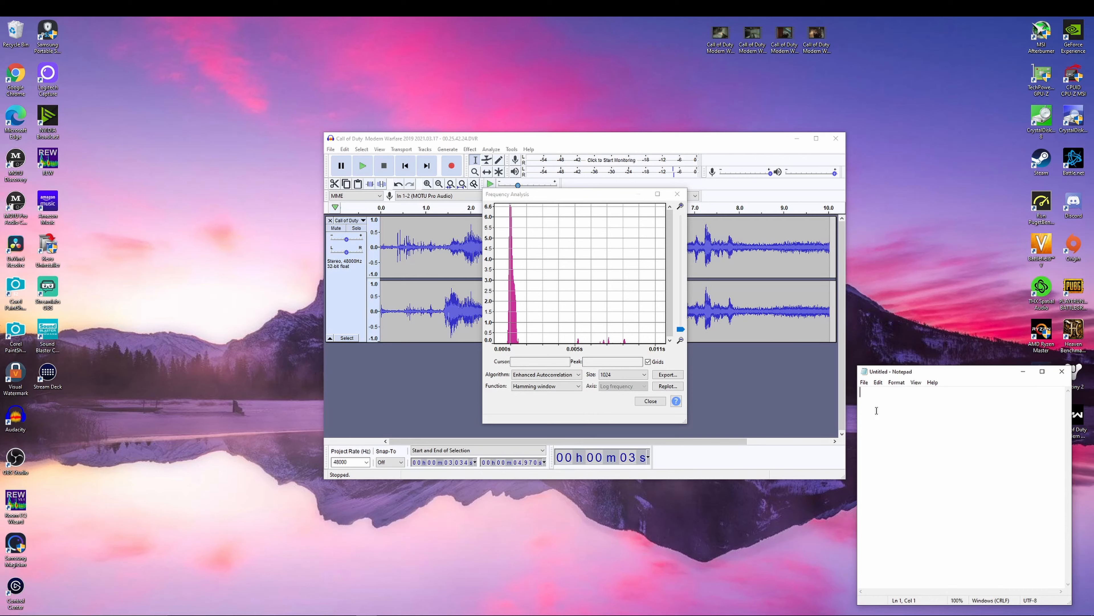
# Write the frequencies 190, 145 and 125 on separate lines in the empty note.
pyautogui.click(578, 339)
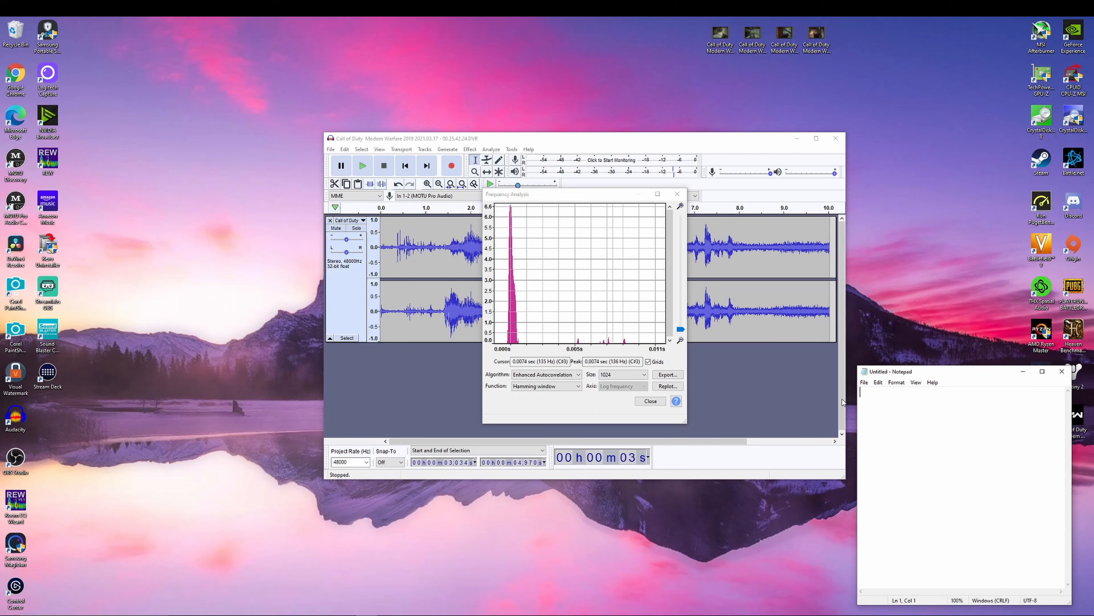
pyautogui.write('1')
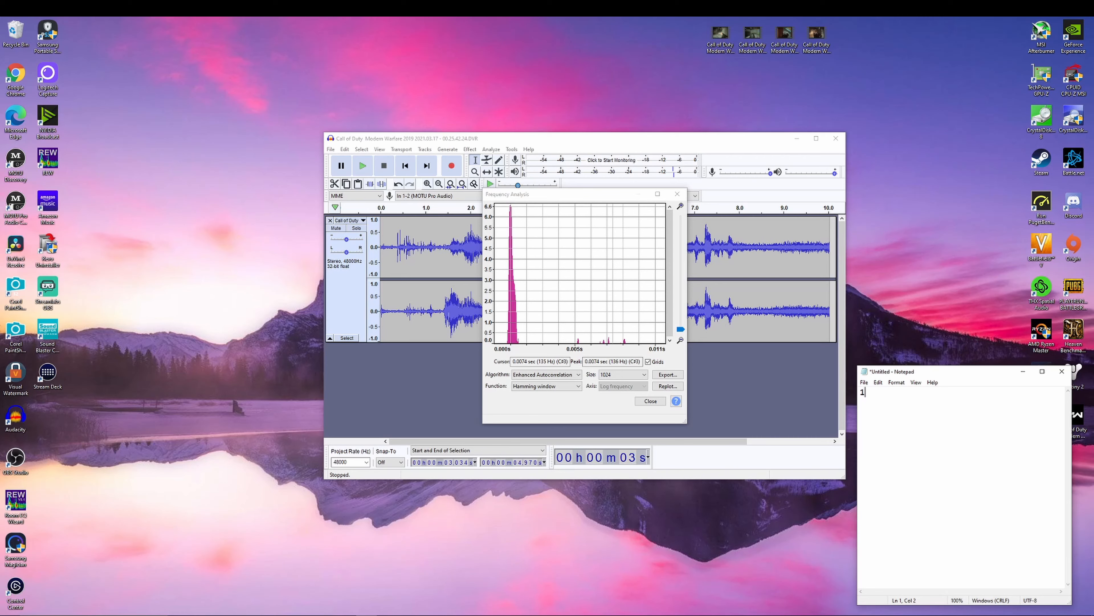
pyautogui.write('90')
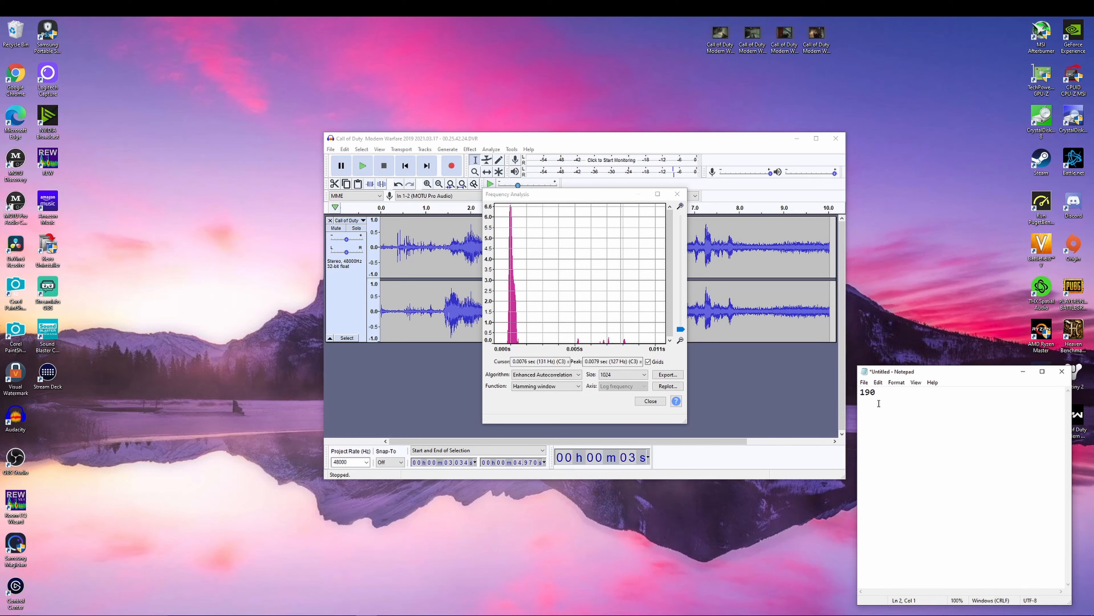
pyautogui.write('145')
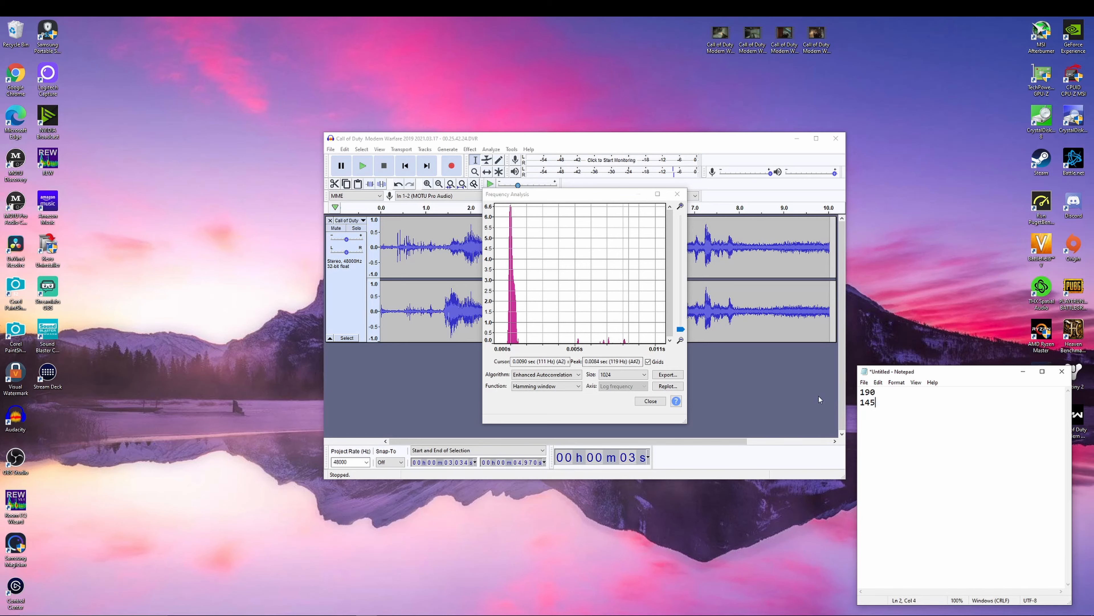
pyautogui.press('enter')
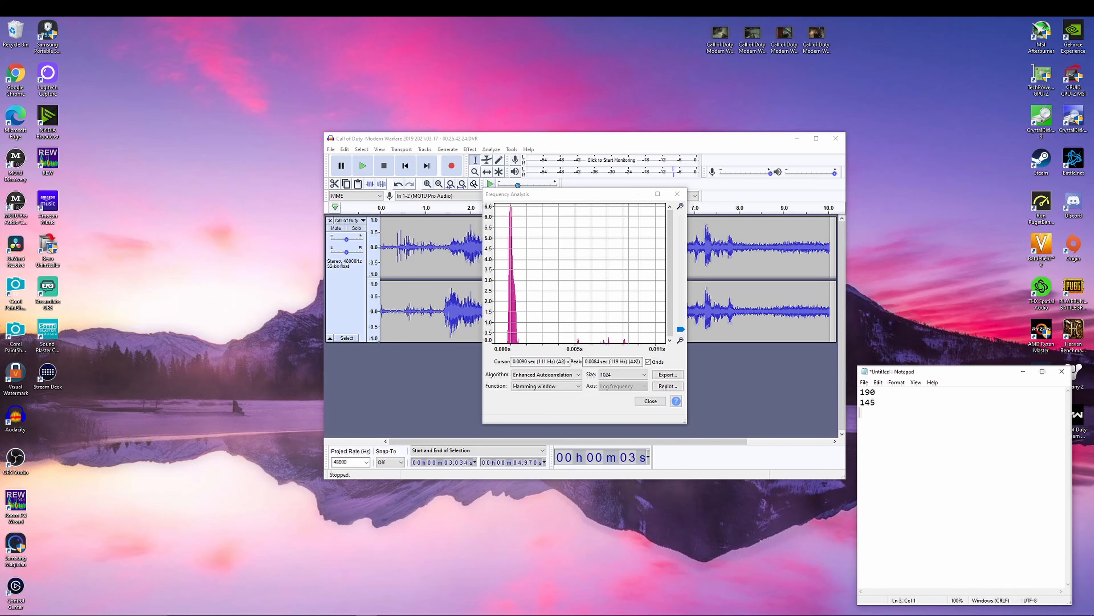
pyautogui.write('125')
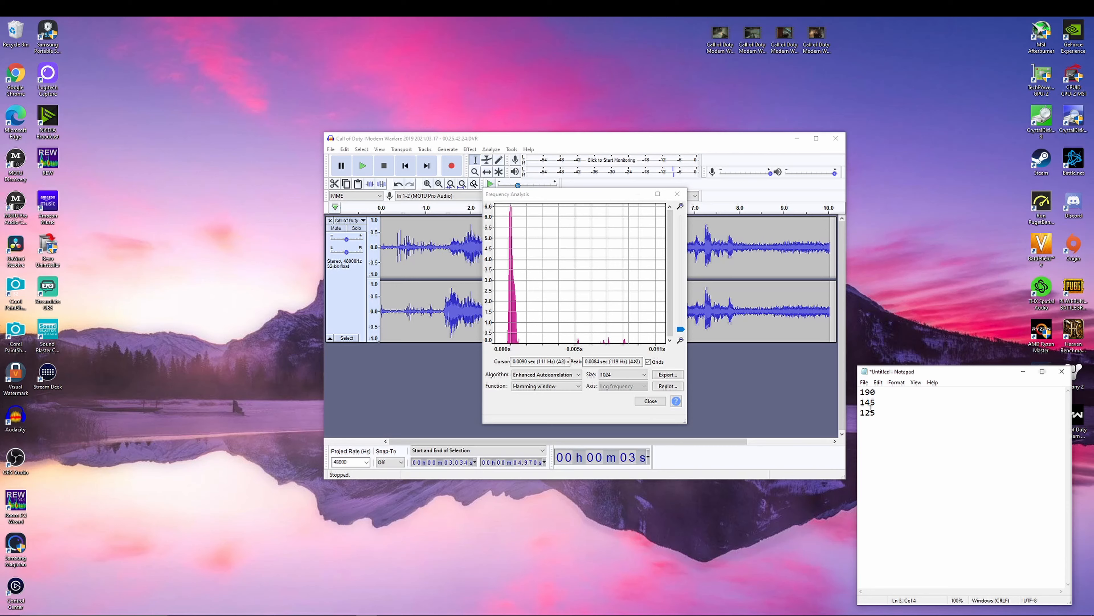
# Close the Frequency Analysis window and play the newly loaded Call of Duty recording.
pyautogui.click(649, 401)
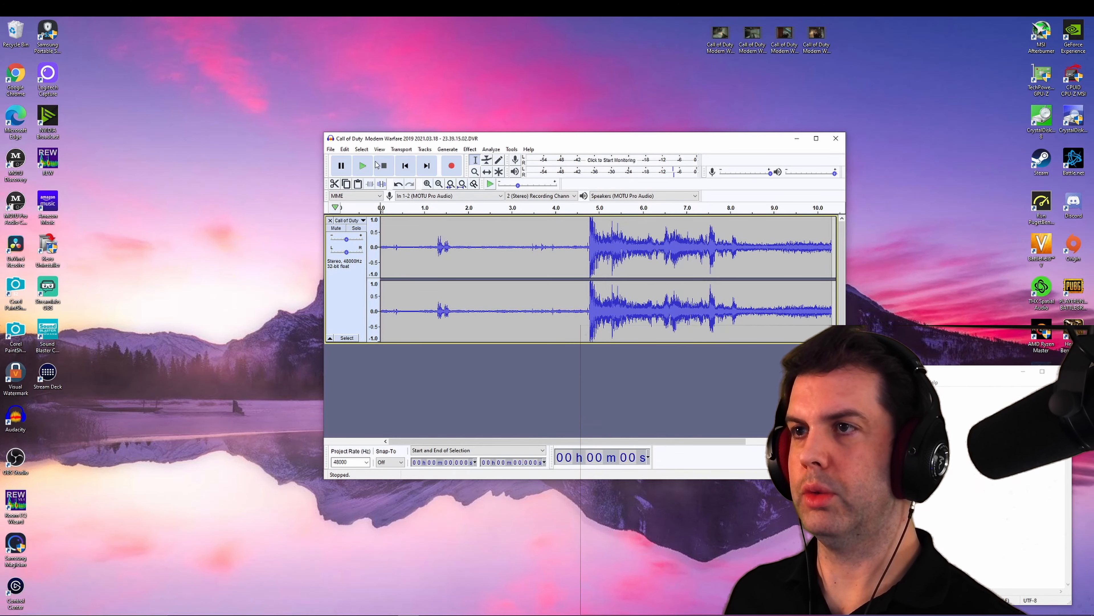
pyautogui.click(362, 165)
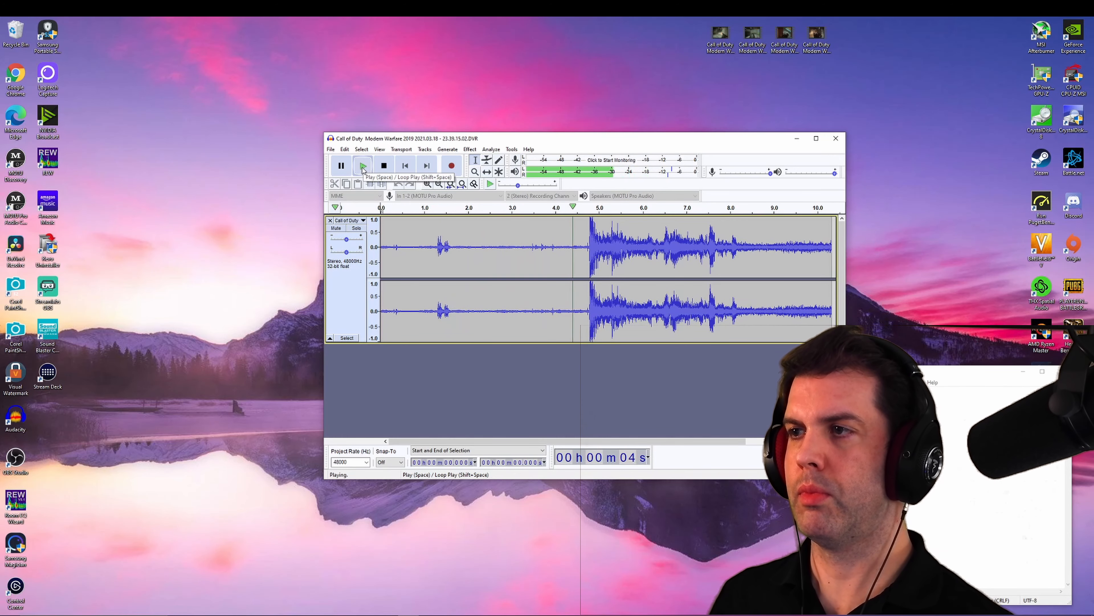
pyautogui.click(384, 165)
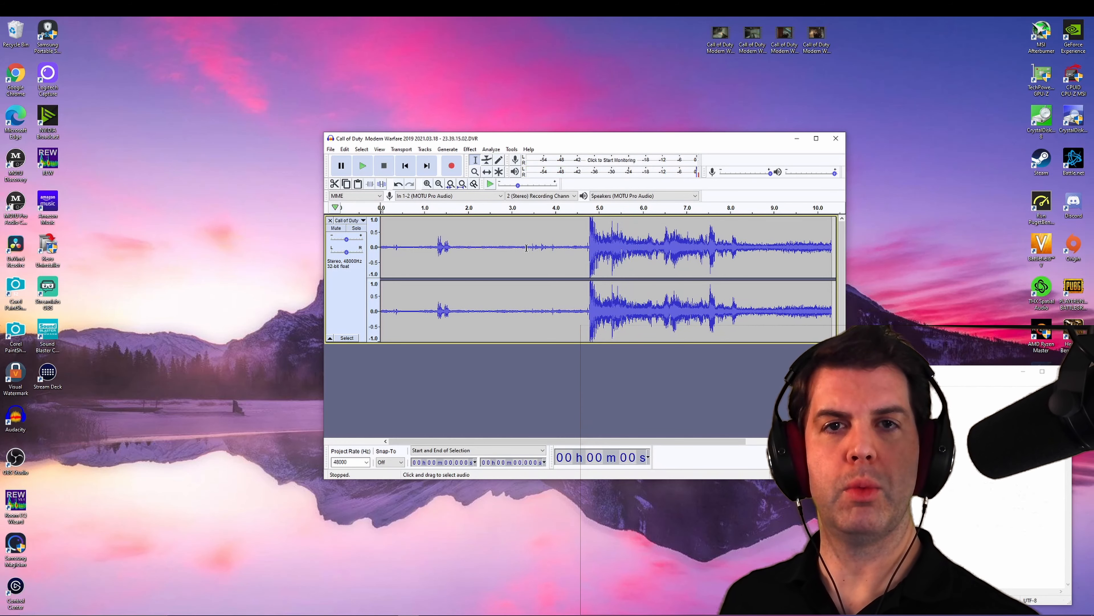
# Select the quiet stretch around 3.3–4.7 s before the loud burst and plot its spectrum.
pyautogui.moveTo(523, 248); pyautogui.dragTo(565, 248)
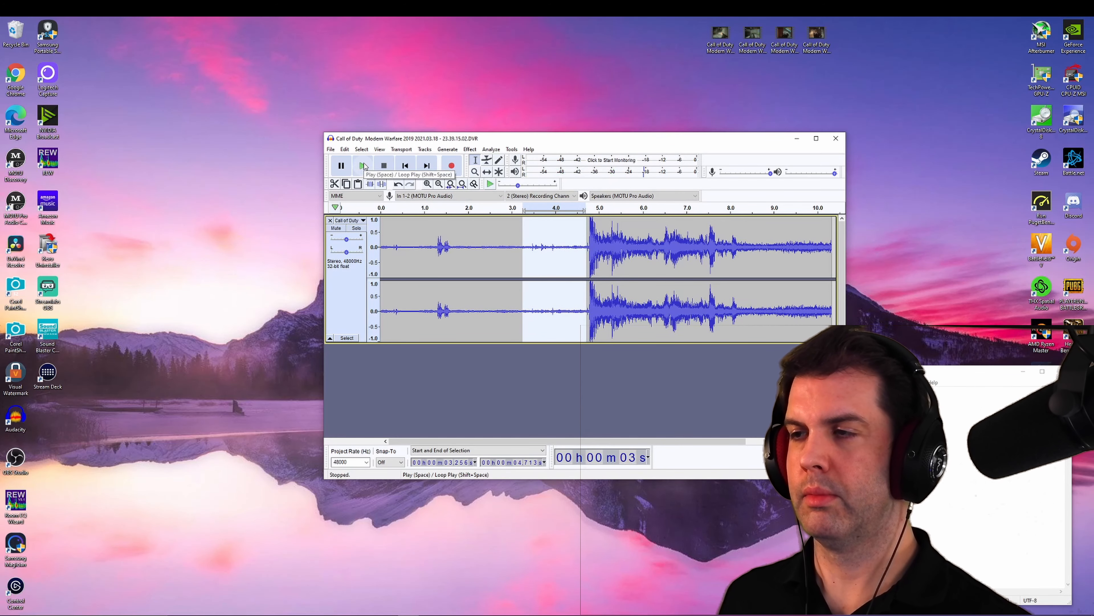
pyautogui.click(490, 148)
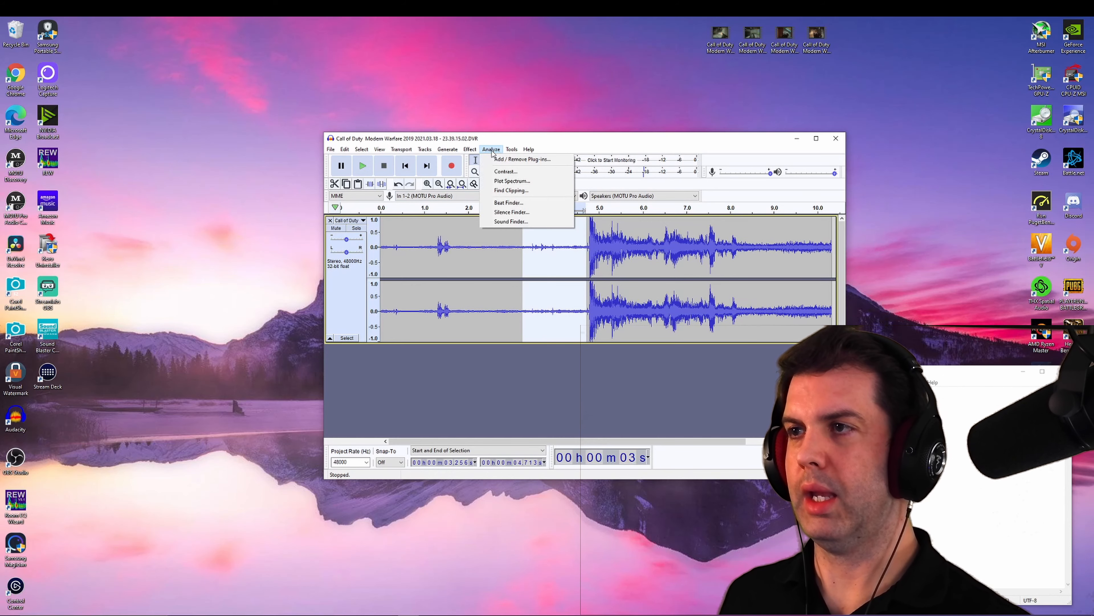
pyautogui.click(511, 181)
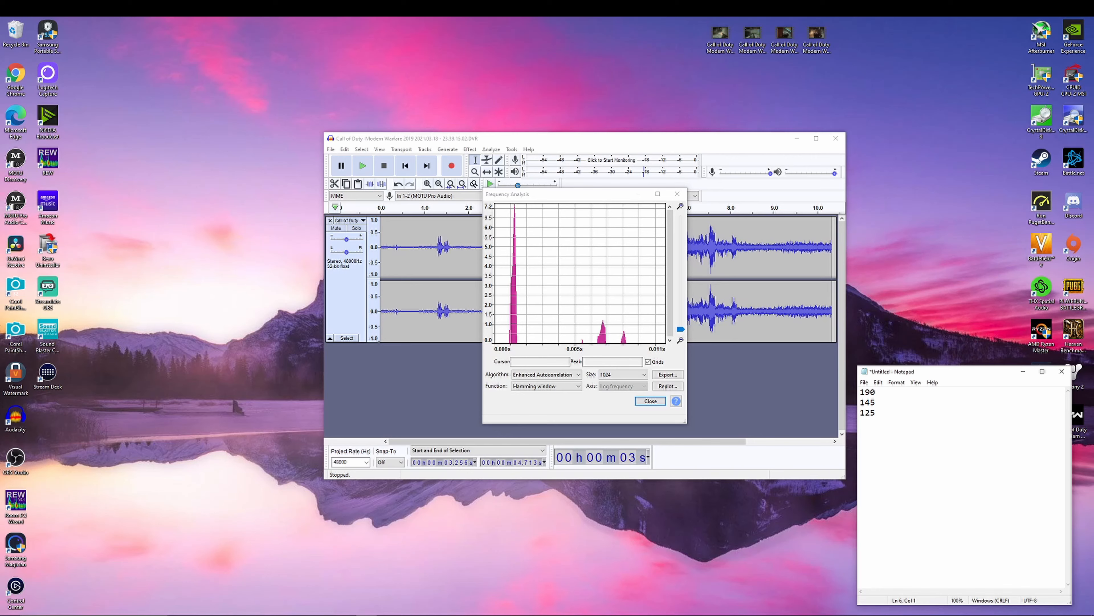
# Log the readings 800-1000 and repeat values 145 and 125 in the Notepad note.
pyautogui.write('800')
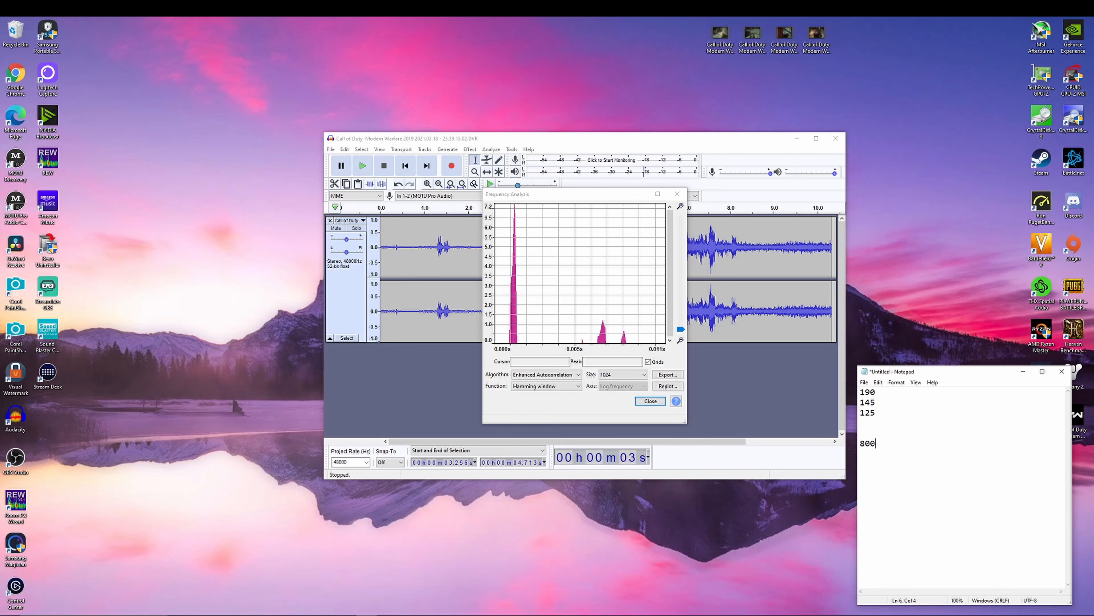
pyautogui.write('-10')
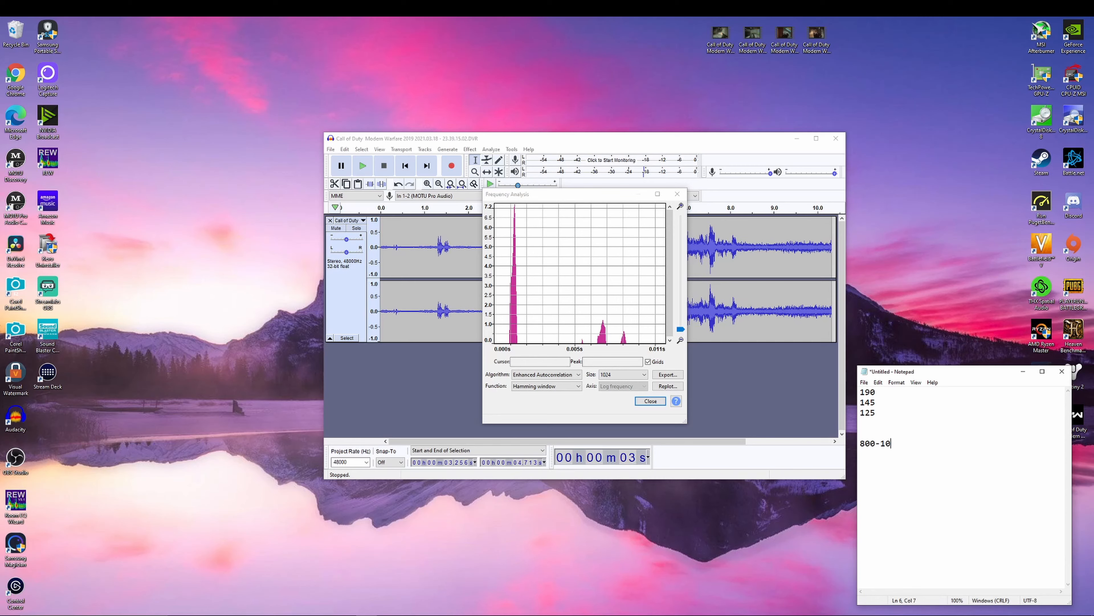
pyautogui.write('00')
pyautogui.click(963, 422)
pyautogui.write('185')
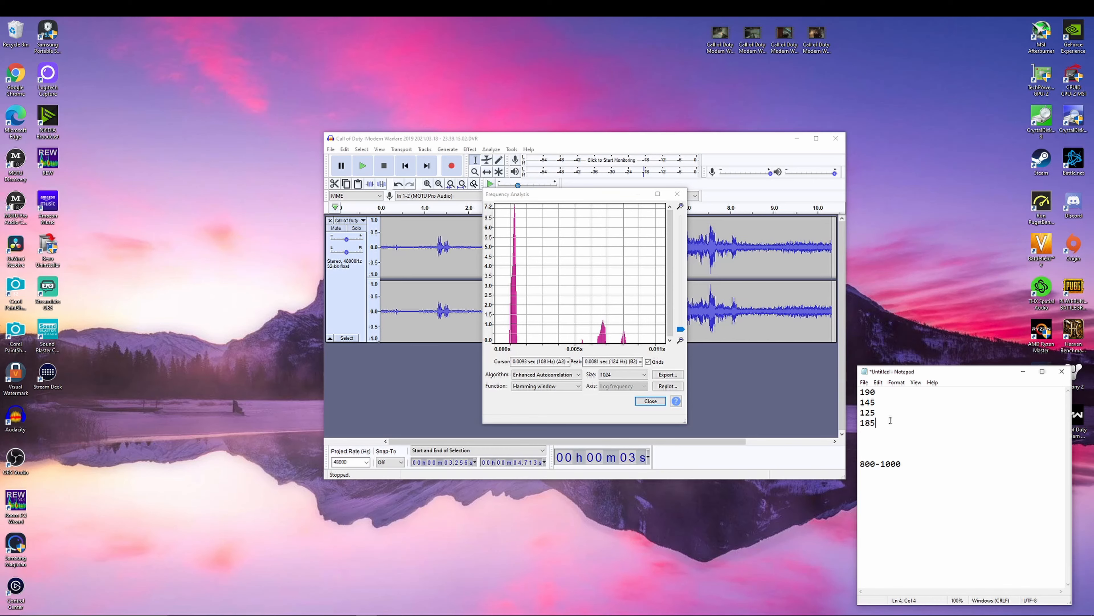
pyautogui.click(899, 403)
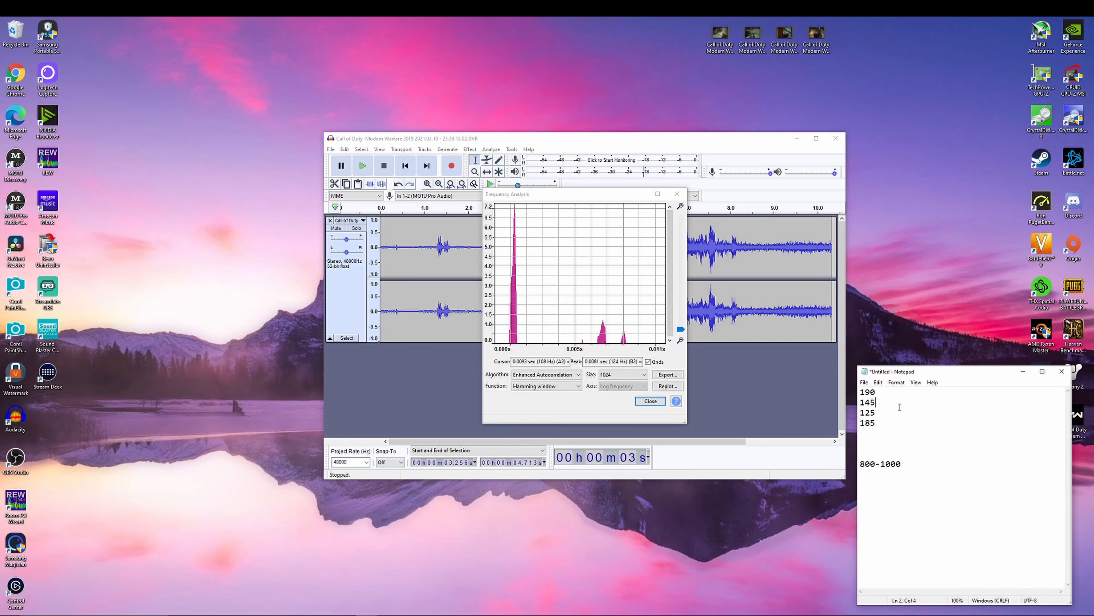
pyautogui.write(', 145')
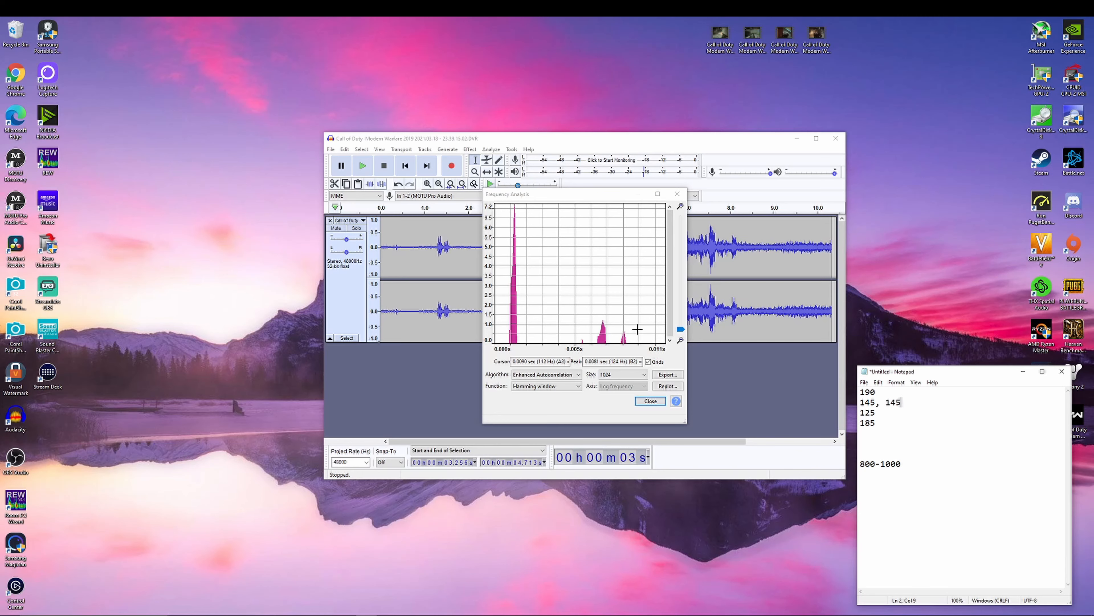
pyautogui.moveTo(622, 329)
pyautogui.write(', 12')
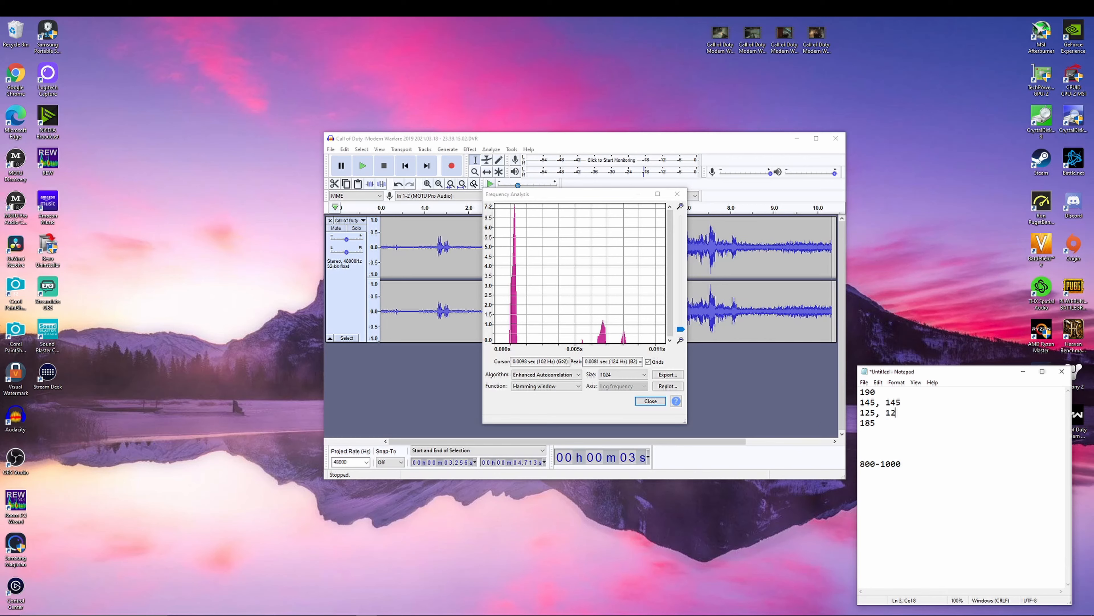
pyautogui.write('5')
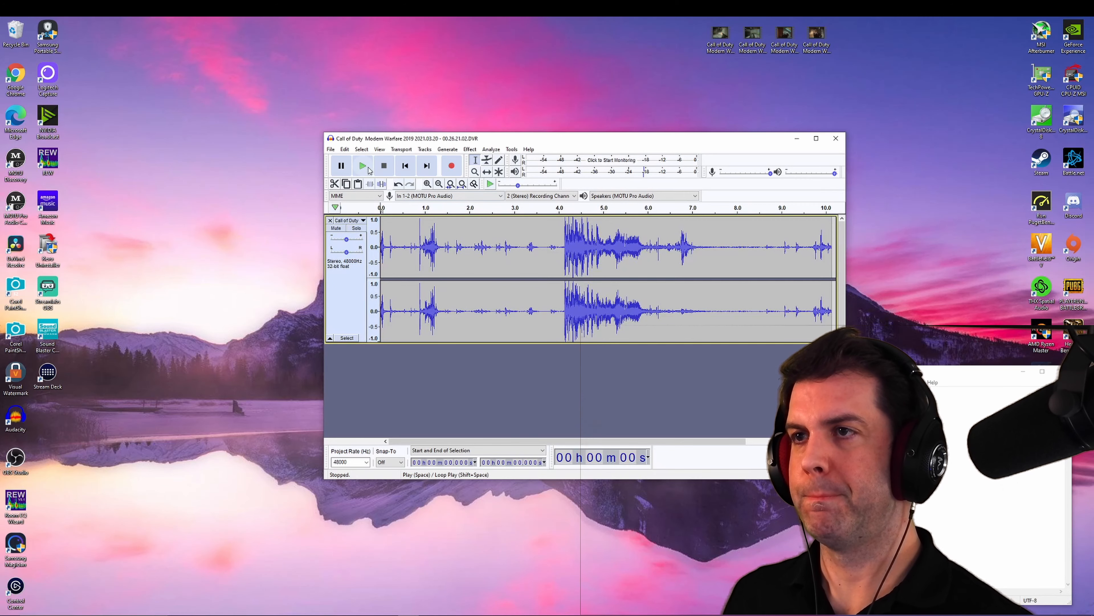
# Play the second Modern Warfare recording briefly and stop it.
pyautogui.click(363, 165)
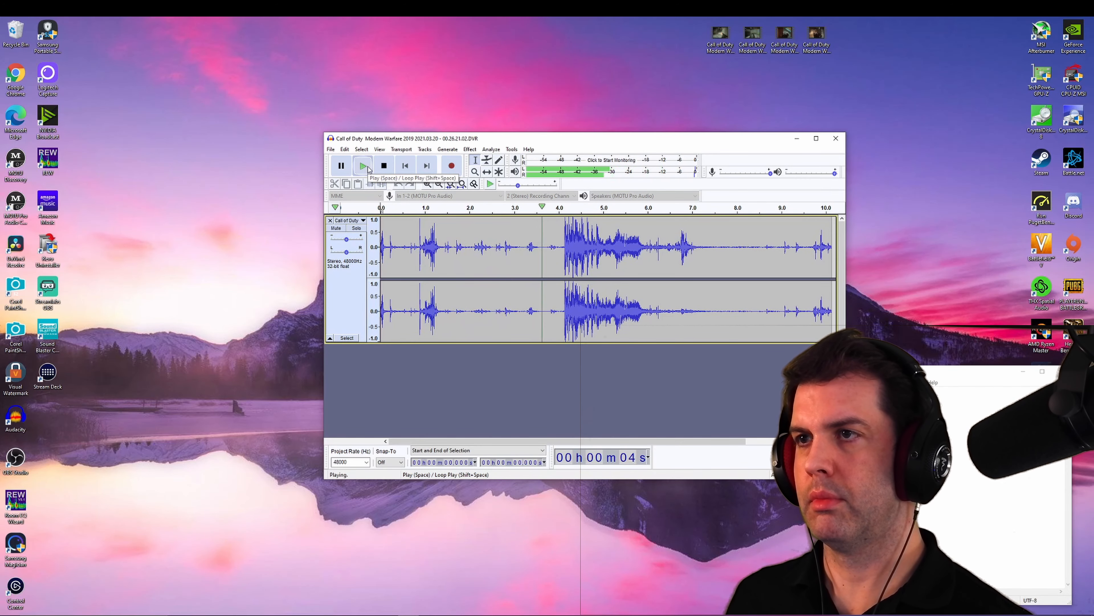
pyautogui.click(384, 165)
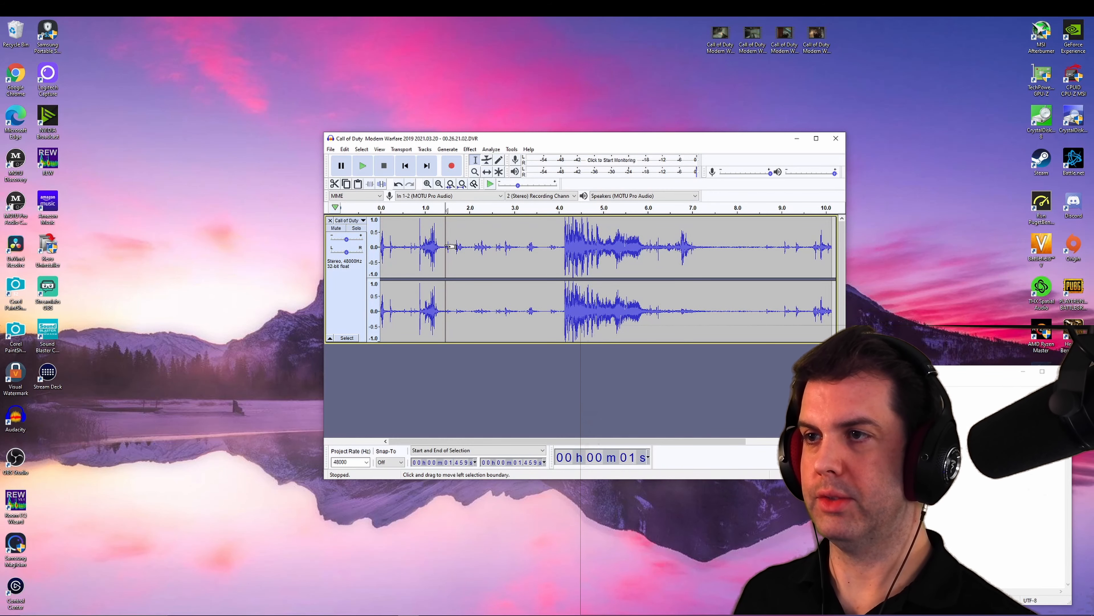
# Select the quiet stretch from about 1.4 to 4.2 seconds and preview it.
pyautogui.moveTo(444, 248); pyautogui.dragTo(544, 248)
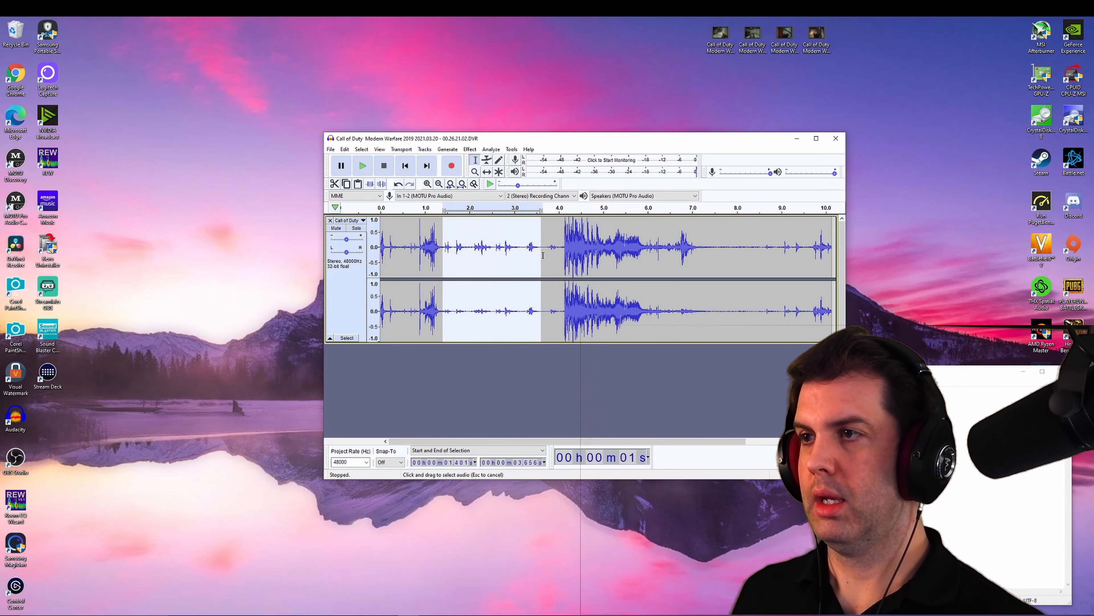
pyautogui.click(362, 166)
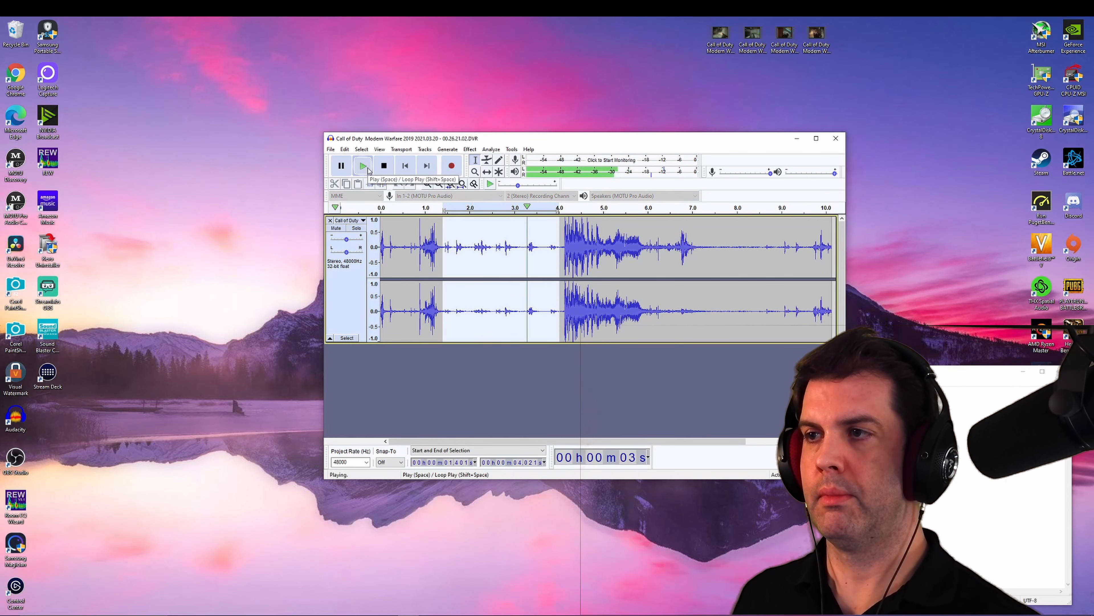
pyautogui.click(384, 166)
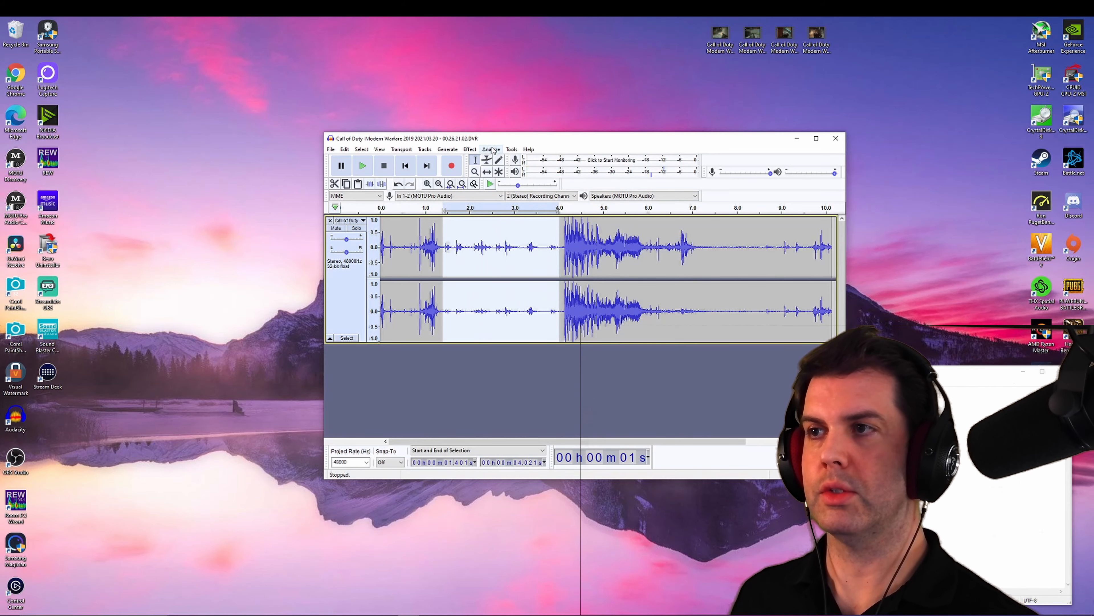
# Read the spectrum peaks of the selection and note 102, 100 and 100 in Notepad.
pyautogui.click(491, 149)
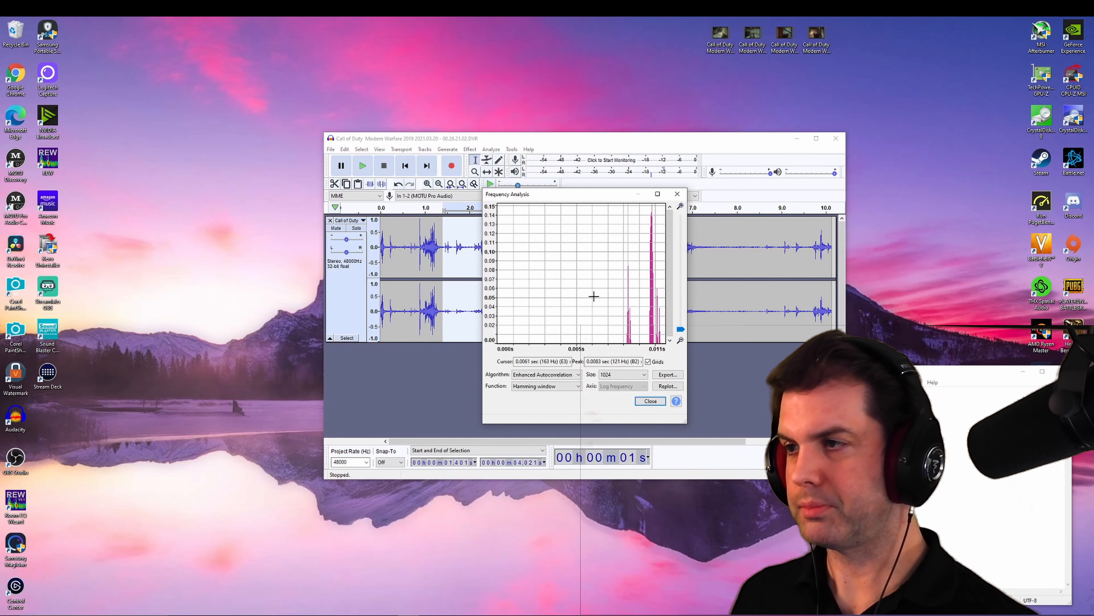
pyautogui.moveTo(627, 261)
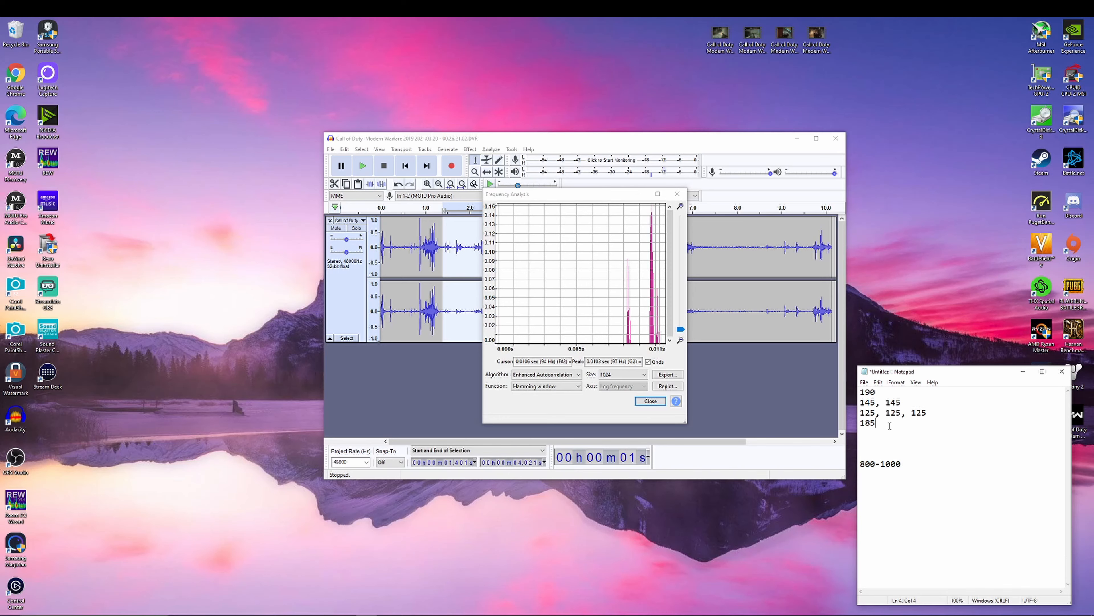
pyautogui.write('102')
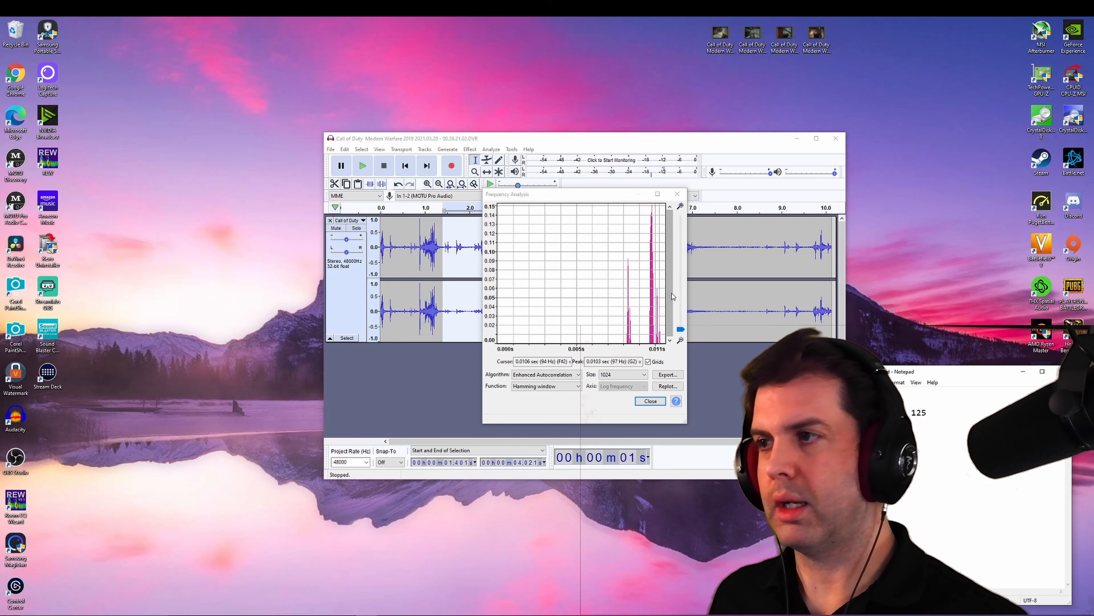
pyautogui.moveTo(657, 289)
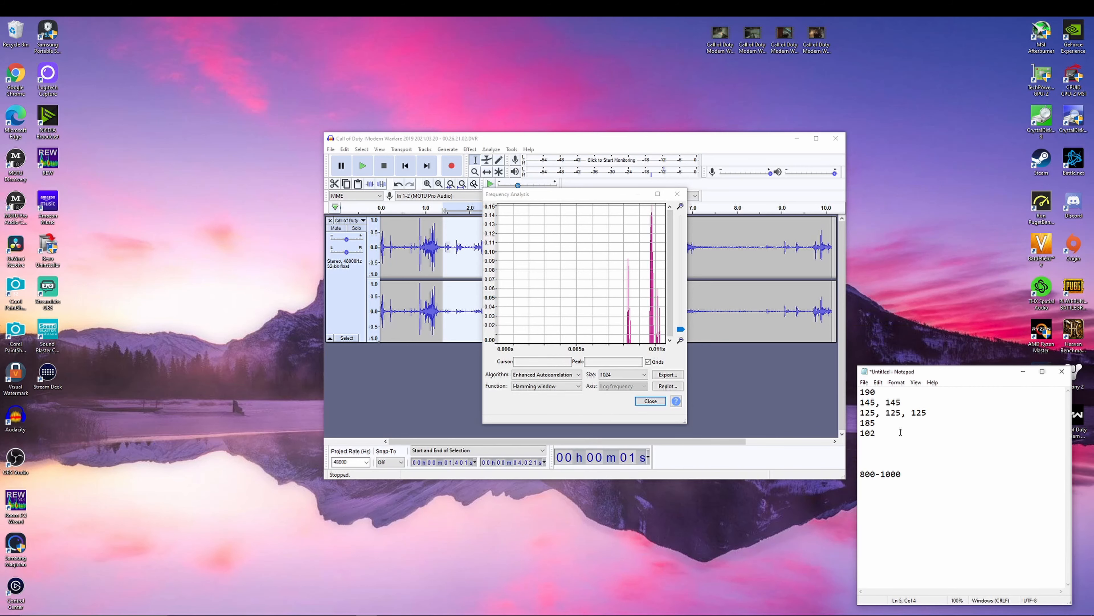
pyautogui.write('100,')
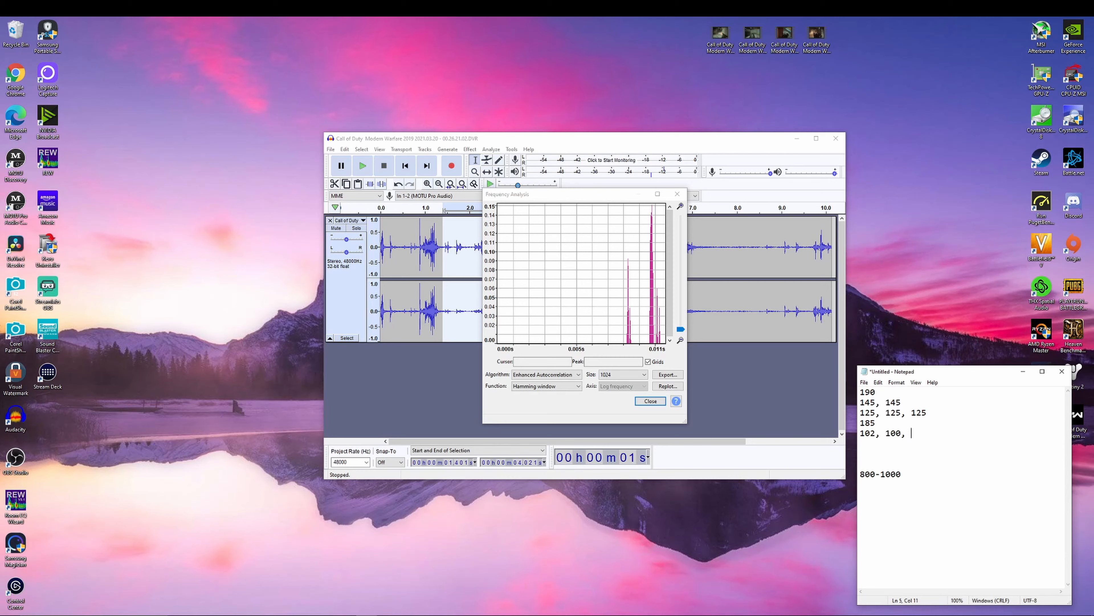
pyautogui.write('100')
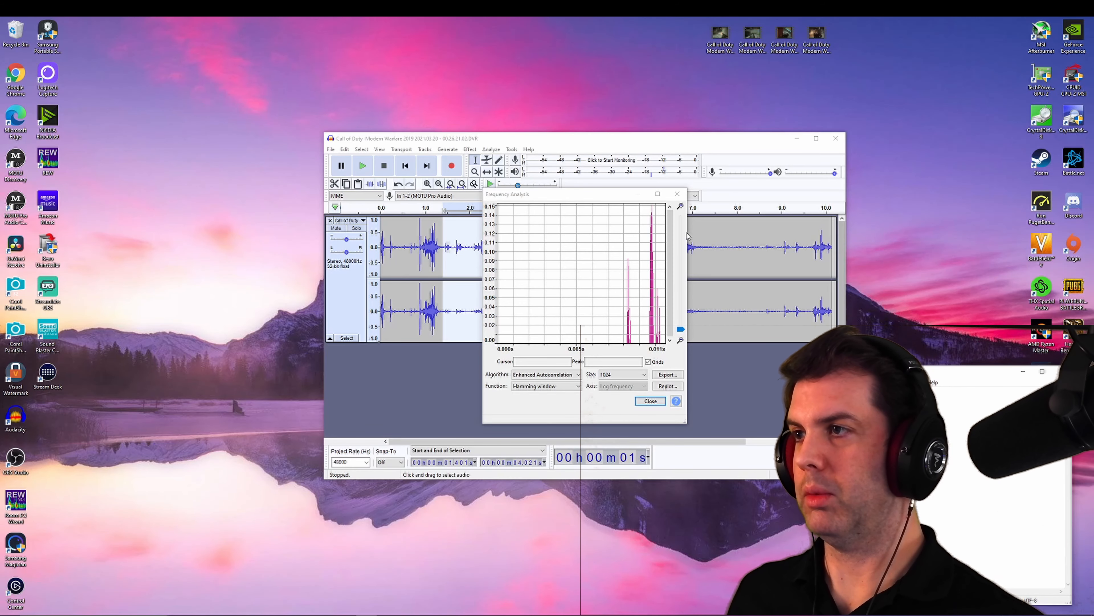
pyautogui.click(649, 401)
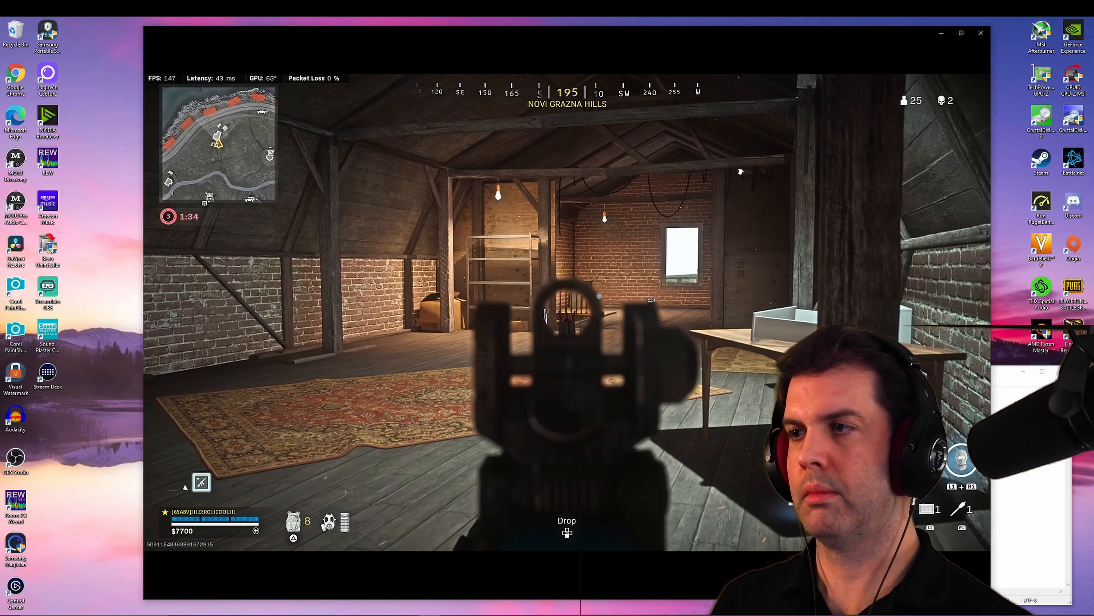
# Play the gameplay clip, then audition and stop the quiet lead-in of the third recording.
pyautogui.click(565, 321)
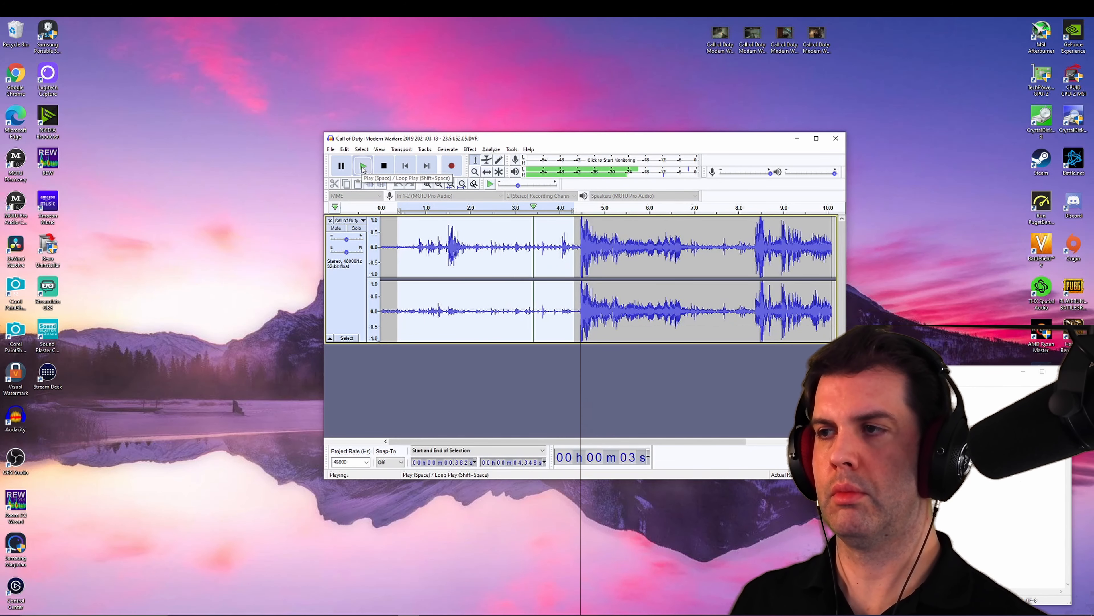
pyautogui.click(363, 166)
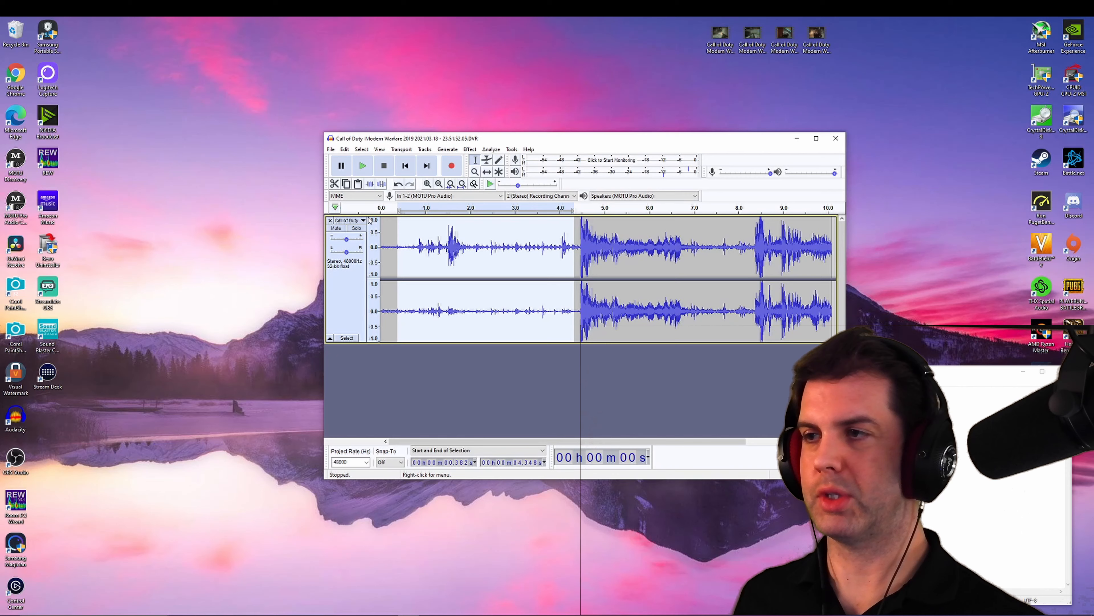
# Plot the spectrum of the third recording's selection and add a 125 reading to the notes.
pyautogui.click(491, 149)
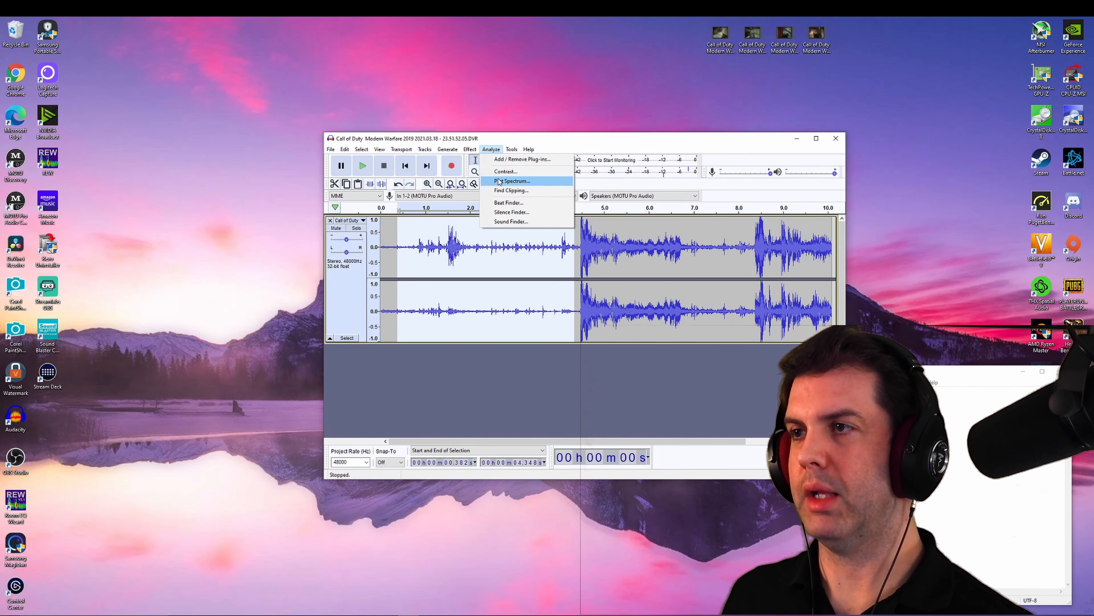
pyautogui.click(512, 180)
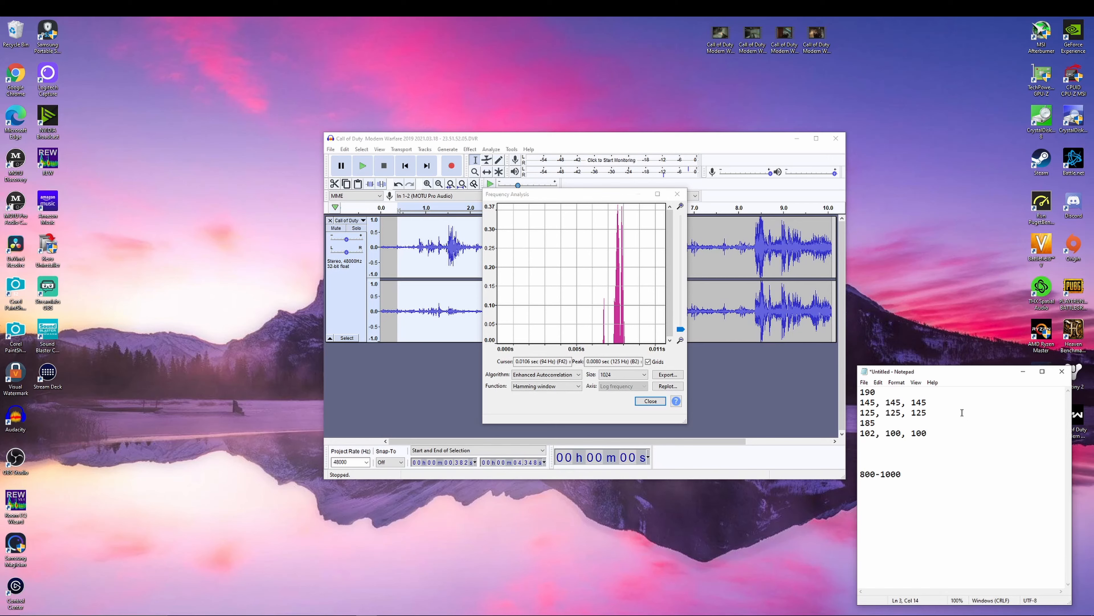
pyautogui.write(', 125')
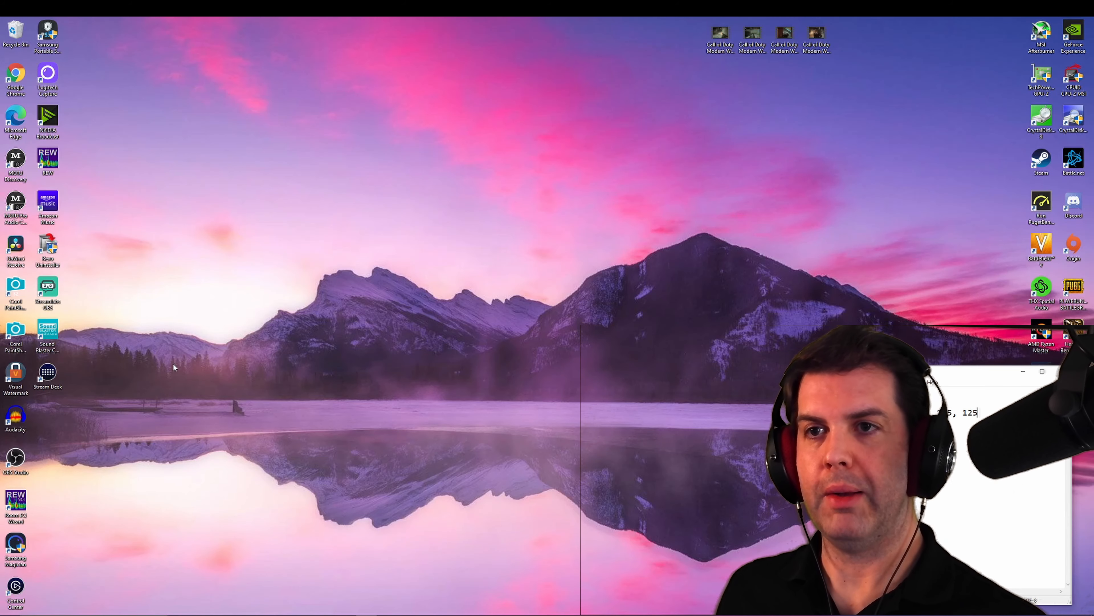
# Launch REW and bring up the file-open browser of saved headphone measurement folders.
pyautogui.doubleClick(47, 161)
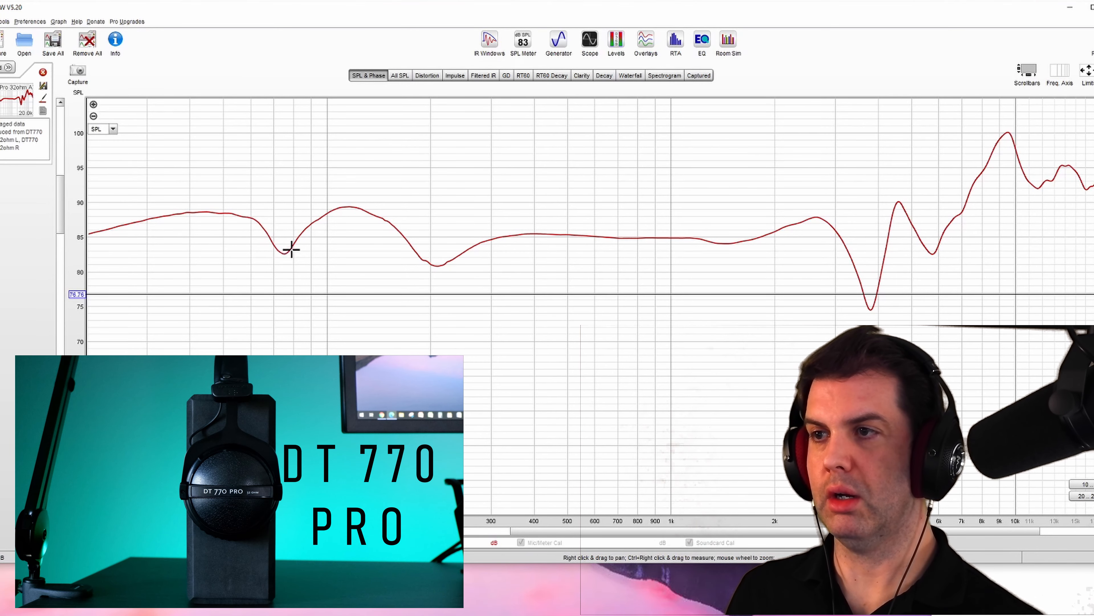
pyautogui.moveTo(431, 264)
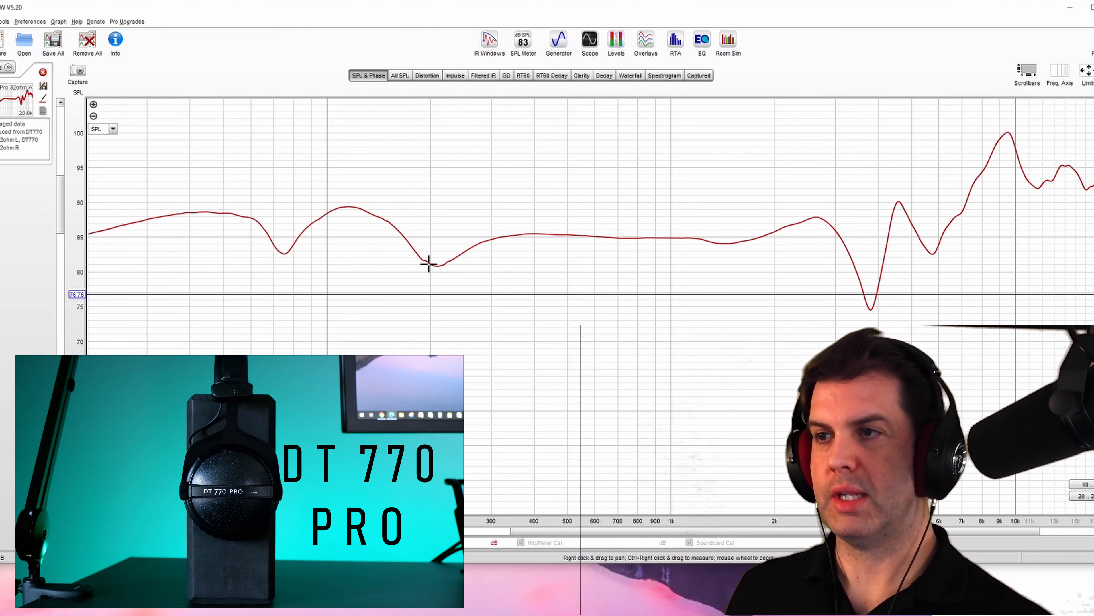
pyautogui.moveTo(293, 237)
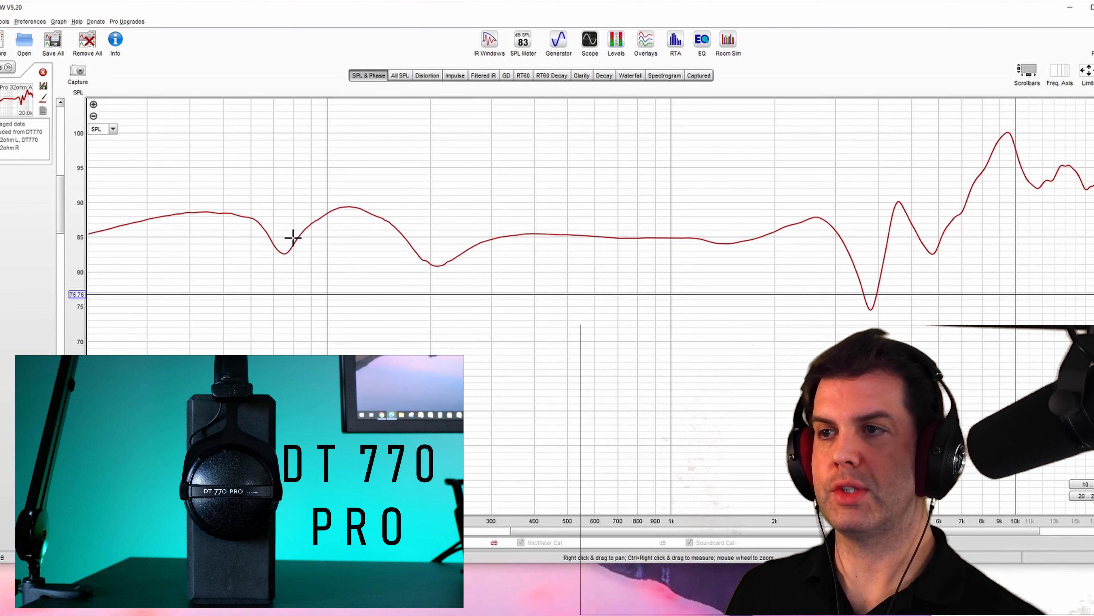
pyautogui.moveTo(349, 206)
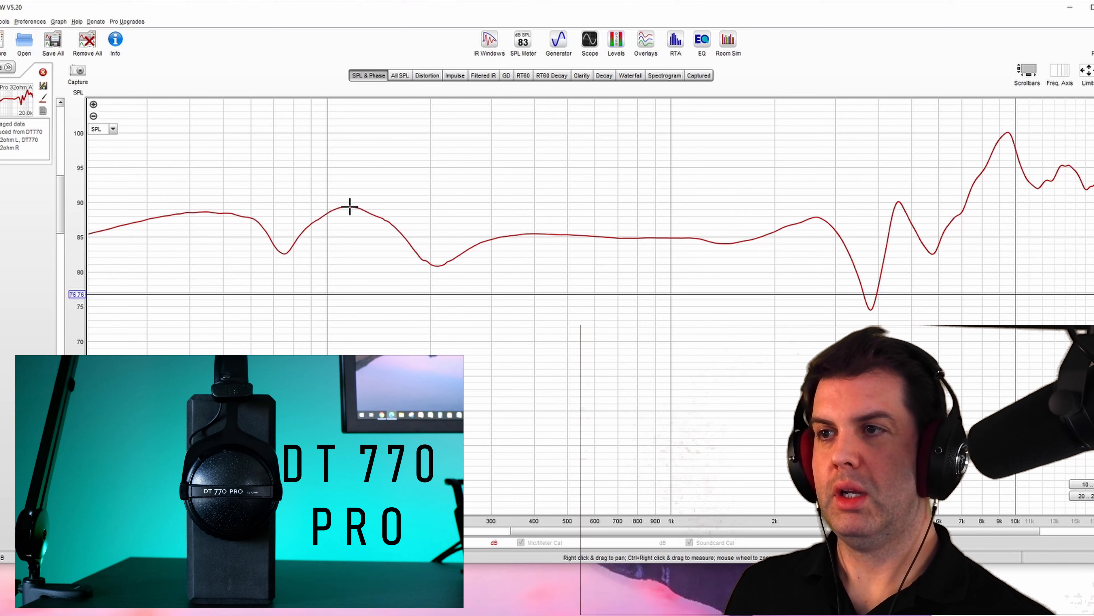
pyautogui.moveTo(384, 223)
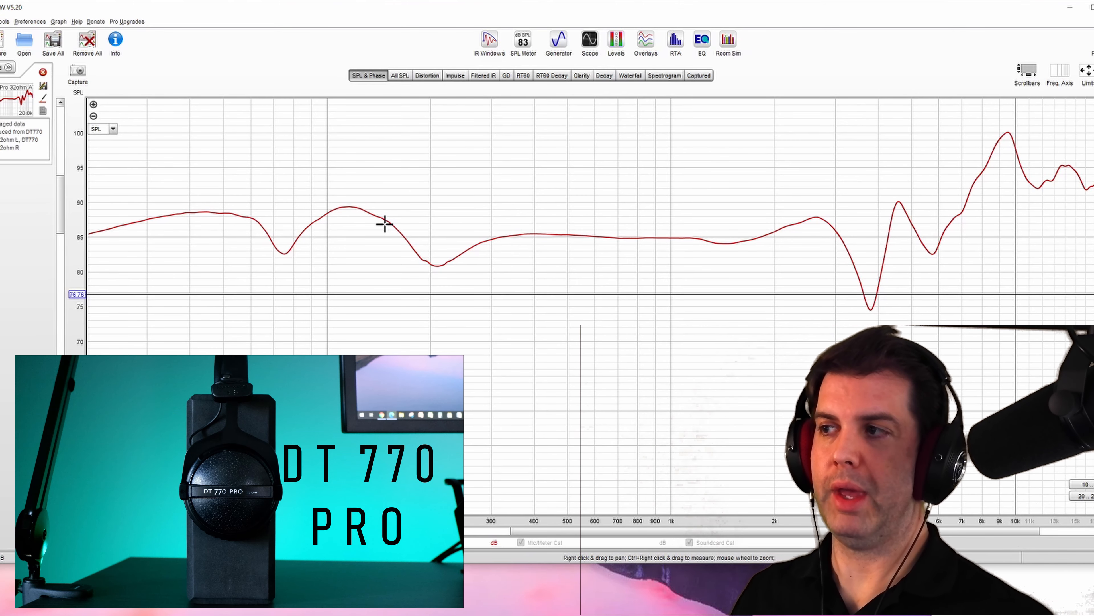
pyautogui.moveTo(124, 165)
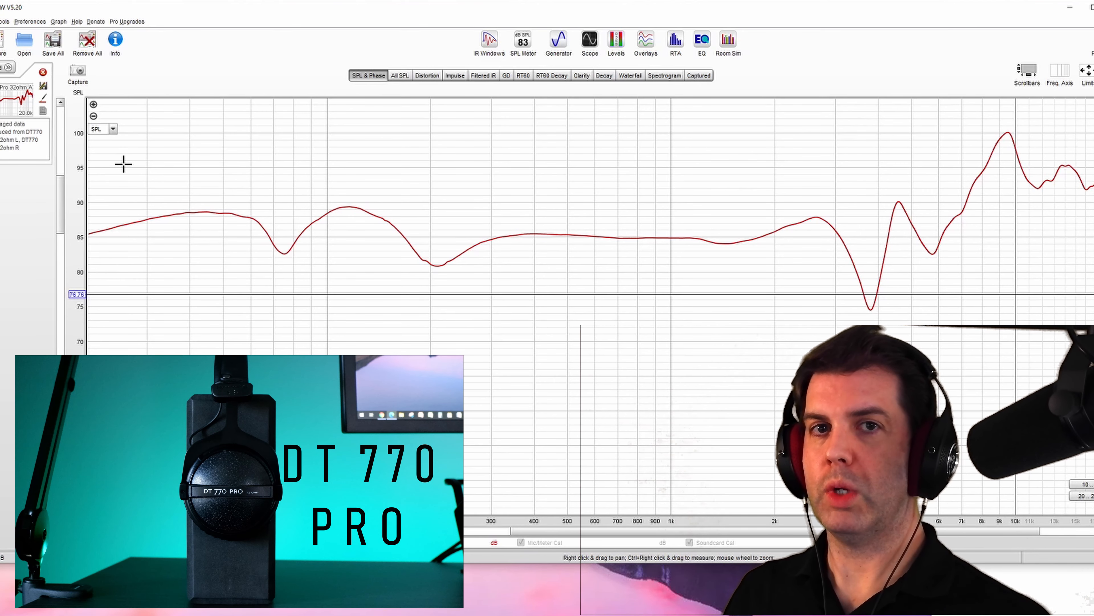
pyautogui.click(25, 41)
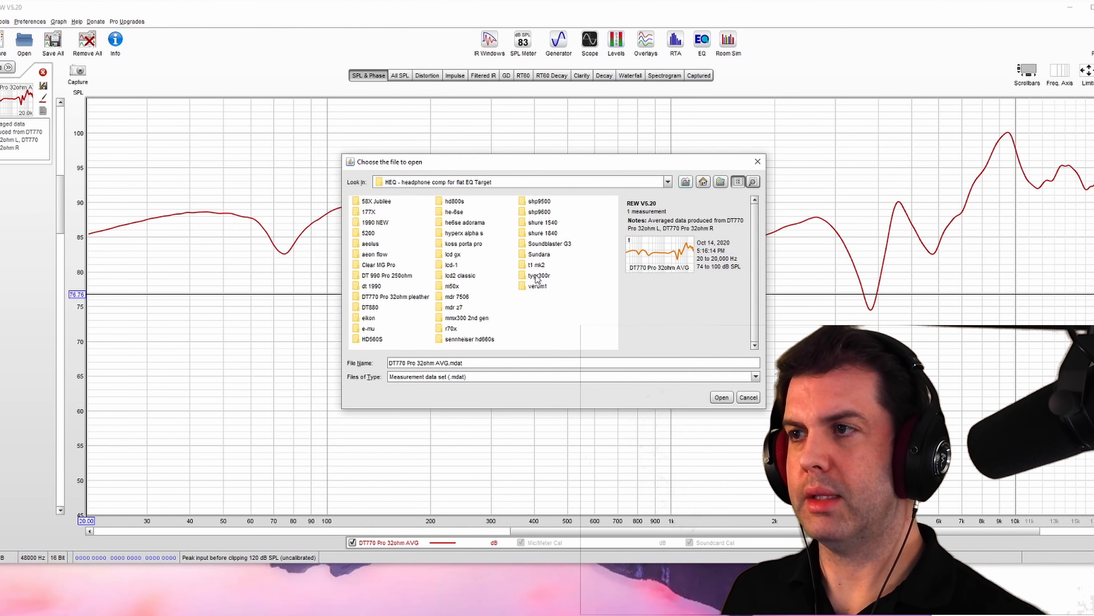
# Load the DT 1990 analytical and balanced average .mdat files from the 1990 NEW folder.
pyautogui.doubleClick(375, 222)
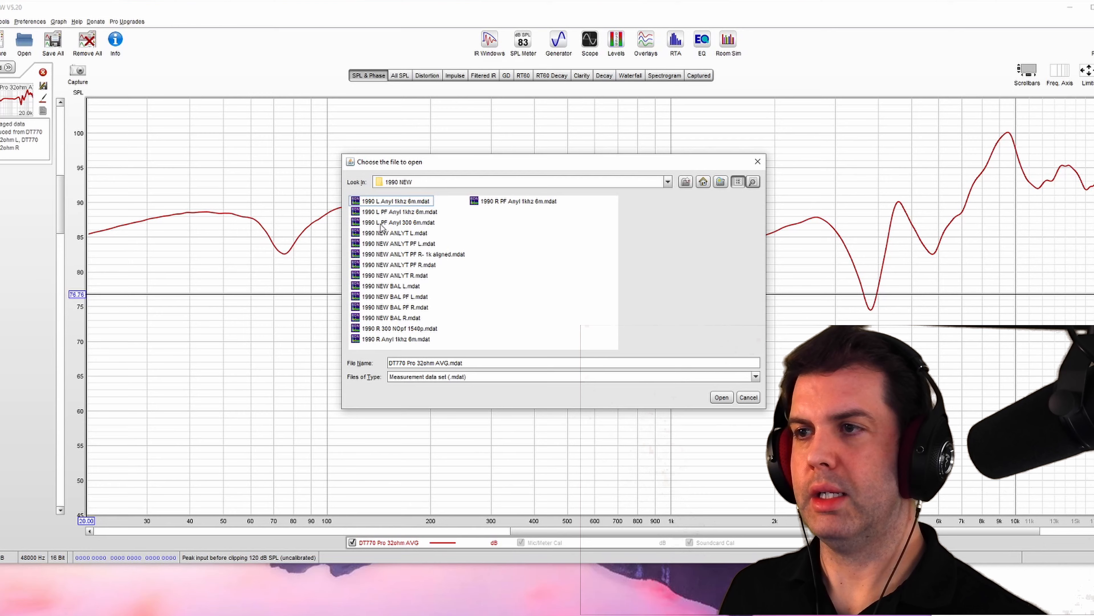
pyautogui.click(721, 397)
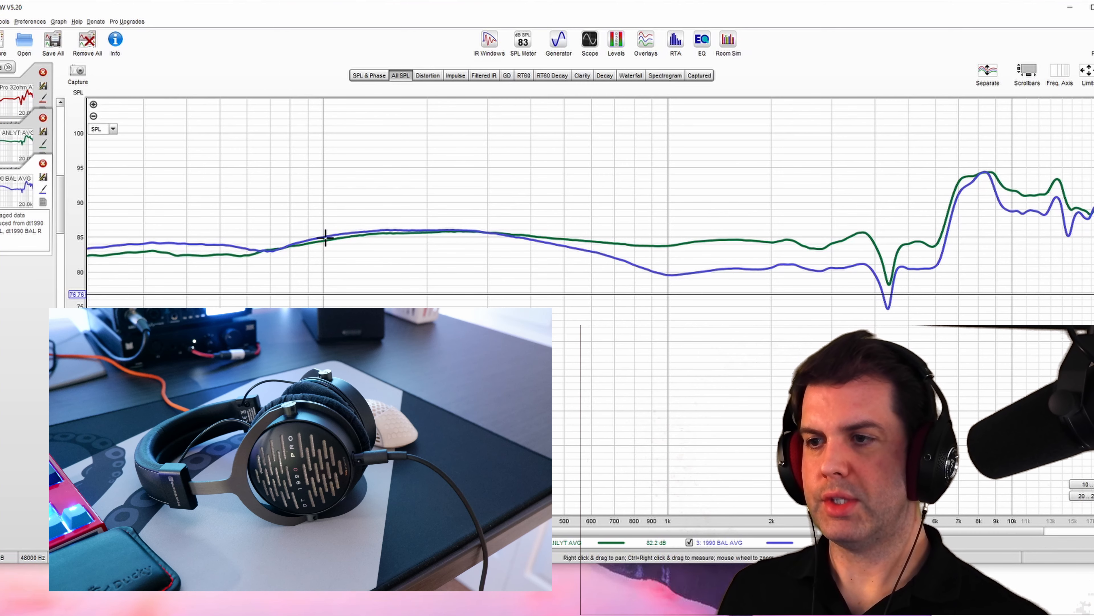
pyautogui.moveTo(427, 240)
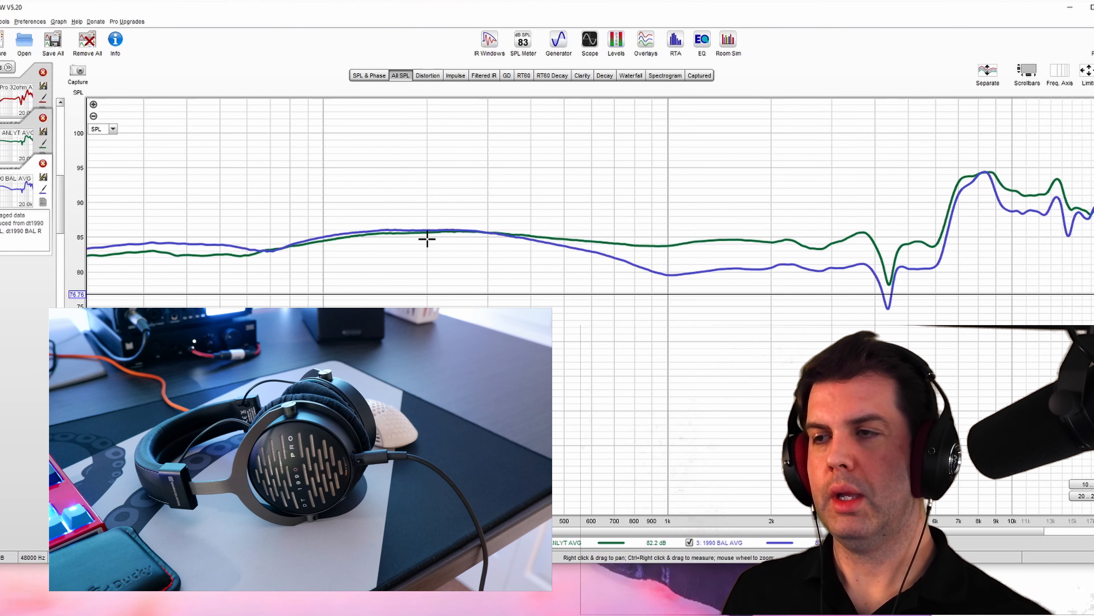
pyautogui.moveTo(391, 232)
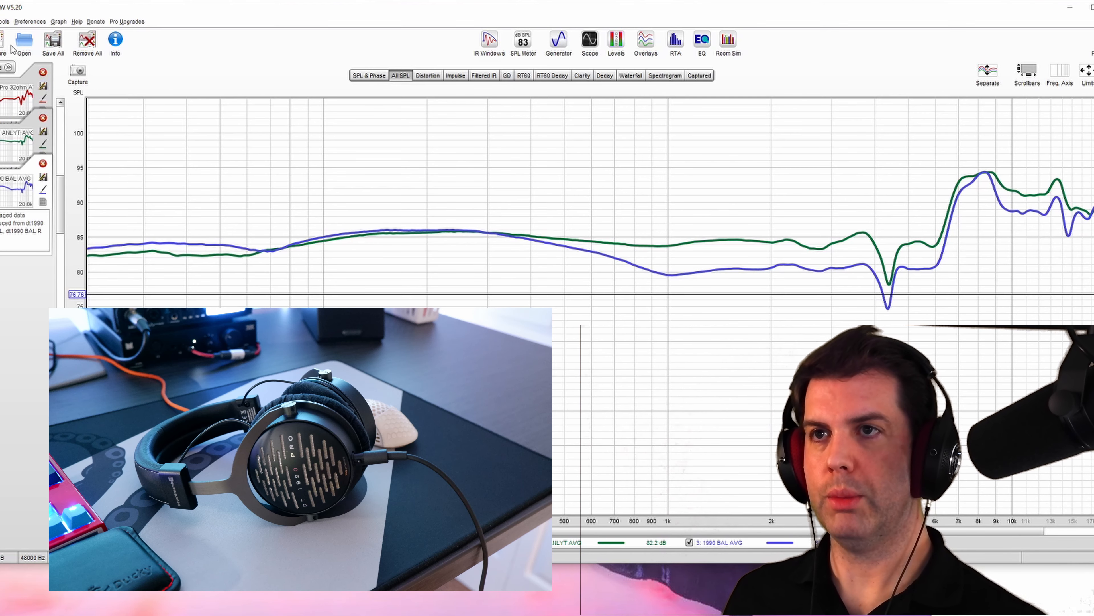
# Load AudioTechnica M50X -L.mdat from the m50x folder onto the response graph.
pyautogui.click(24, 42)
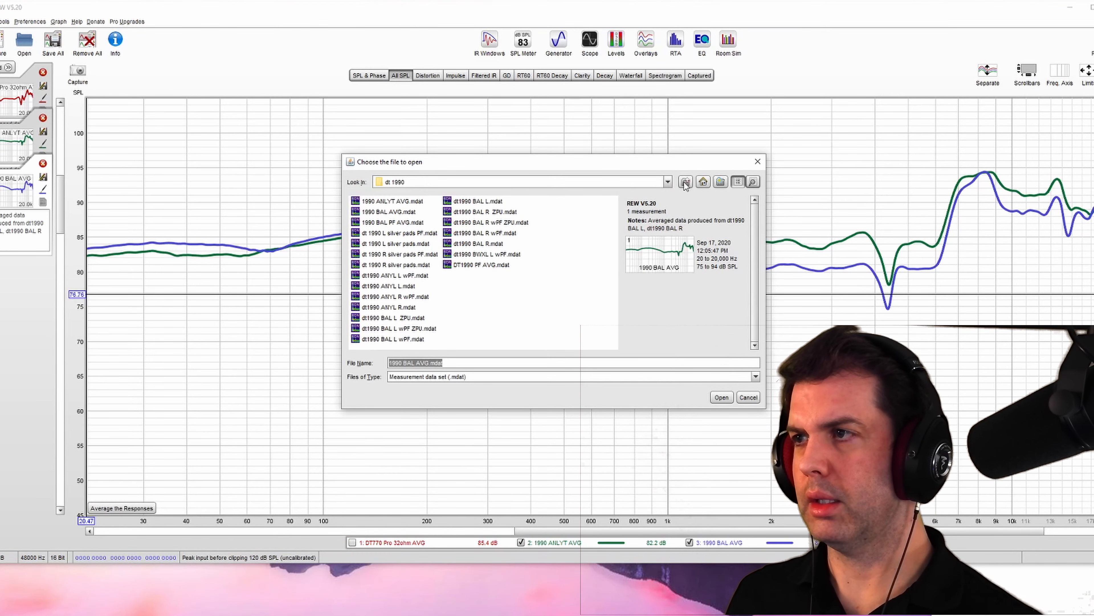
pyautogui.click(685, 181)
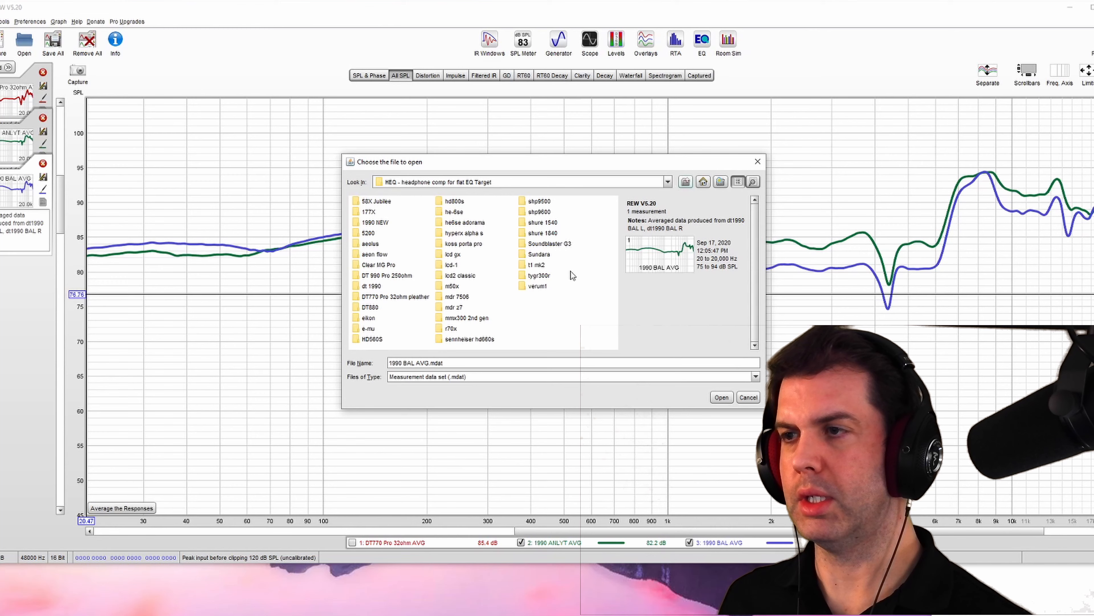
pyautogui.doubleClick(452, 285)
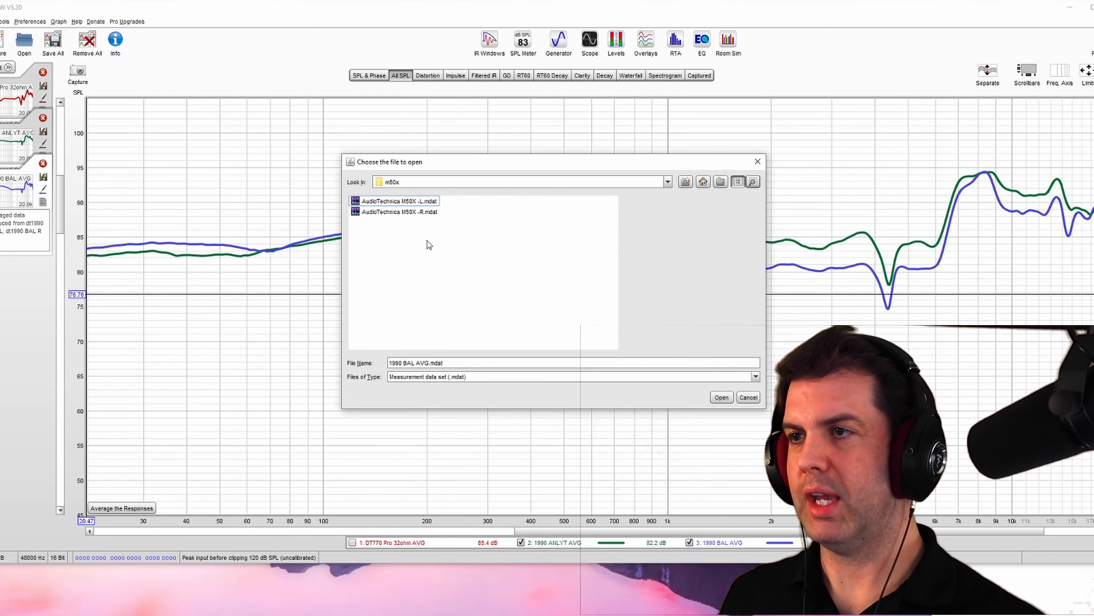
pyautogui.click(399, 202)
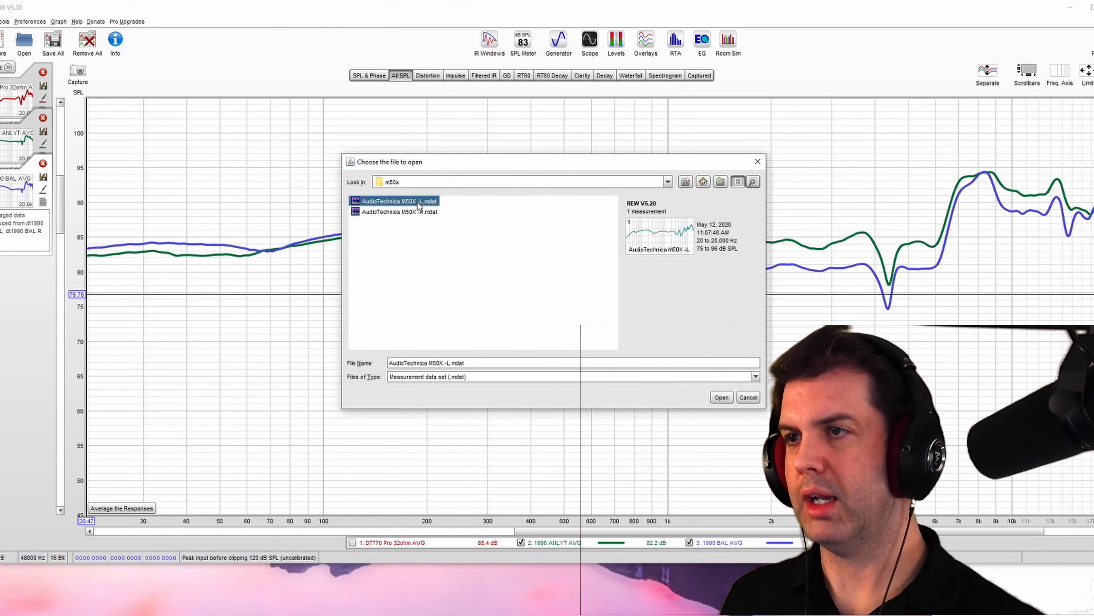
pyautogui.click(721, 398)
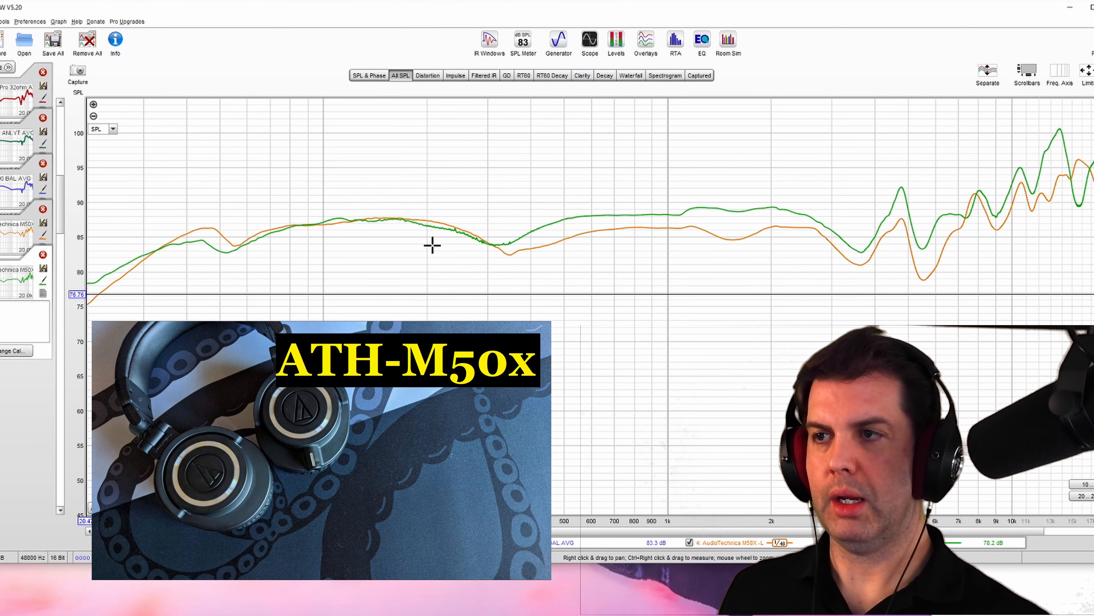
pyautogui.moveTo(494, 273)
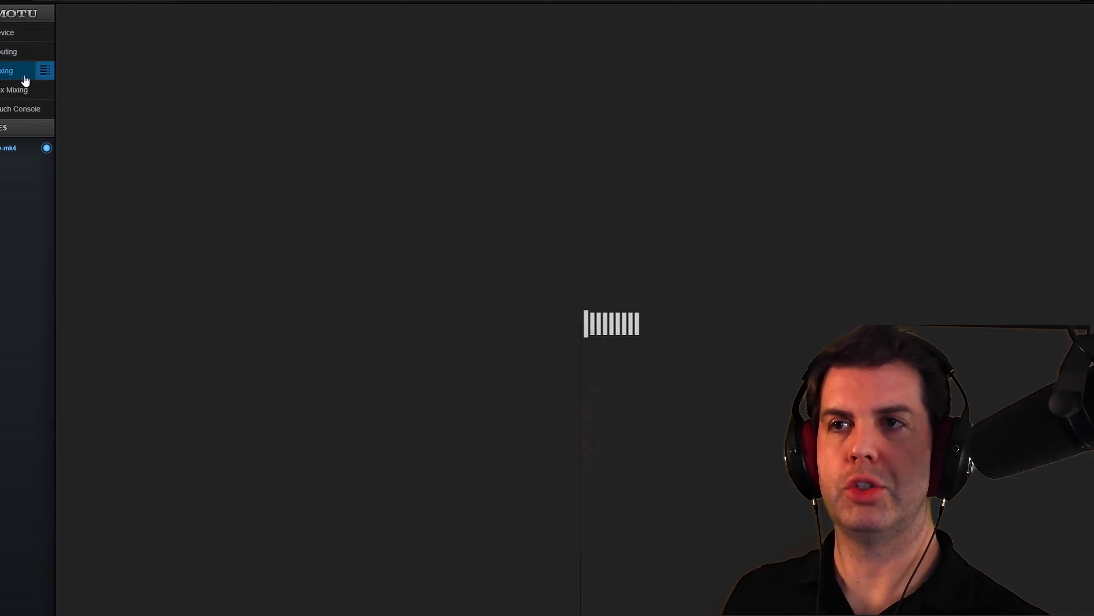
# Bring up the MOTU interface mixer to reach the Main output EQ.
pyautogui.click(7, 71)
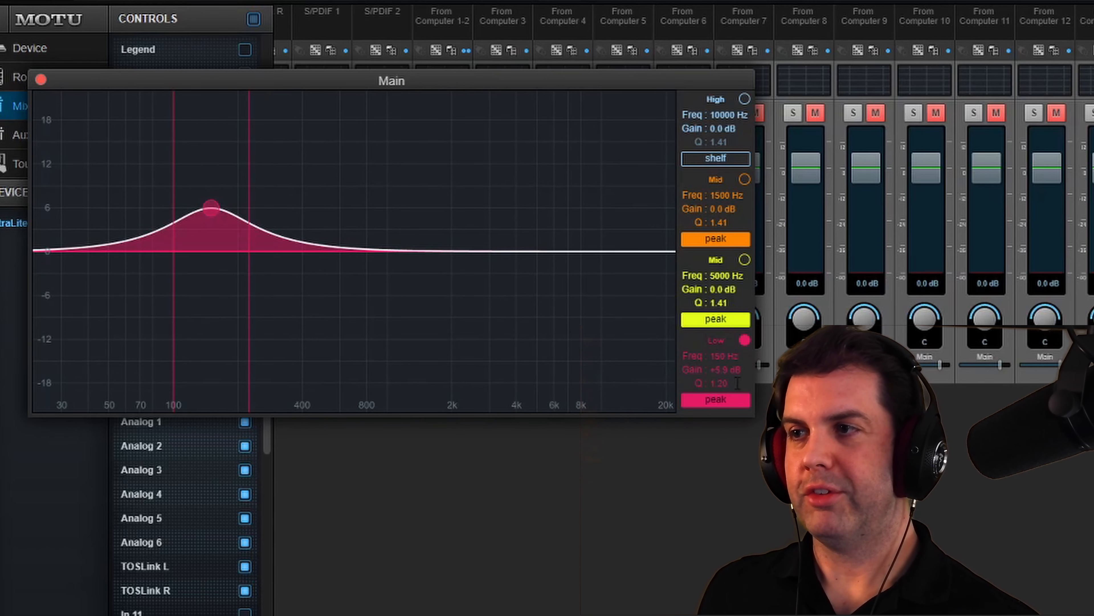
pyautogui.moveTo(690, 356)
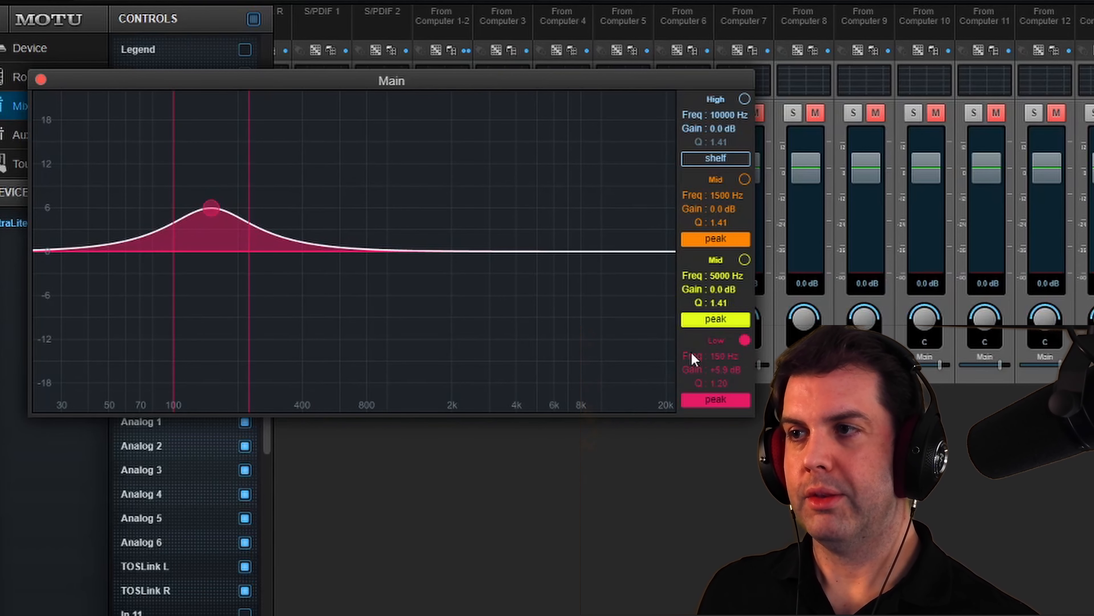
pyautogui.moveTo(749, 383)
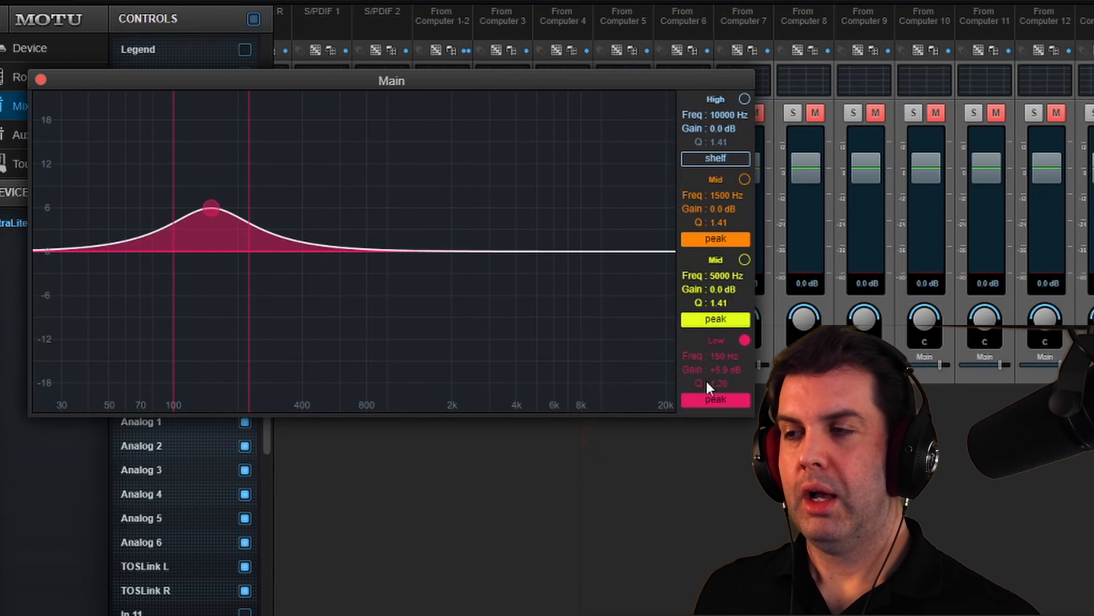
pyautogui.moveTo(771, 401)
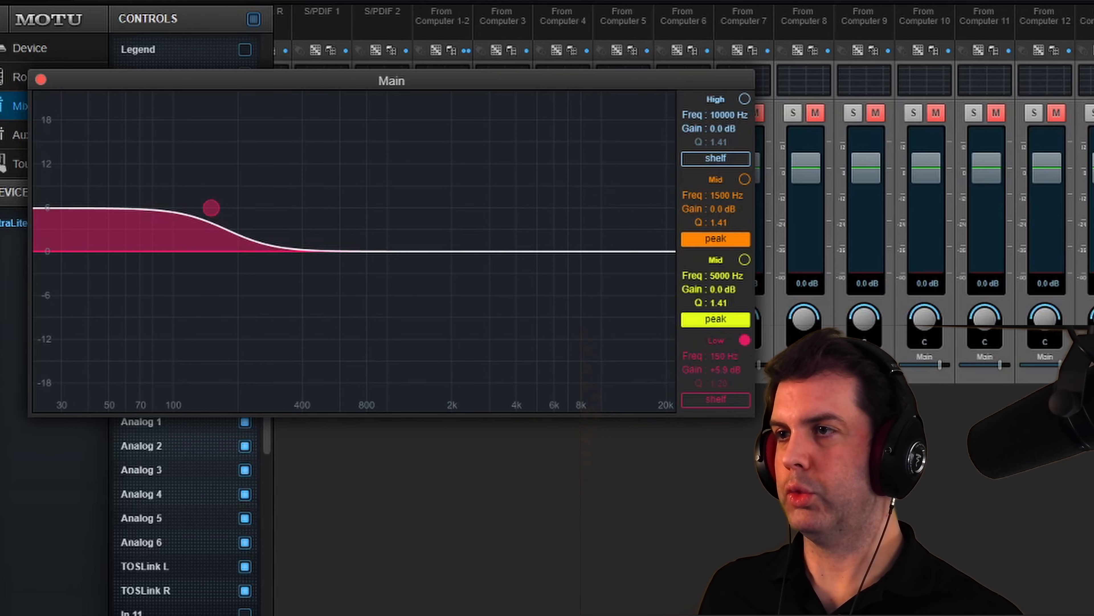
# Switch from the MOTU EQ over to Sound Blaster Command's SBX Profile page.
pyautogui.click(715, 399)
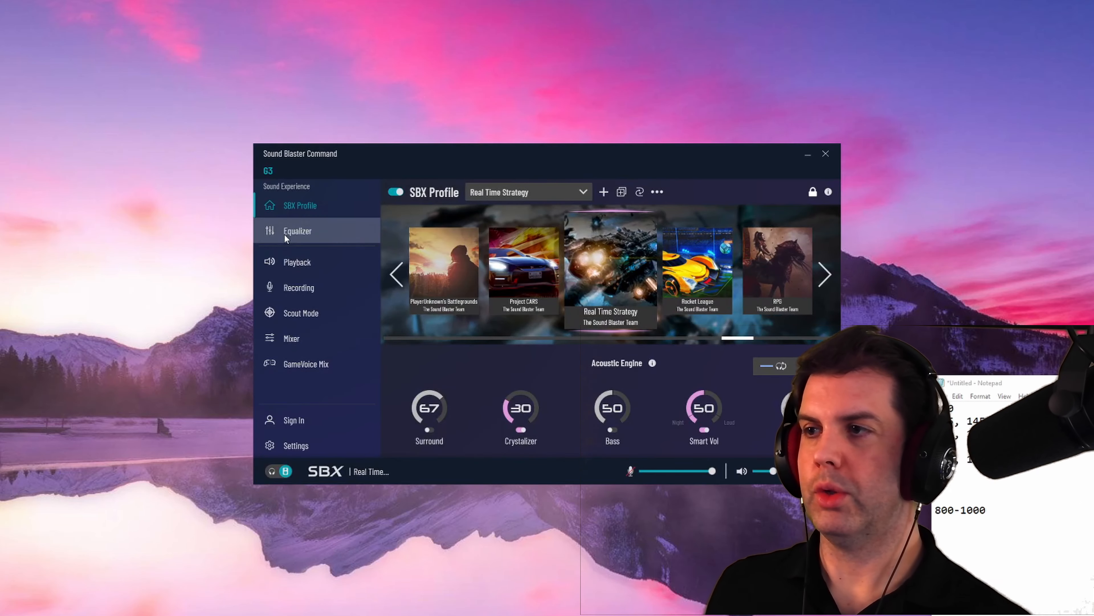
# Try the Footsteps Enhancer equalizer preset in Sound Blaster Command.
pyautogui.click(297, 230)
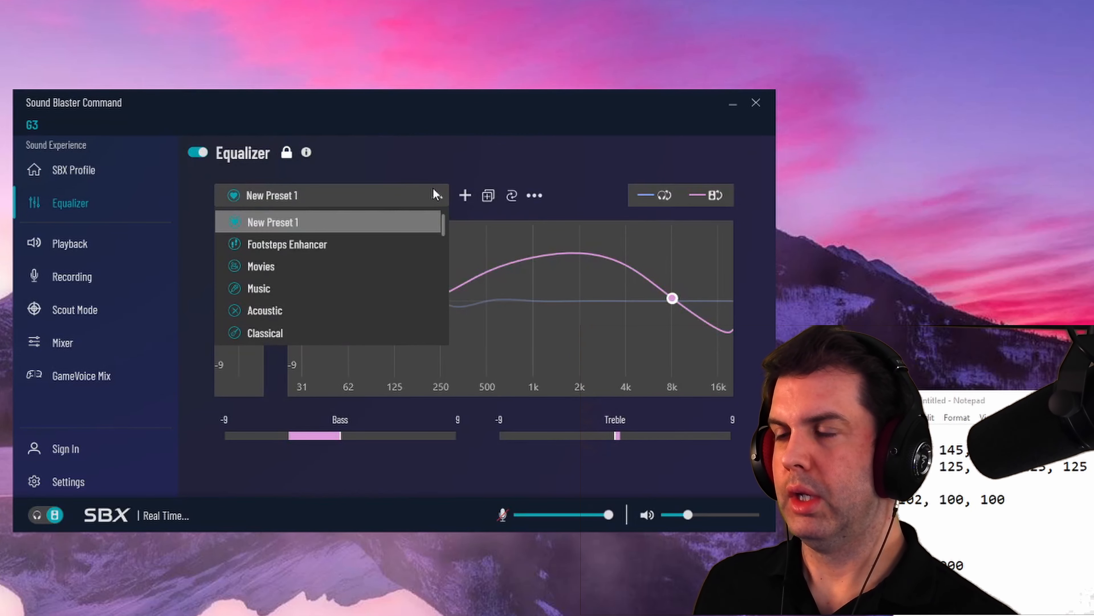
pyautogui.scroll(-3)
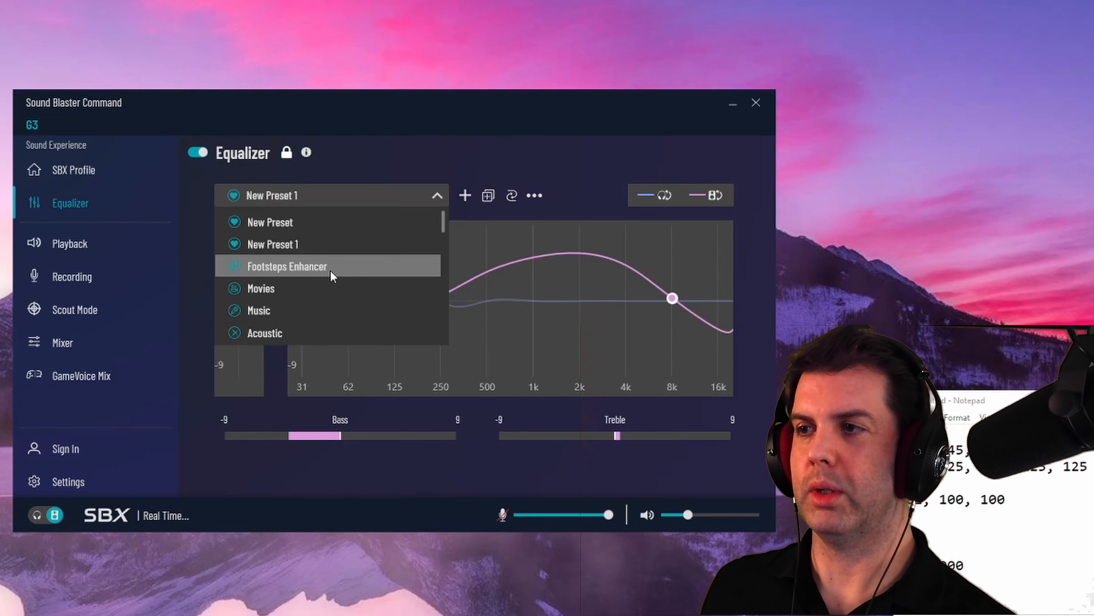
pyautogui.click(287, 266)
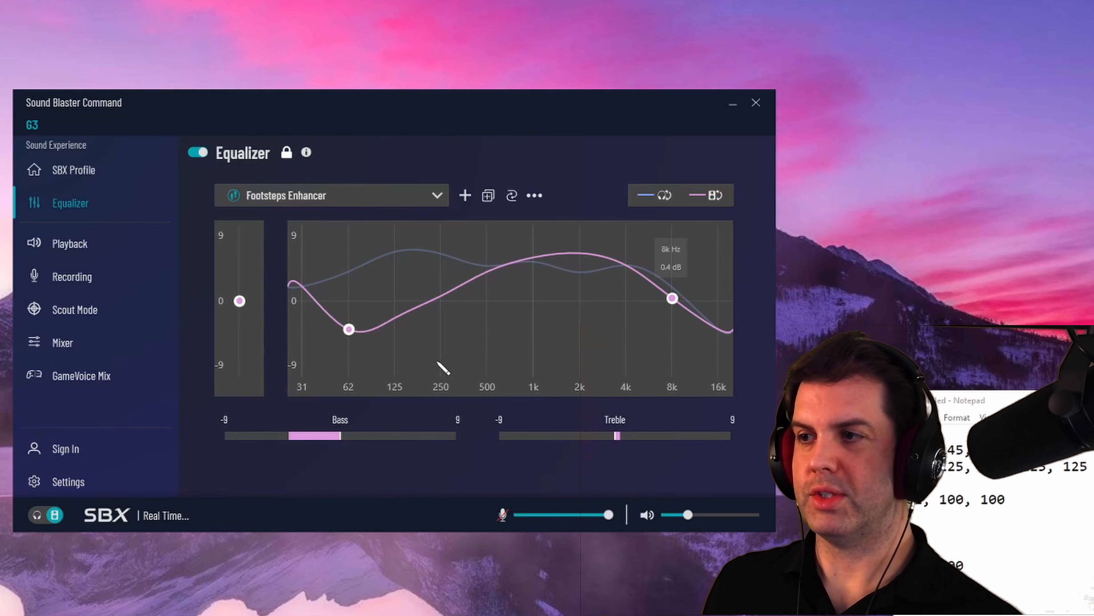
pyautogui.moveTo(400, 306)
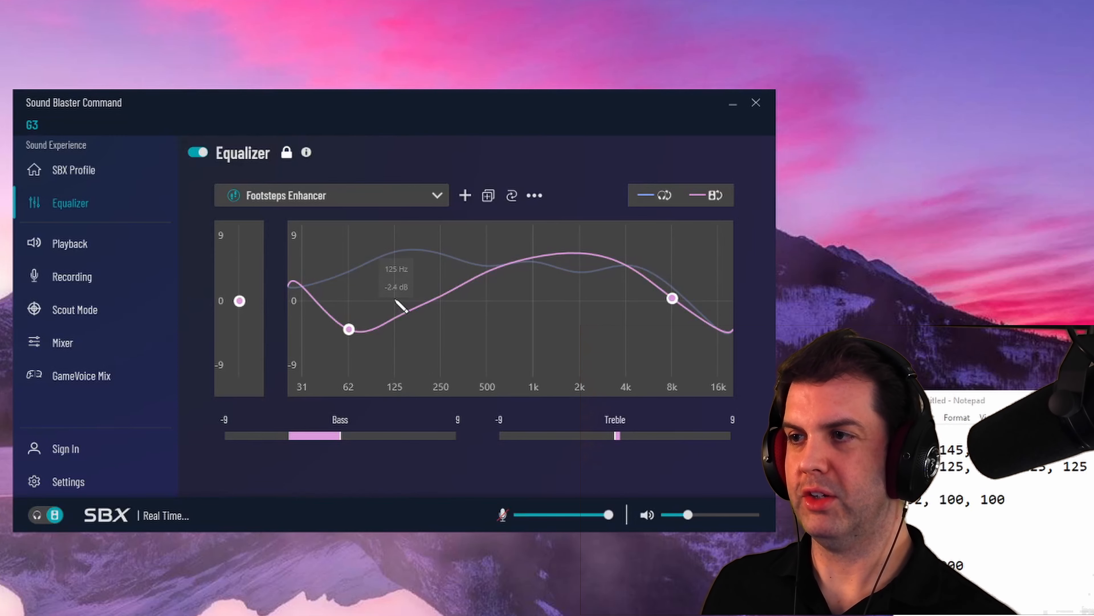
pyautogui.moveTo(394, 320)
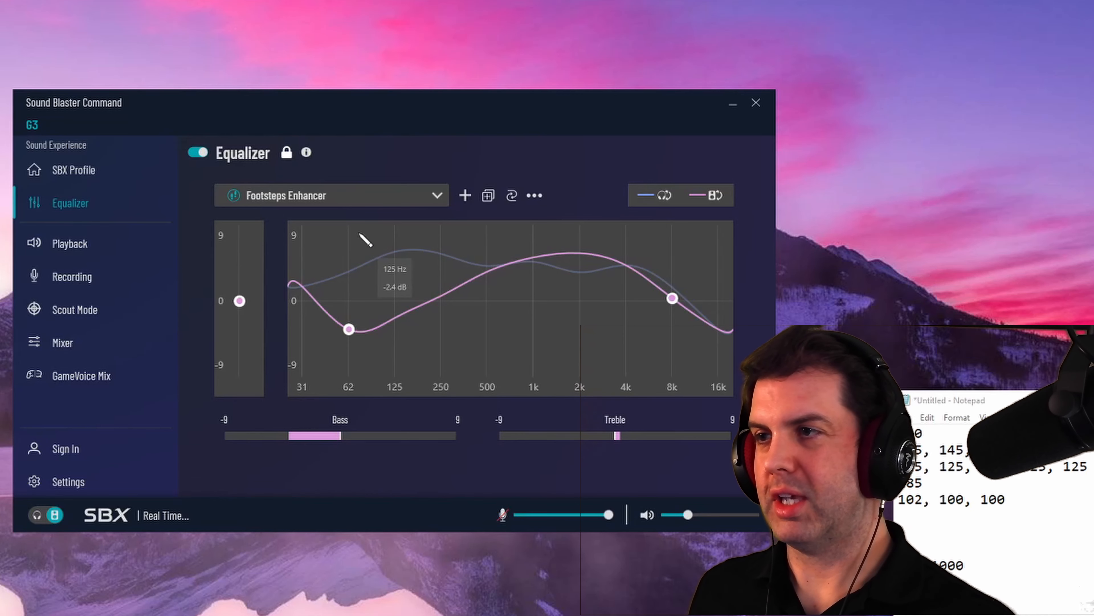
# Switch the equalizer to the Gaming preset instead.
pyautogui.click(332, 195)
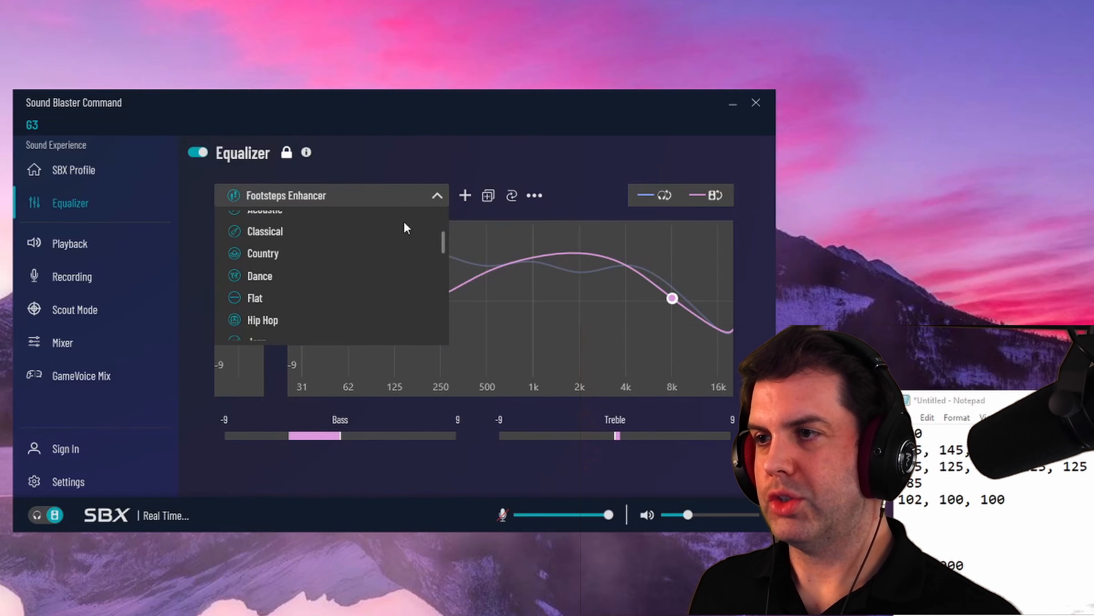
pyautogui.scroll(-3)
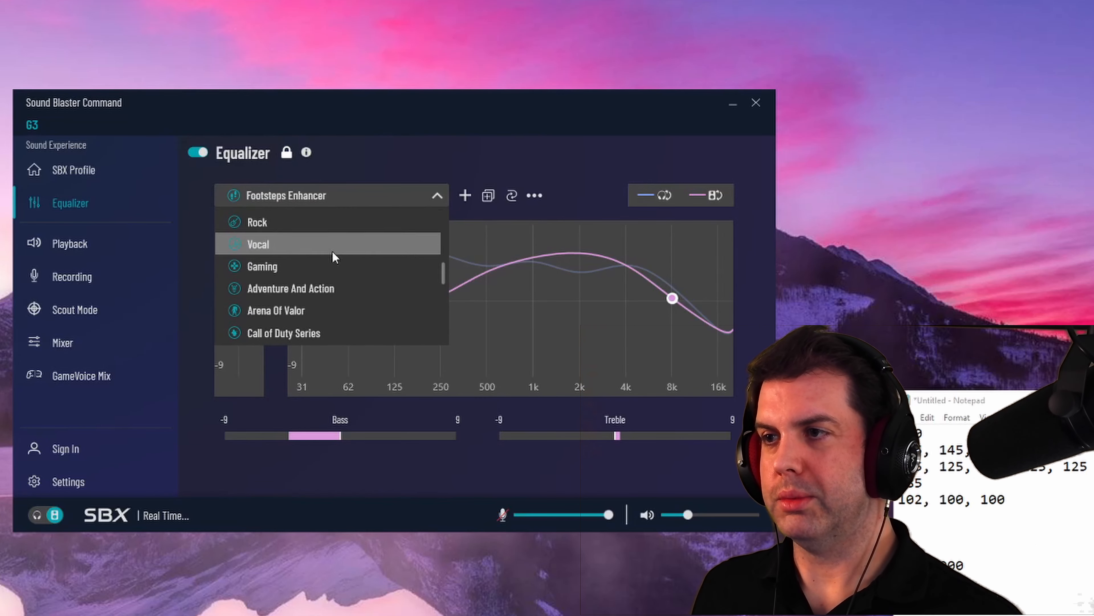
pyautogui.click(261, 266)
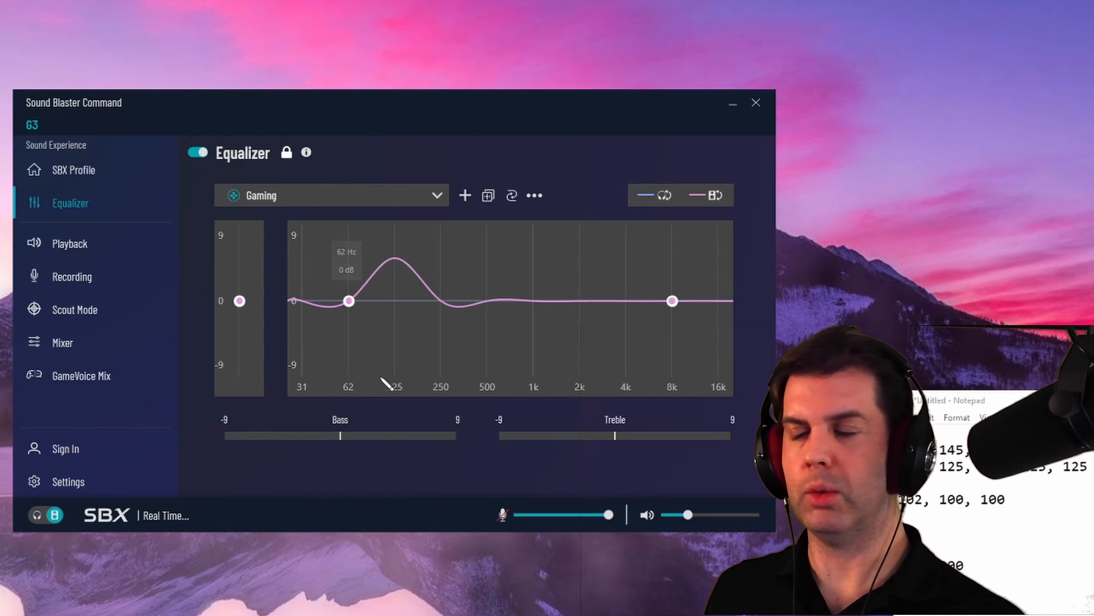
pyautogui.moveTo(668, 420)
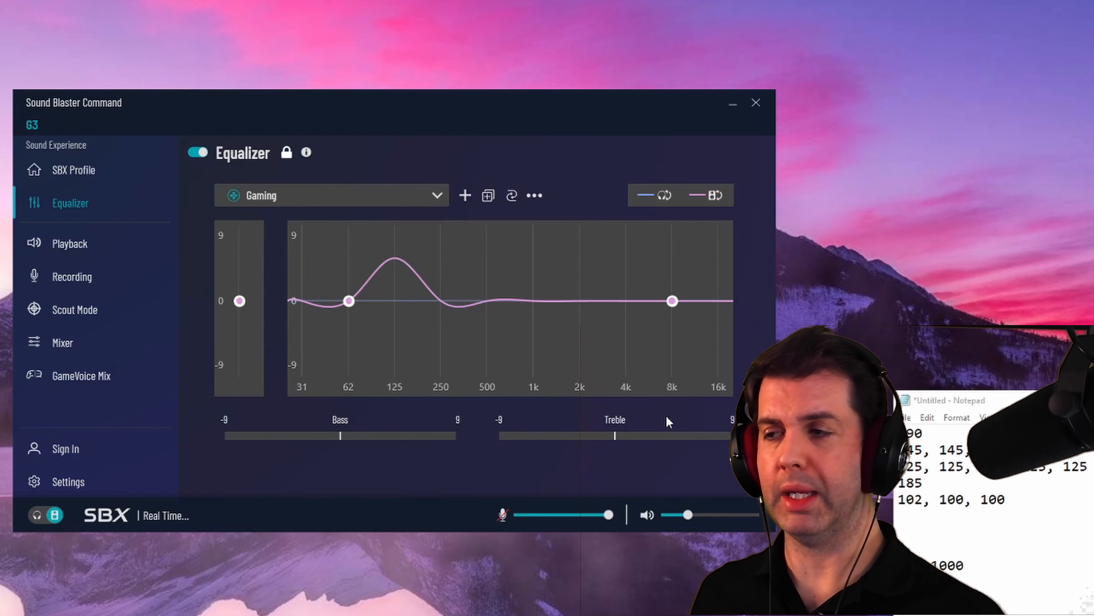
pyautogui.moveTo(301, 308)
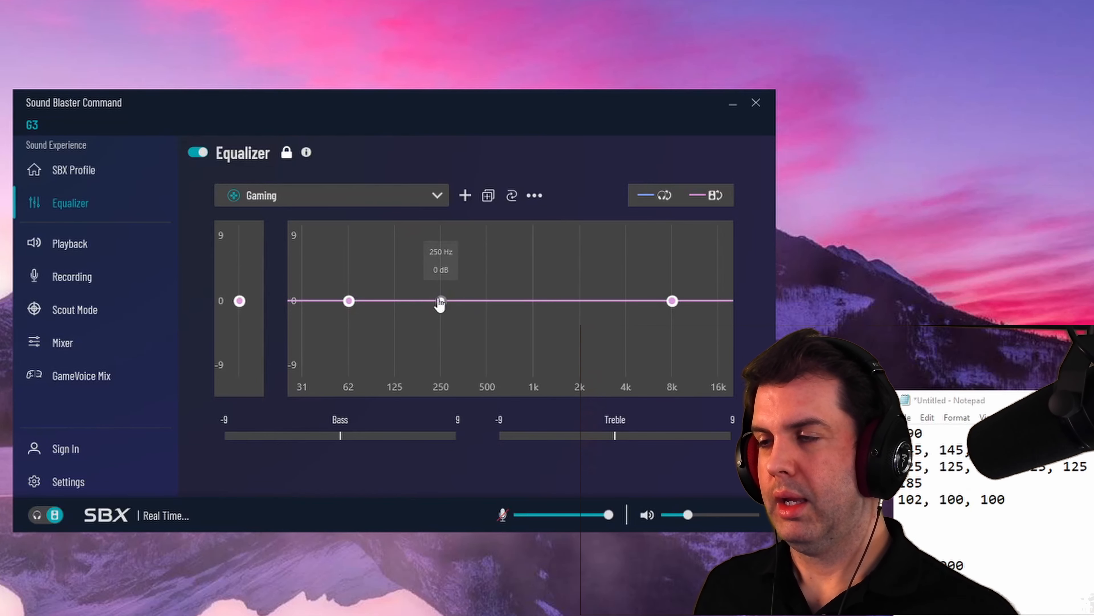
pyautogui.moveTo(306, 403)
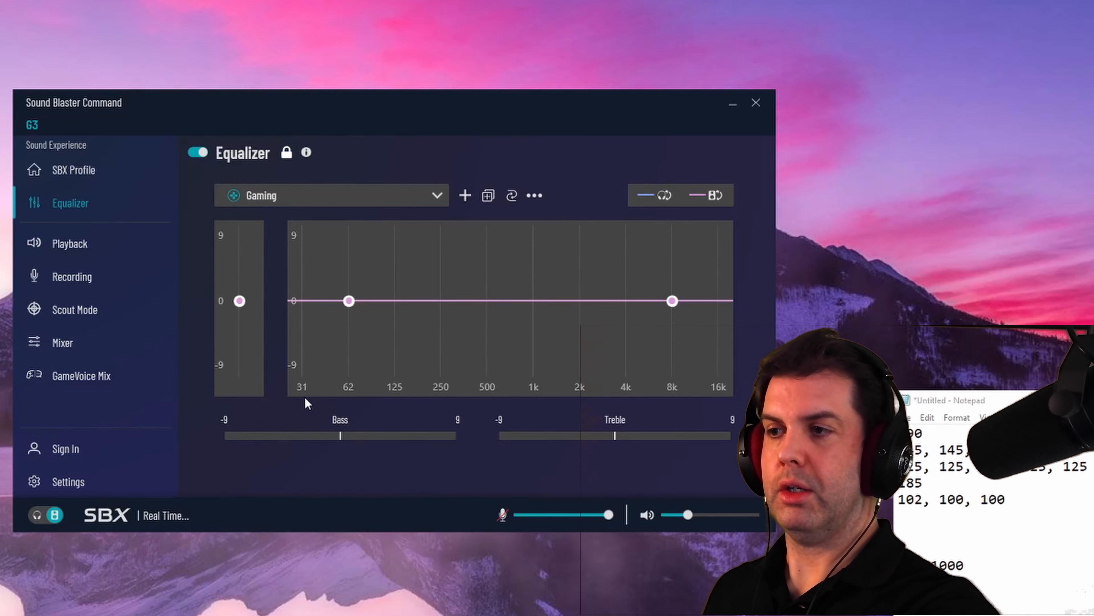
pyautogui.moveTo(348, 393)
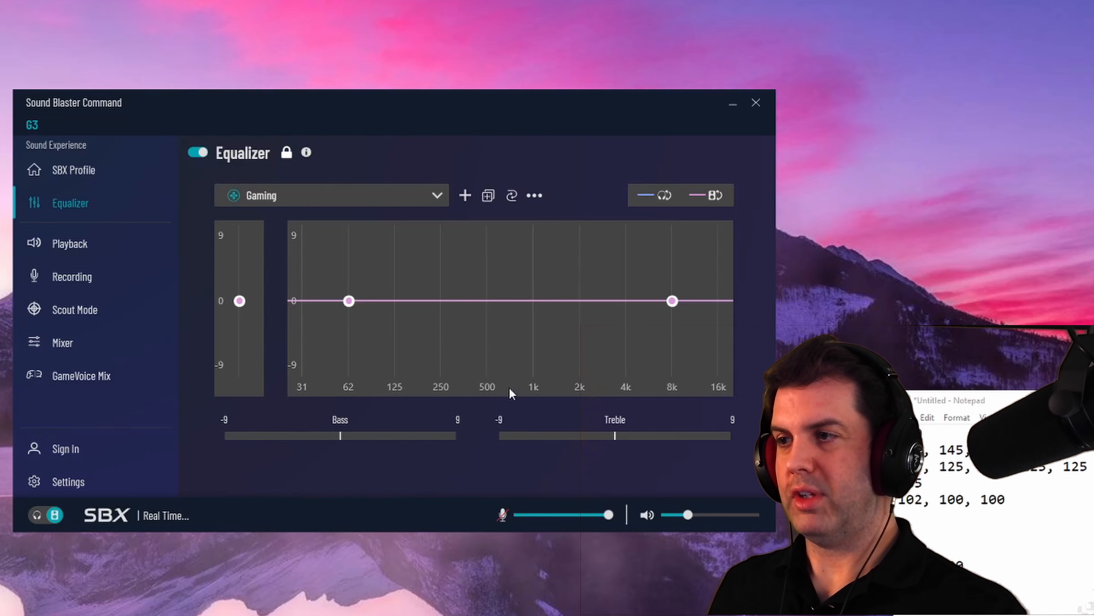
pyautogui.moveTo(615, 396)
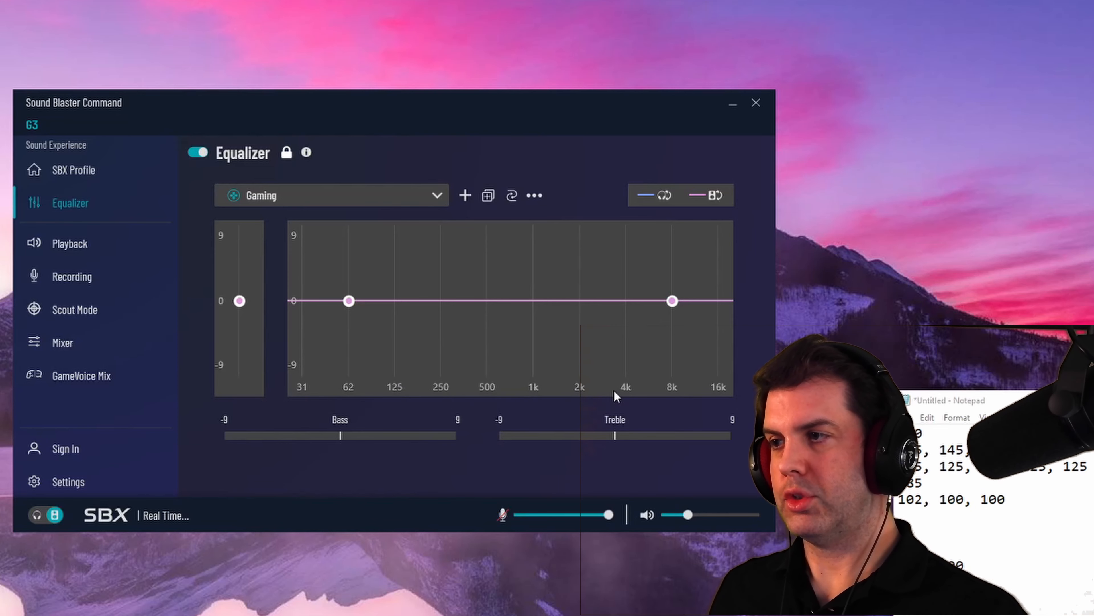
pyautogui.moveTo(719, 397)
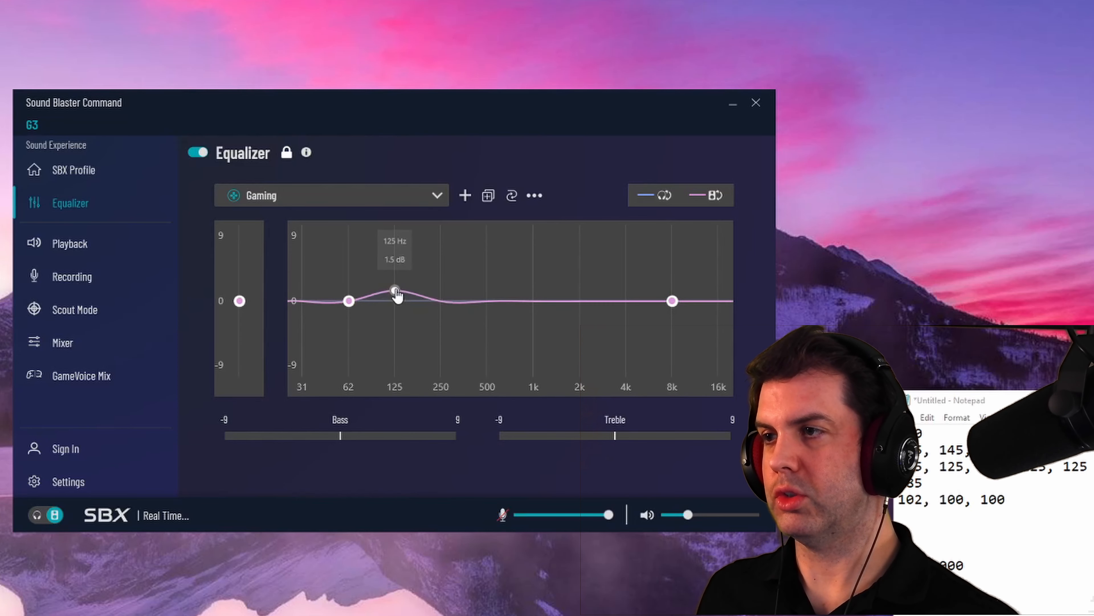
# Boost the 125 Hz band to about 5.6 dB and cut 1 kHz to about -2 dB.
pyautogui.moveTo(395, 291); pyautogui.dragTo(396, 270)
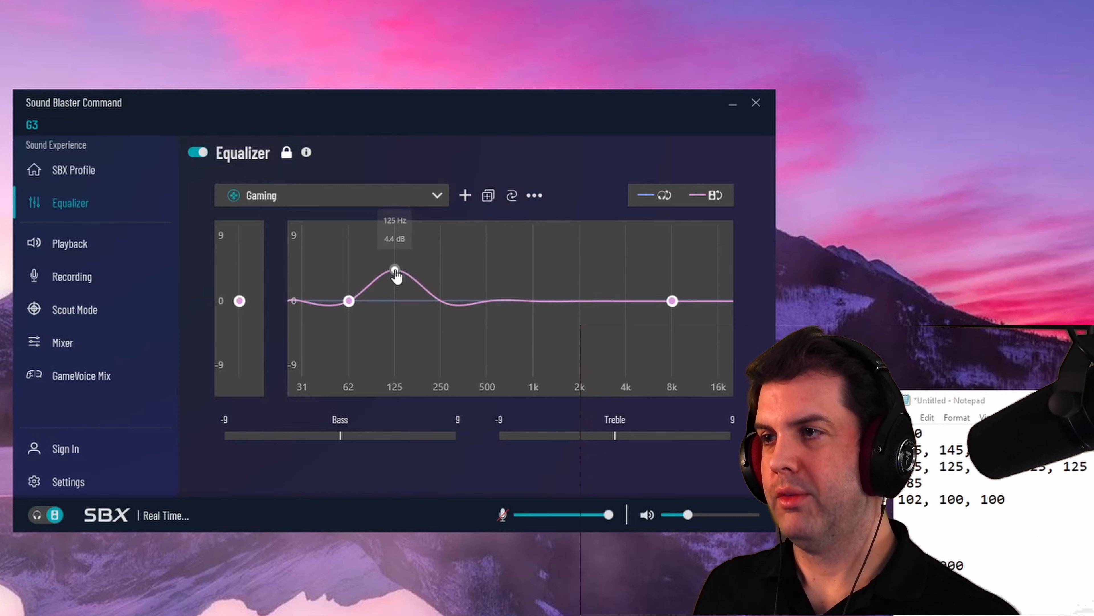
pyautogui.moveTo(395, 271); pyautogui.dragTo(395, 262)
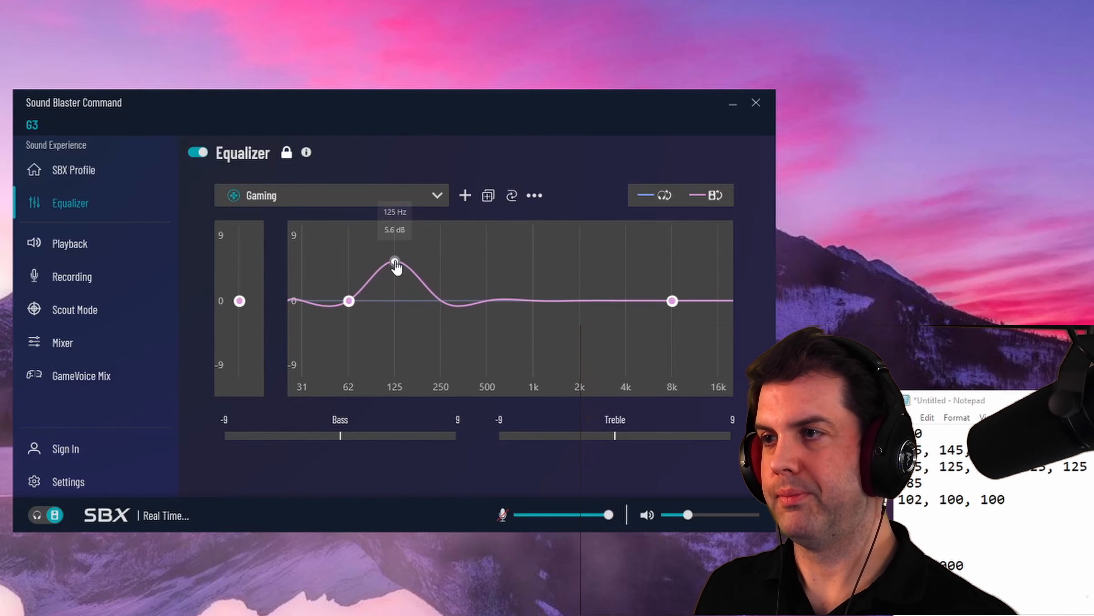
pyautogui.moveTo(395, 260); pyautogui.dragTo(395, 257)
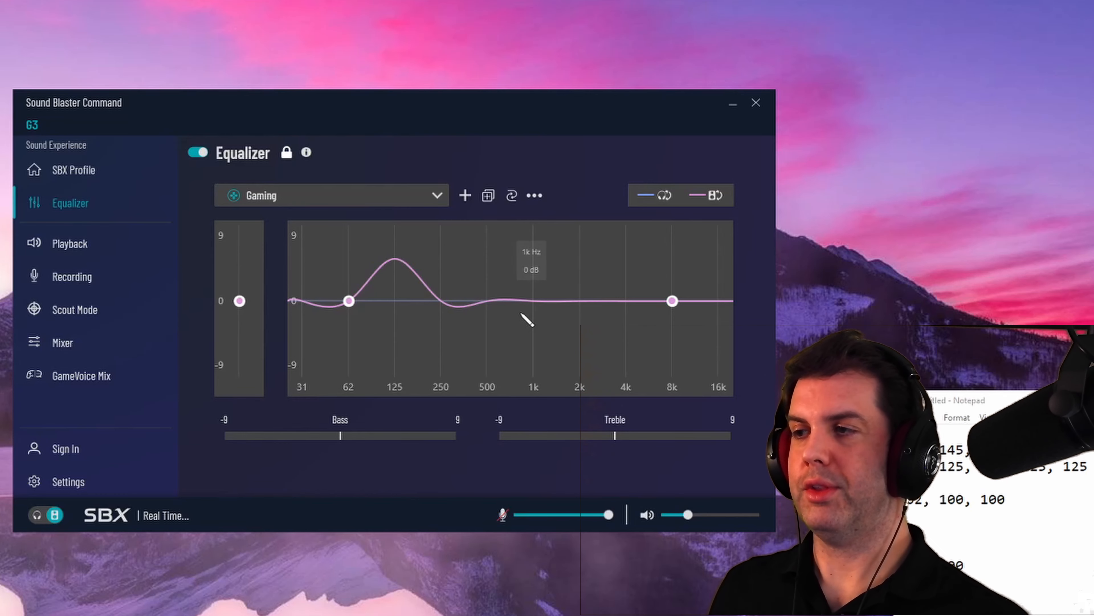
pyautogui.moveTo(532, 304)
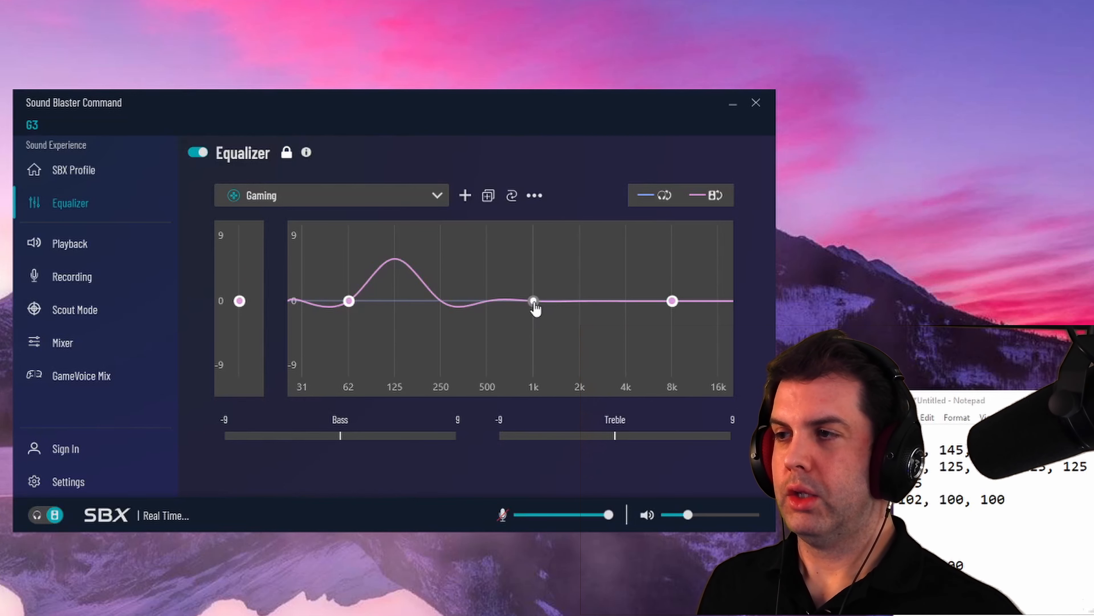
pyautogui.moveTo(532, 301); pyautogui.dragTo(533, 317)
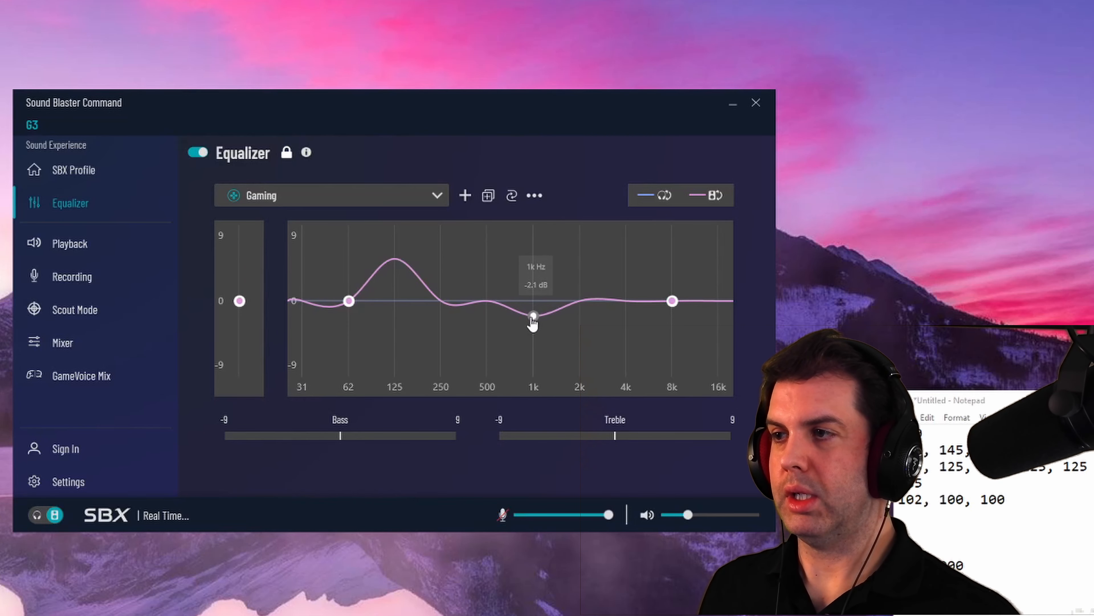
pyautogui.moveTo(532, 316); pyautogui.dragTo(533, 323)
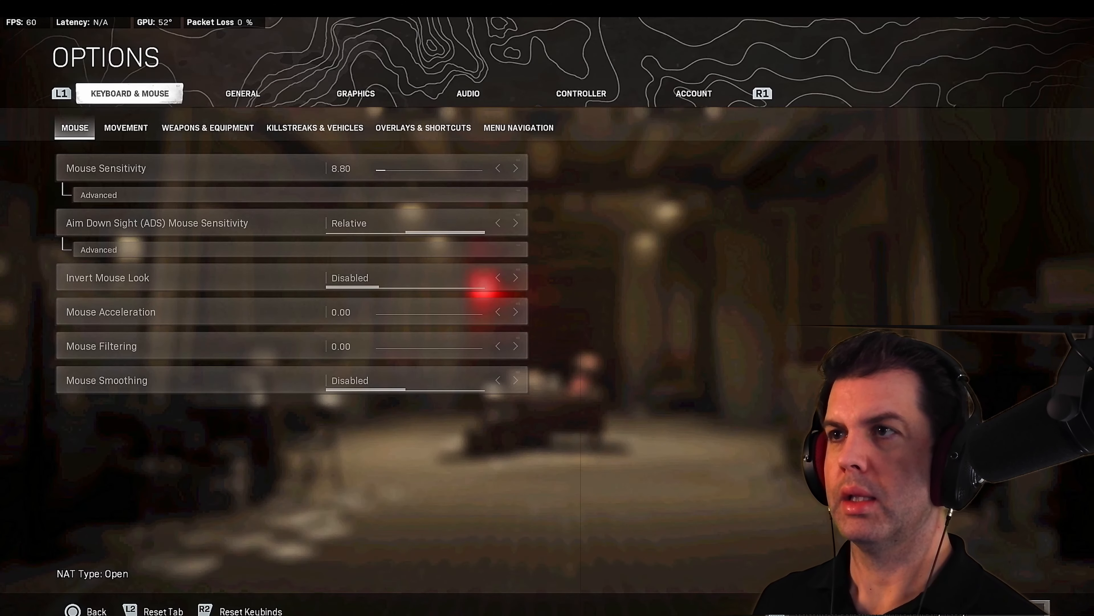
# Confirm Warzone's Audio Mix is set to Boost, then quit the game to the desktop.
pyautogui.click(467, 93)
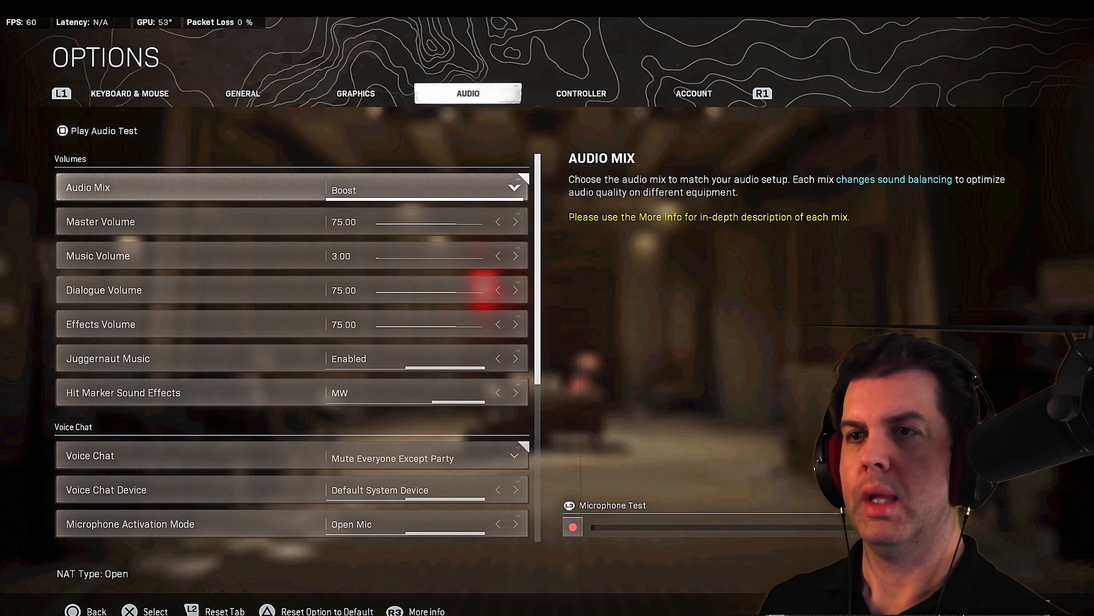
pyautogui.click(426, 189)
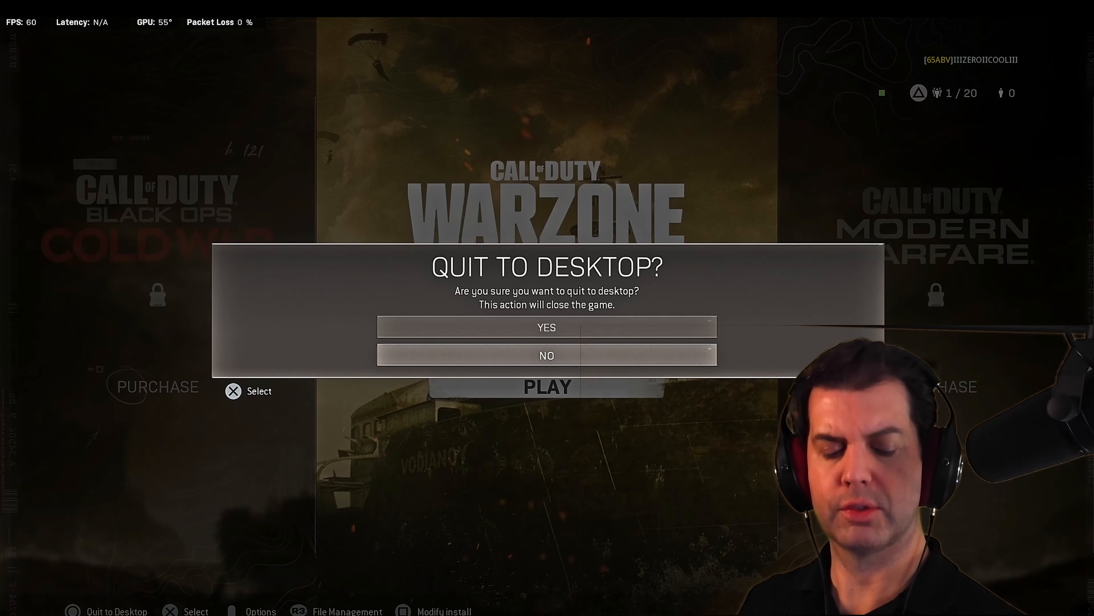
pyautogui.click(547, 327)
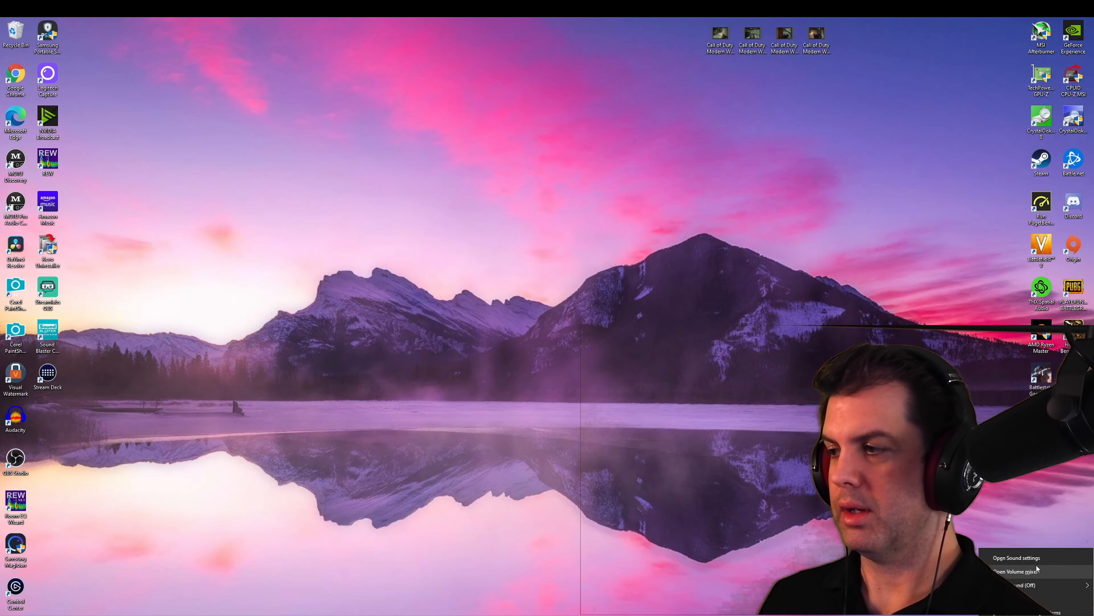
# Reach the Windows Sound page with MOTU Pro Audio speakers output at volume 96.
pyautogui.click(1017, 557)
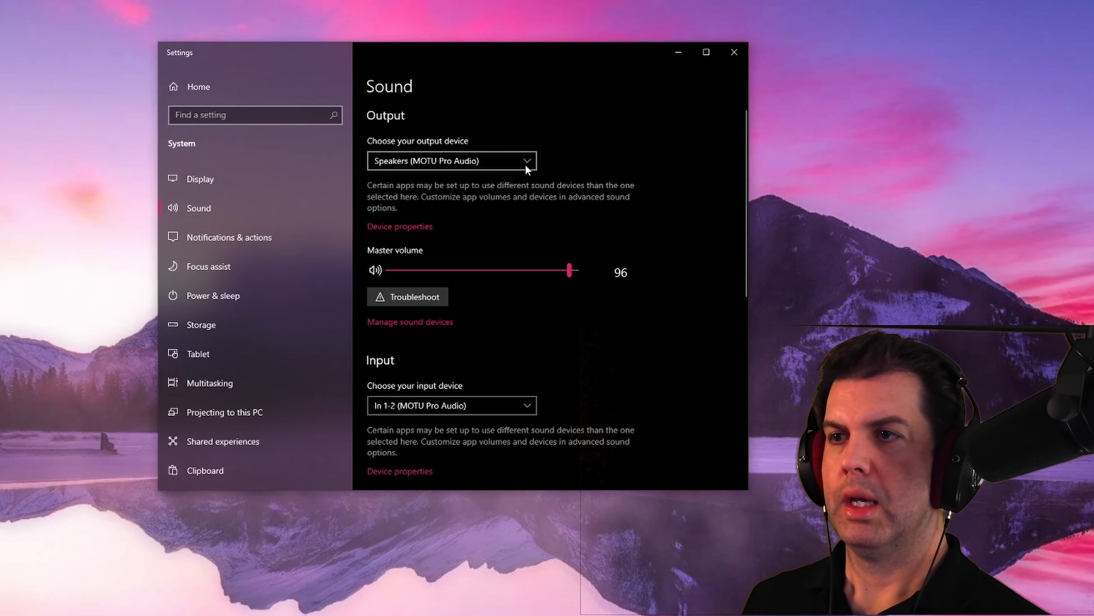
pyautogui.moveTo(422, 226)
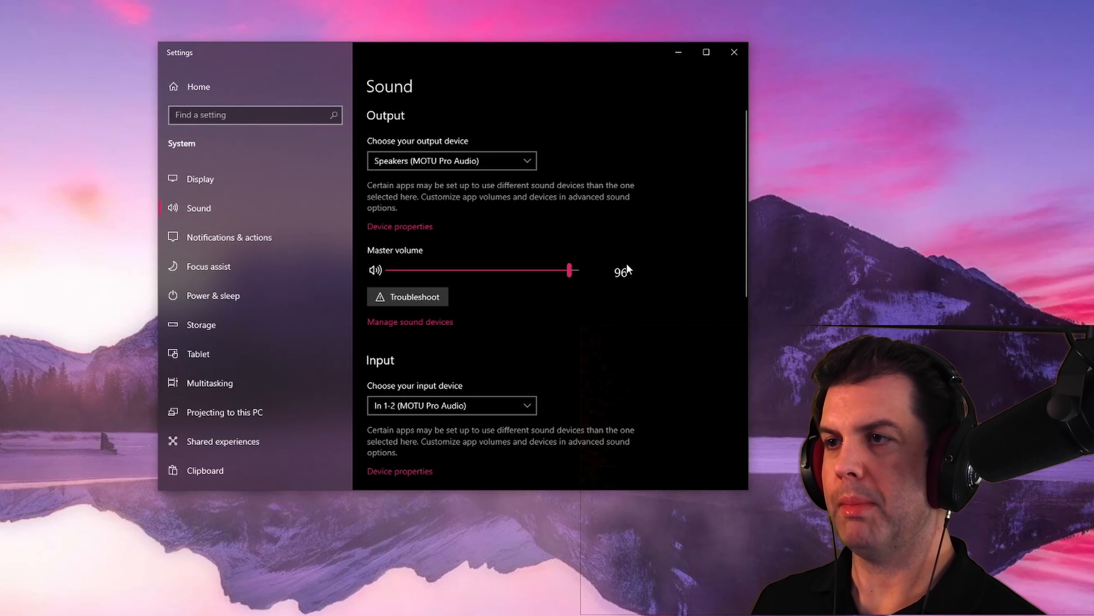
pyautogui.moveTo(649, 293)
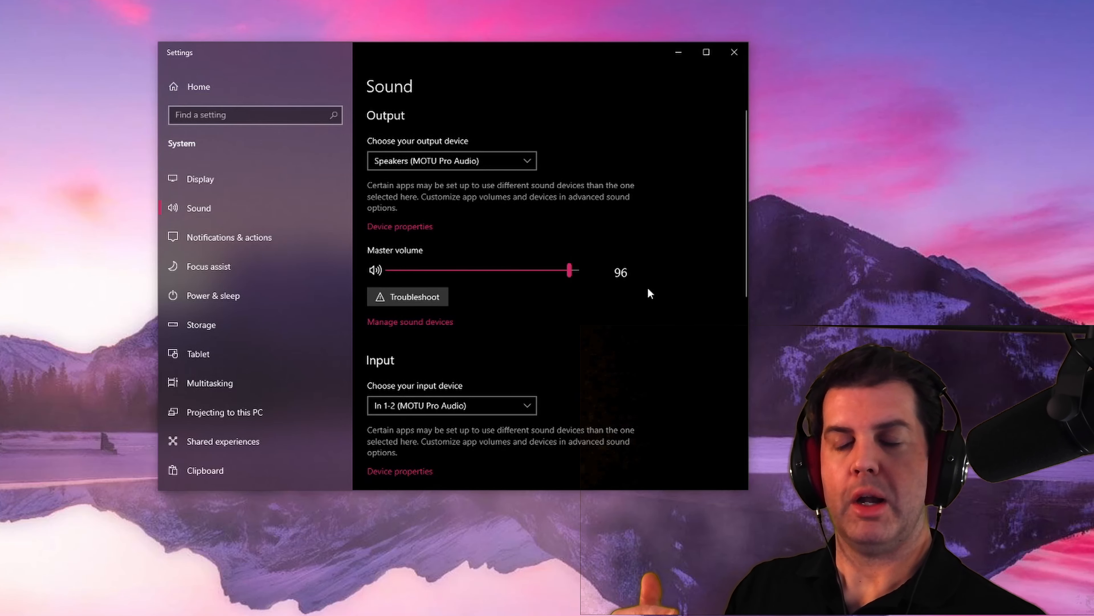
# Show the speakers' device properties with spatial sound off and balance at 96.
pyautogui.click(400, 226)
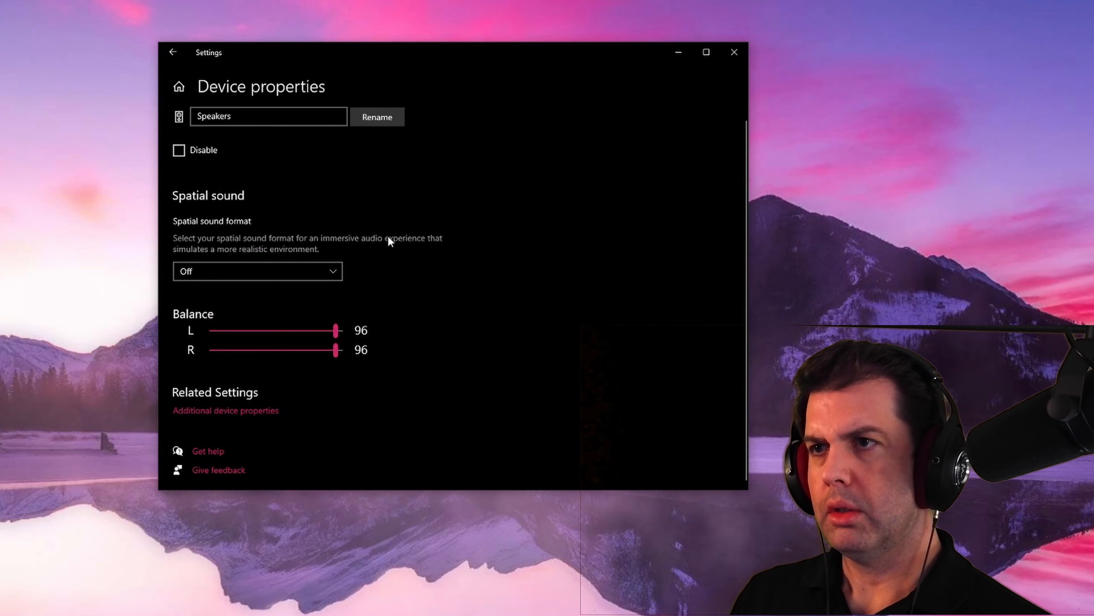
pyautogui.moveTo(401, 321)
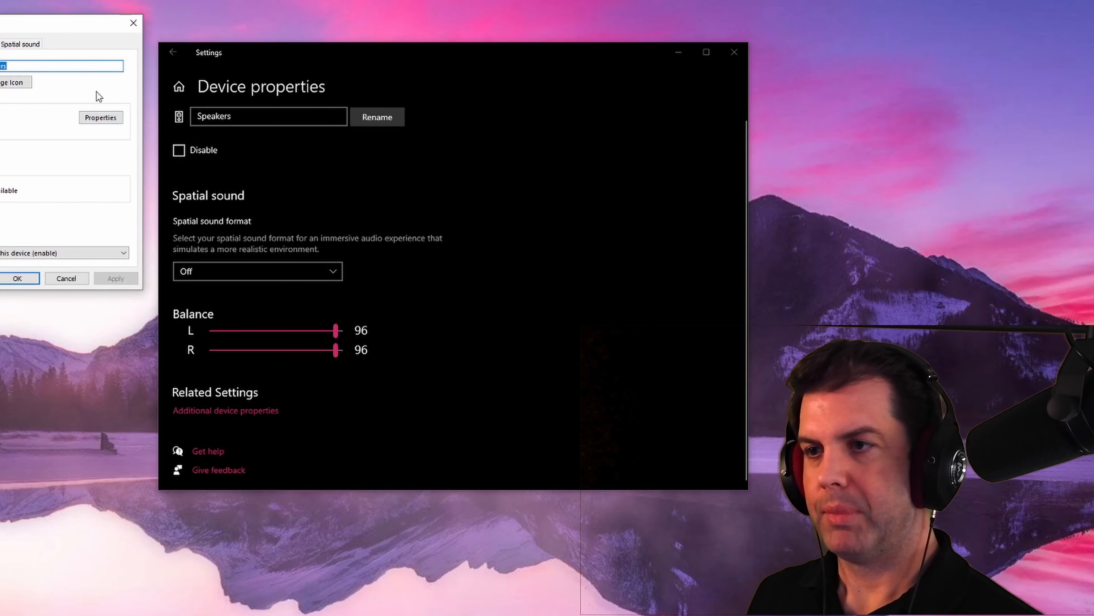
# Show the speakers' Advanced default-format list, currently 24 bit 48000 Hz.
pyautogui.click(100, 117)
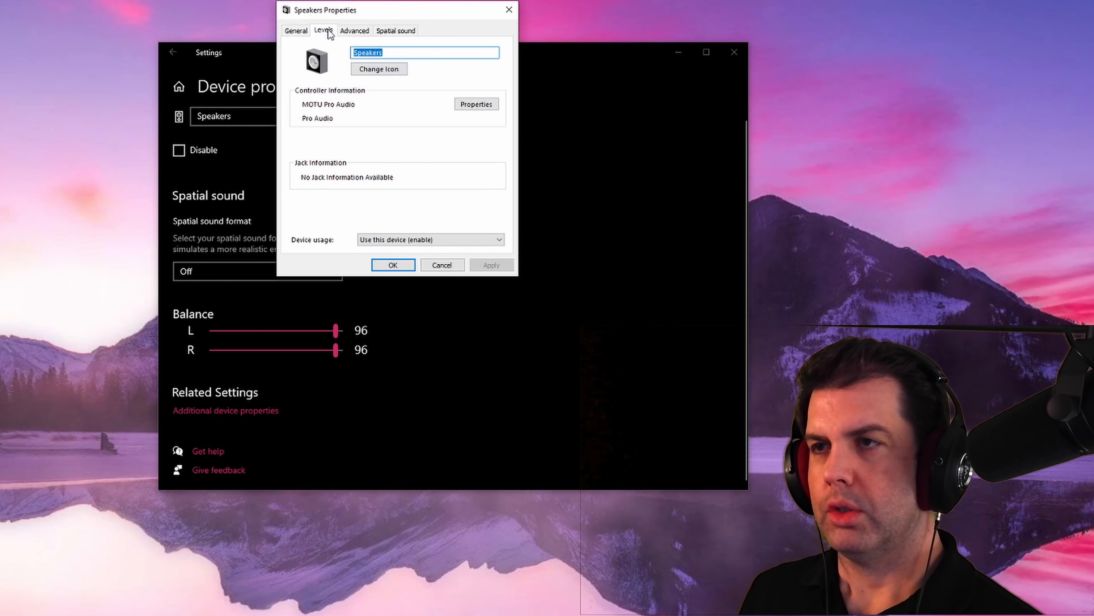
pyautogui.click(354, 30)
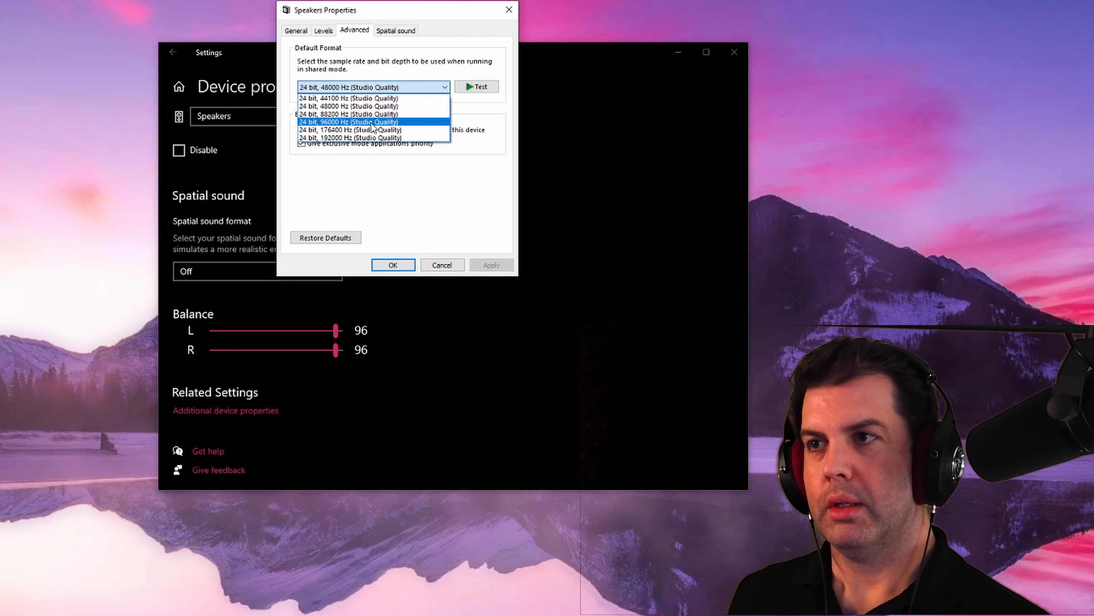
pyautogui.moveTo(372, 114)
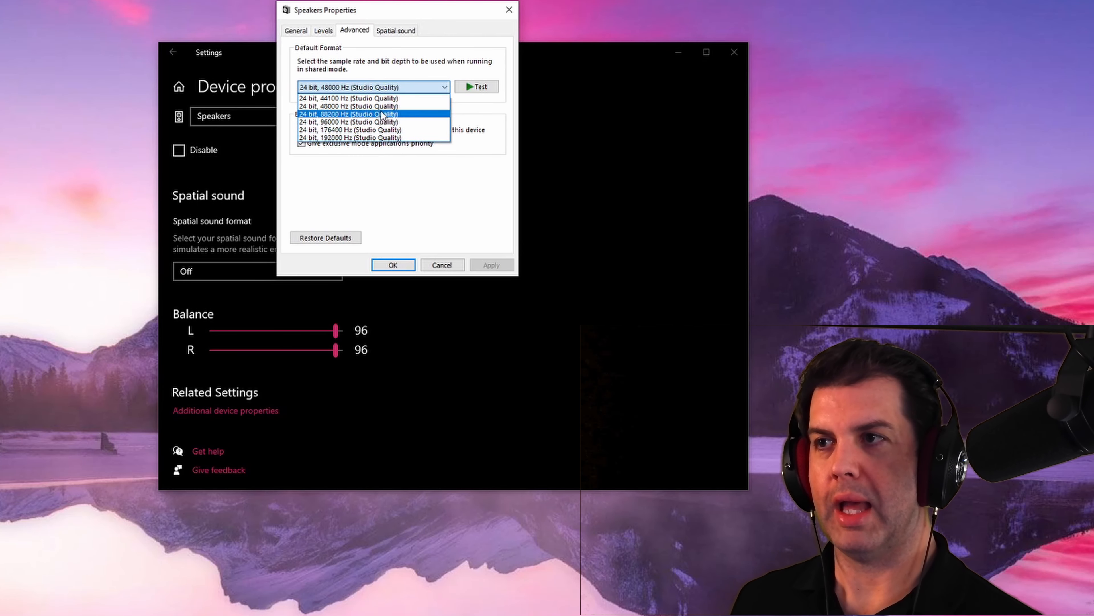